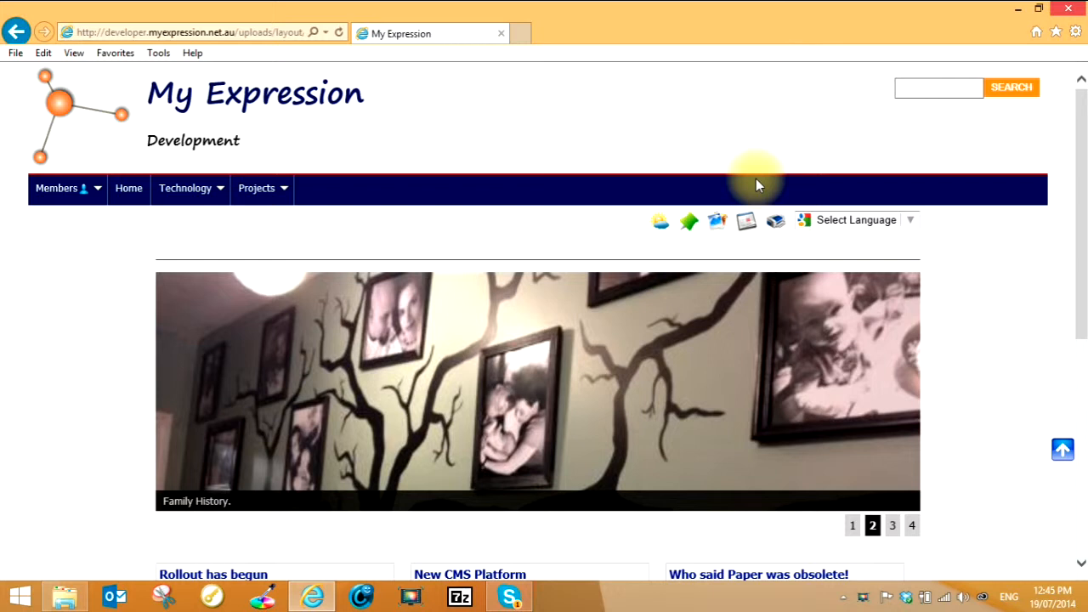
# - Run a site search for 'rally' to list its four matching records
pyautogui.click(891, 524)
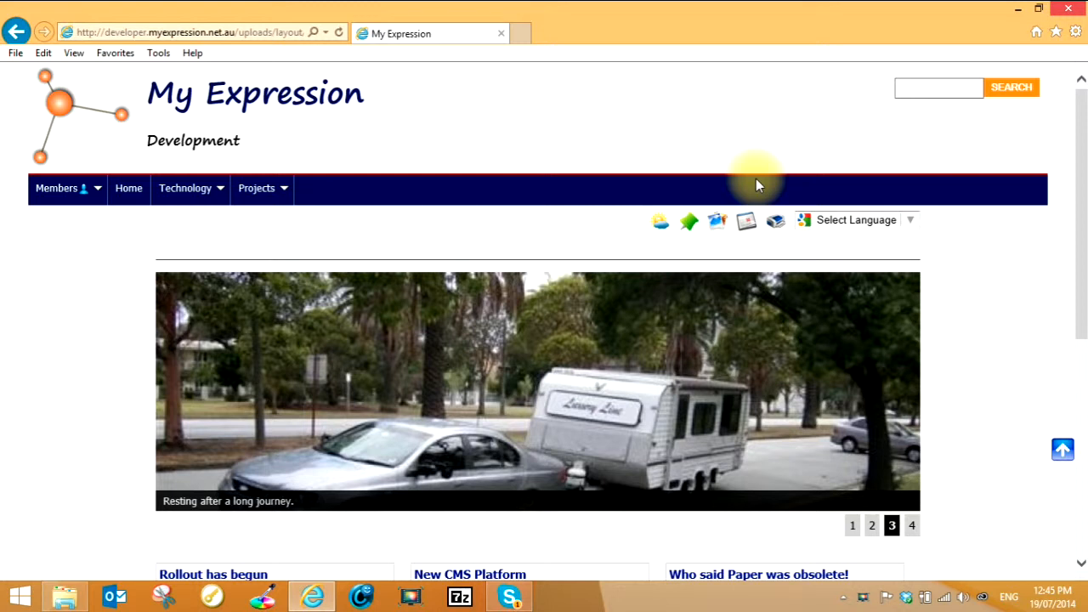
pyautogui.click(911, 525)
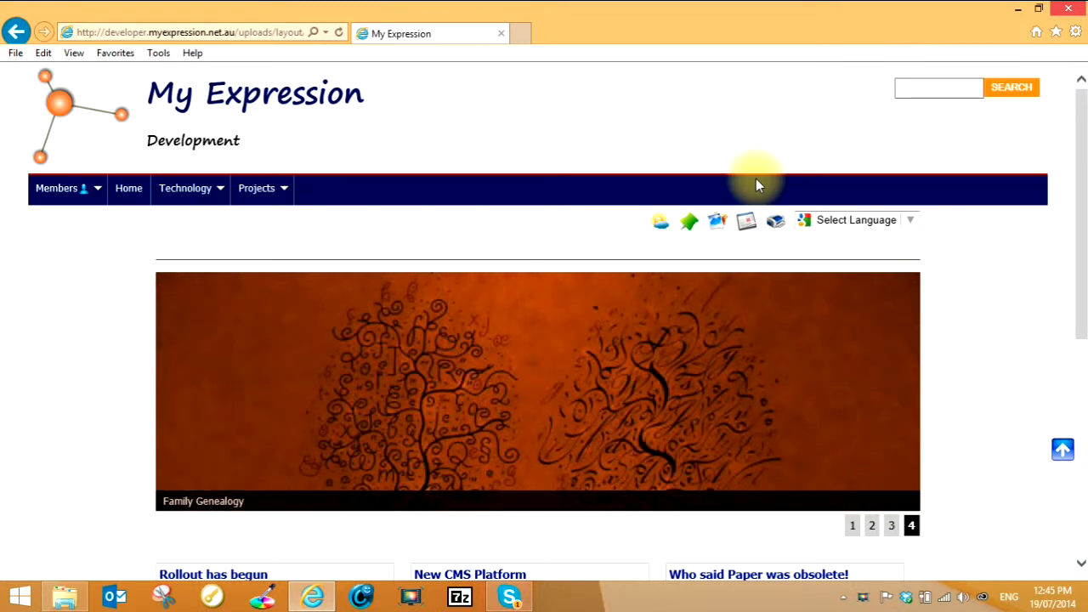
pyautogui.moveTo(283, 159)
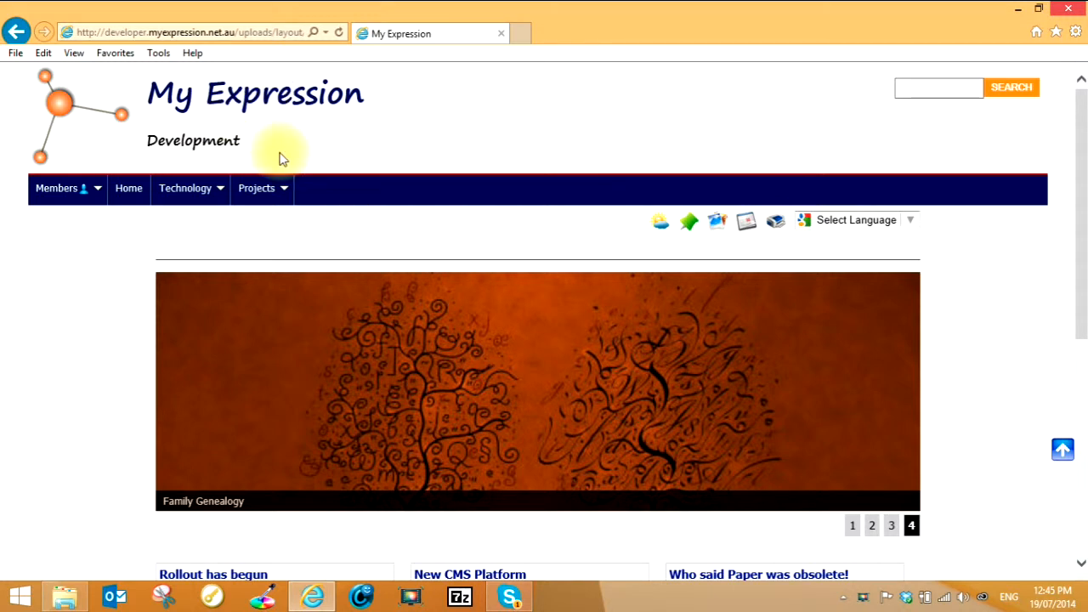
pyautogui.click(939, 88)
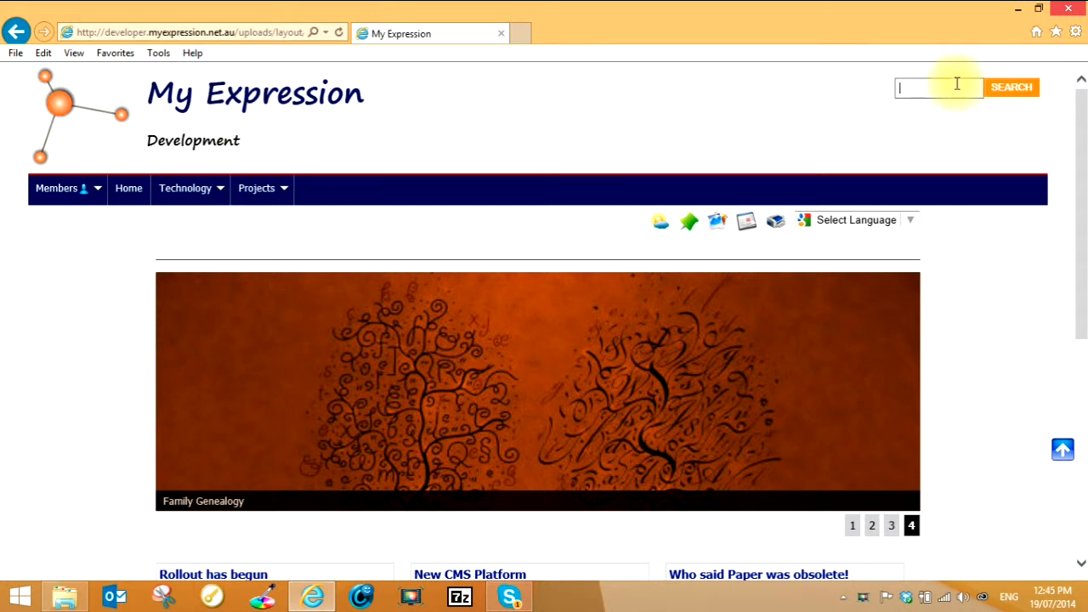
pyautogui.write('rally')
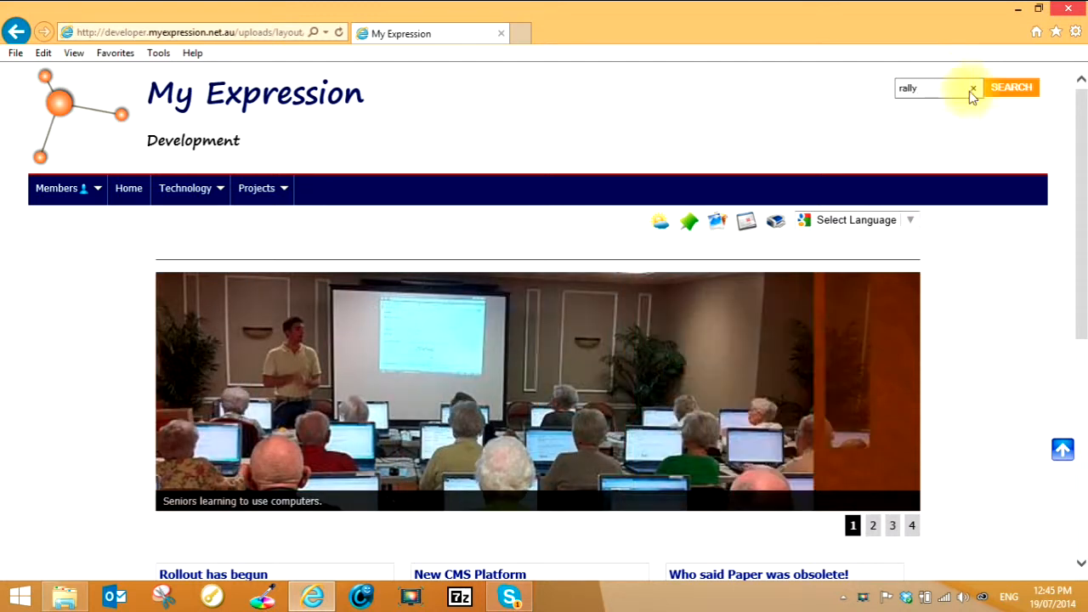
pyautogui.click(1011, 88)
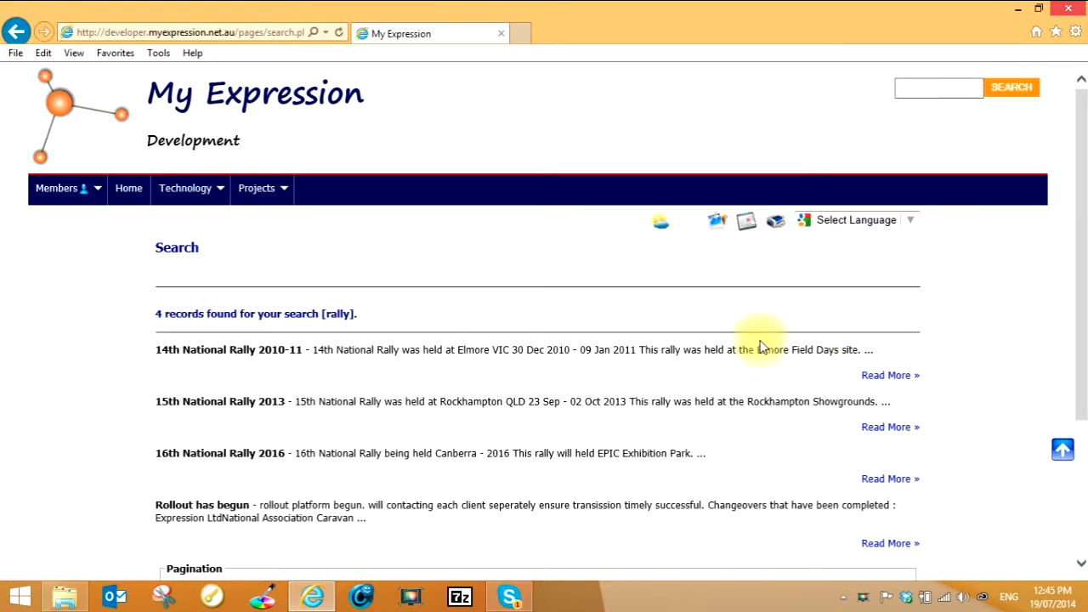
pyautogui.moveTo(546, 495)
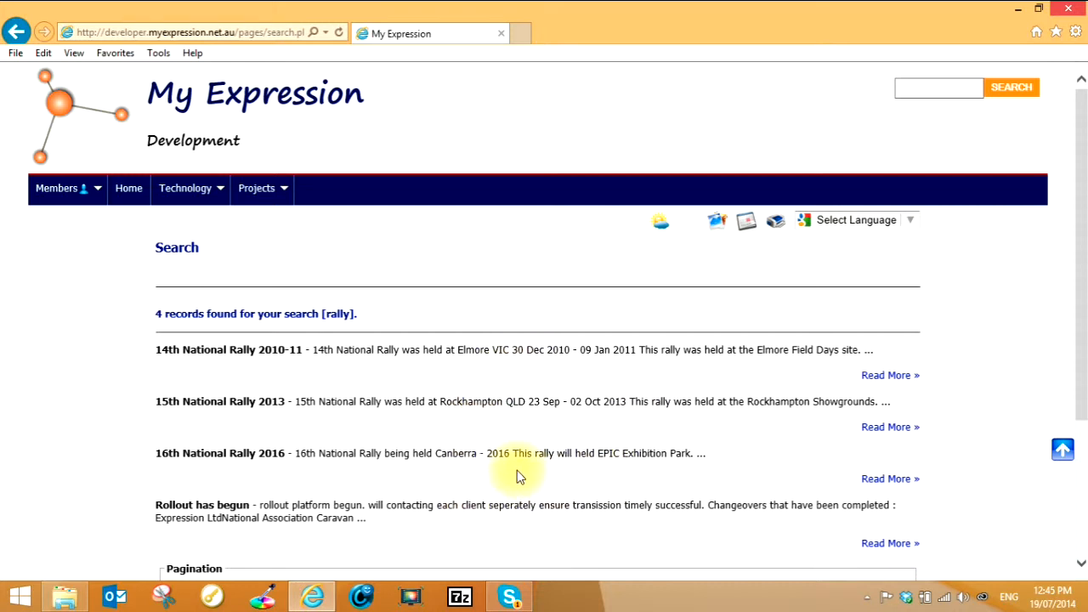
pyautogui.moveTo(867, 442)
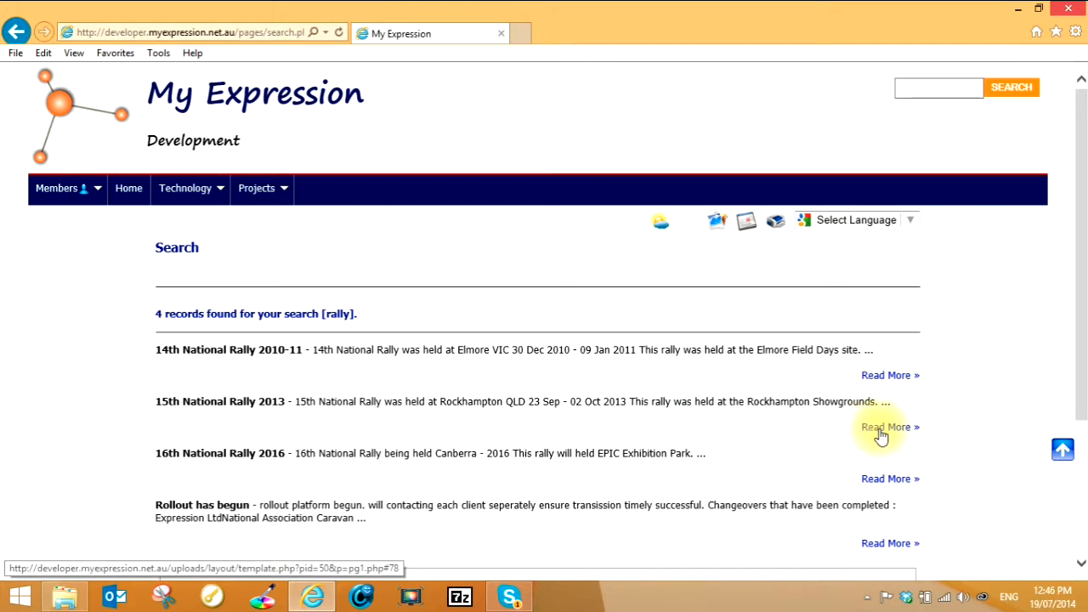
pyautogui.moveTo(889, 479)
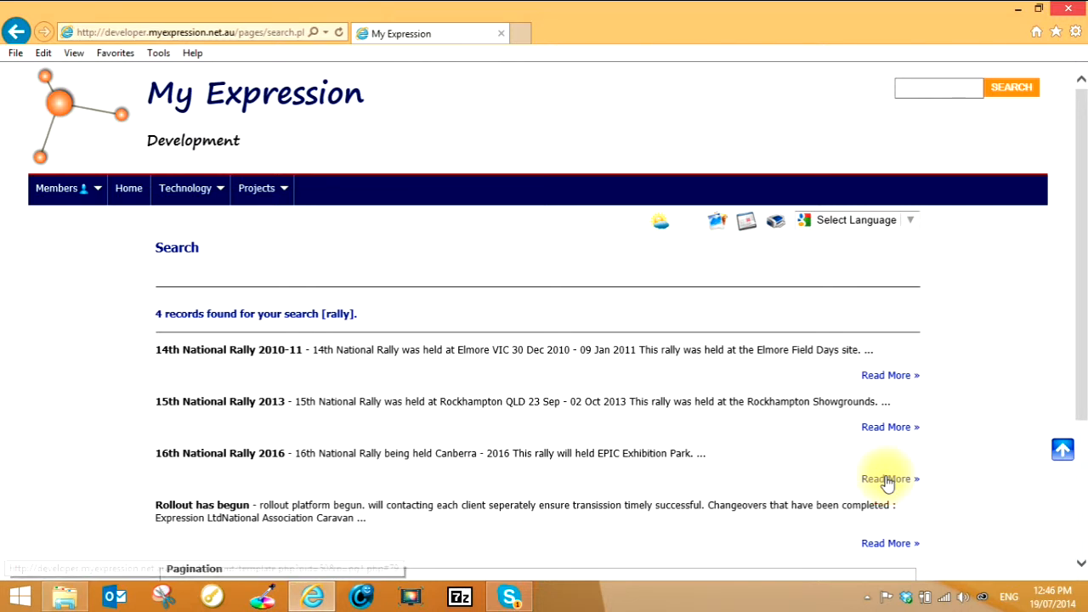
# - Open Read More on the 16th National Rally 2016 result to see the National Caravan Rallies page
pyautogui.click(886, 479)
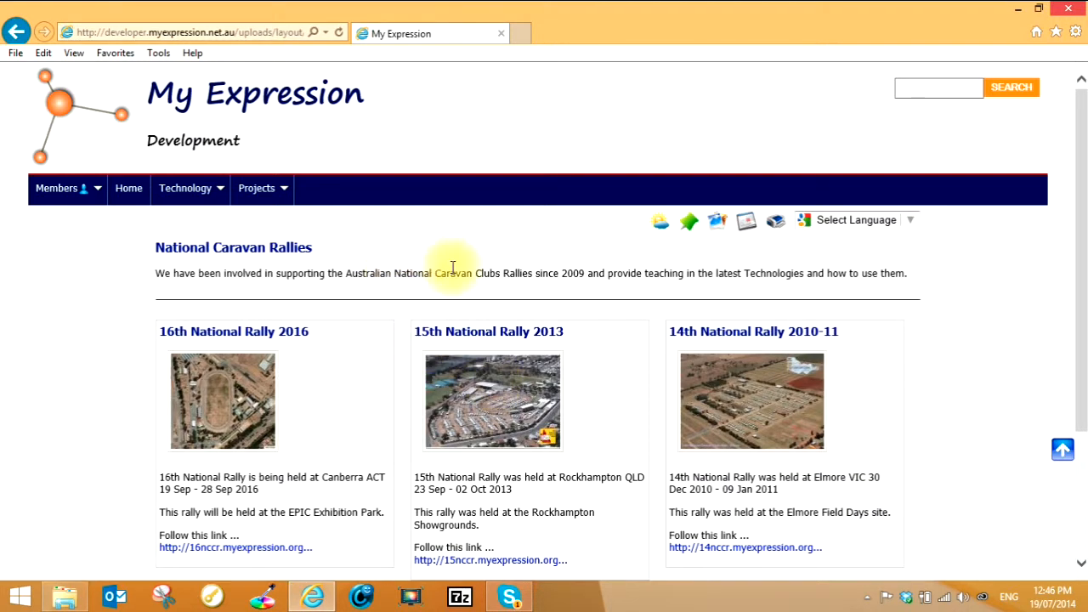
pyautogui.moveTo(833, 310)
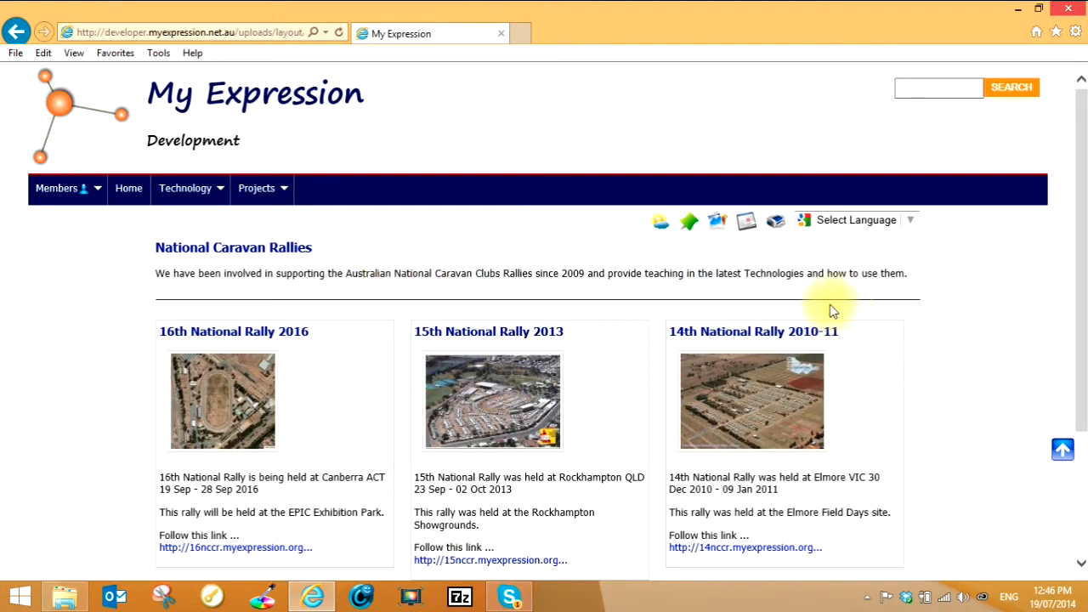
pyautogui.moveTo(75, 251)
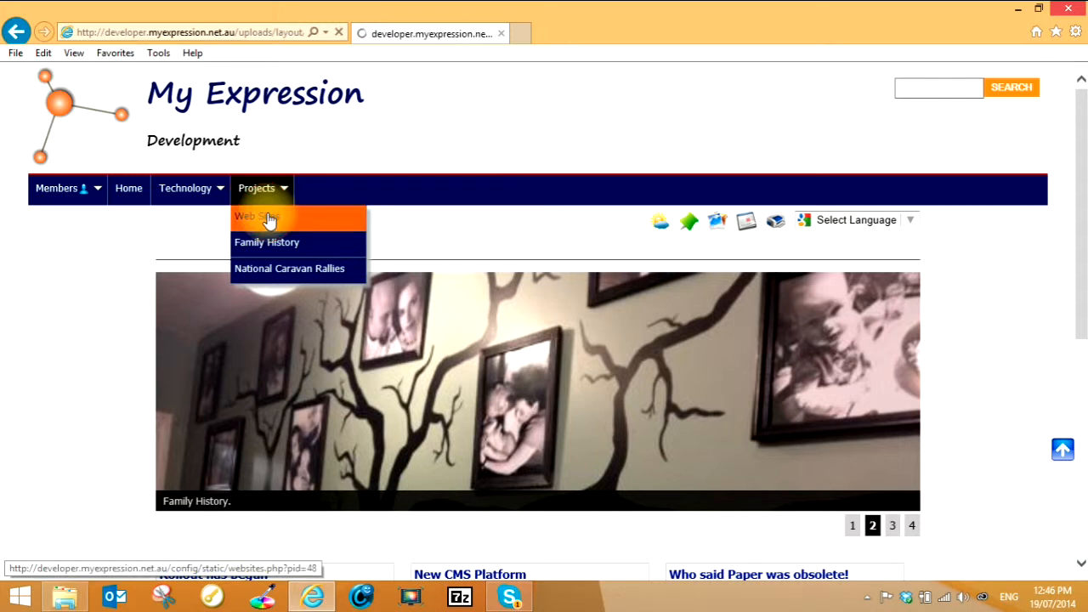
# - Choose Projects > Web Sites to show current community projects and non-profit selection criteria
pyautogui.click(256, 216)
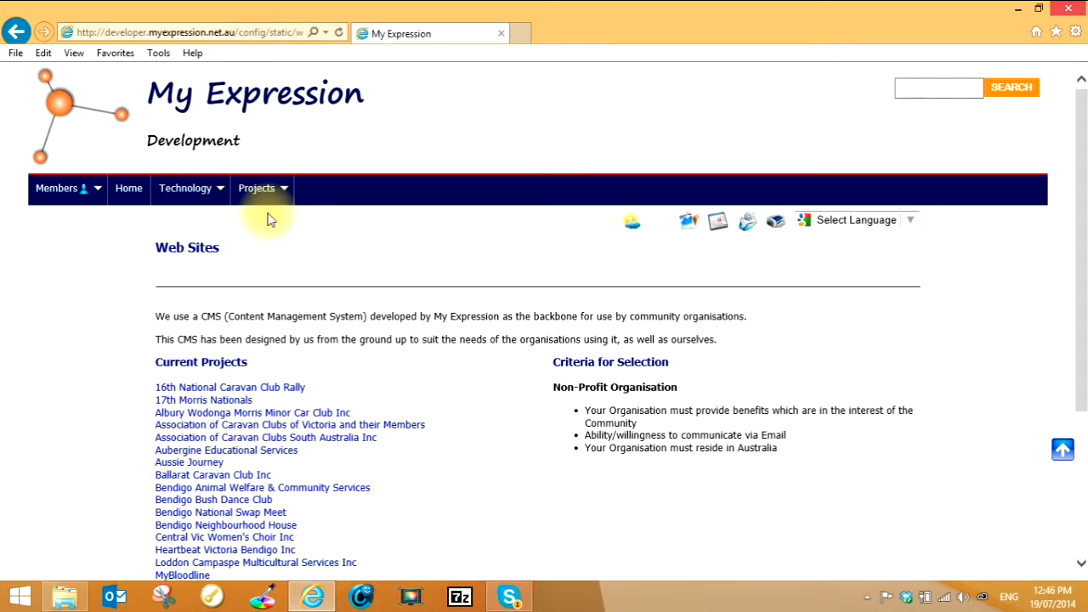
pyautogui.moveTo(312, 246)
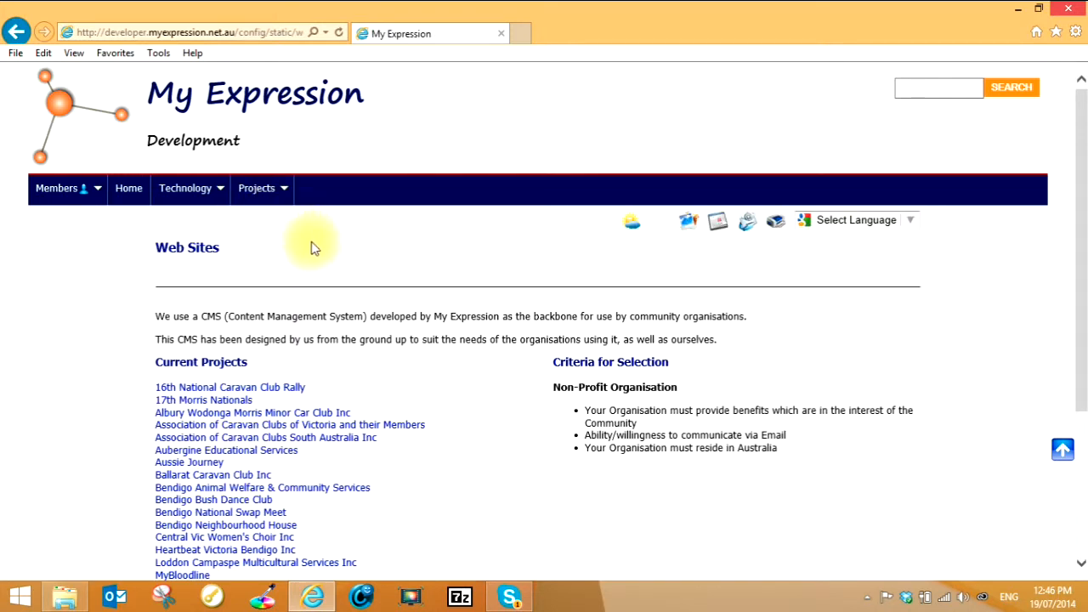
pyautogui.moveTo(211, 231)
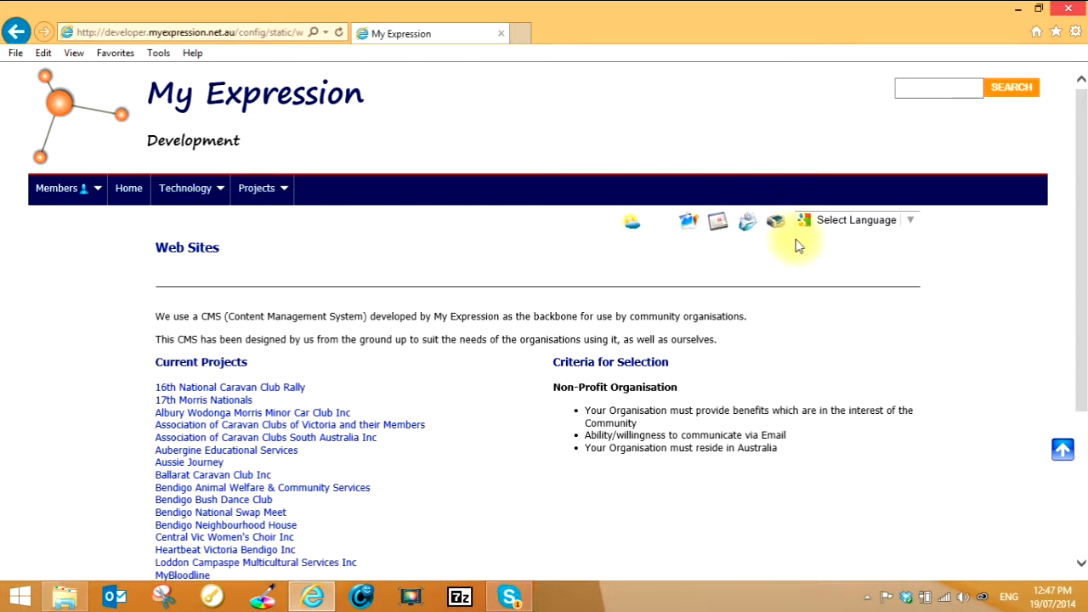
pyautogui.click(856, 220)
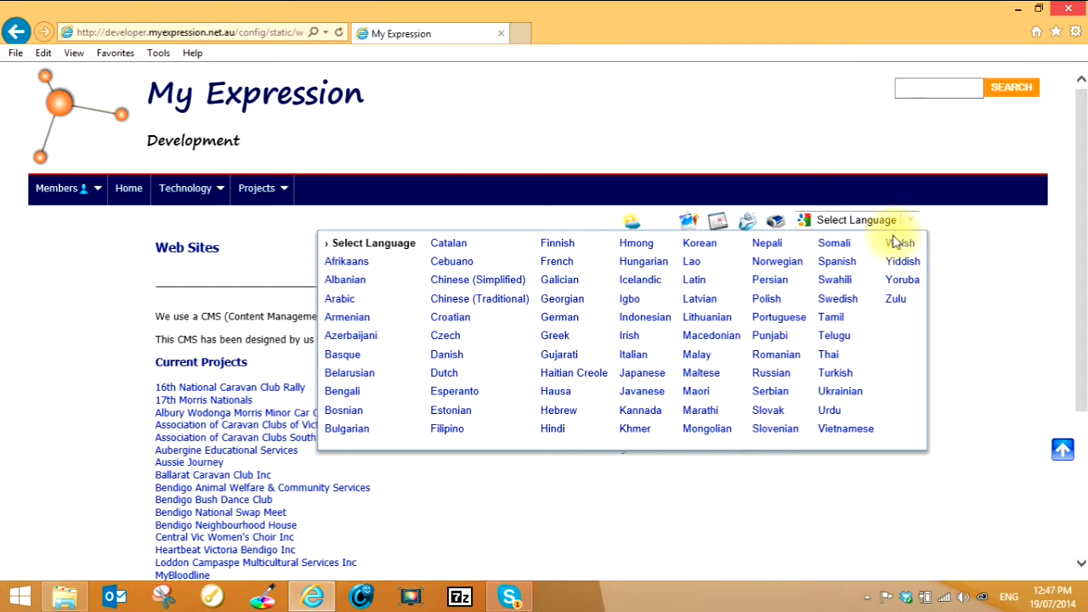
pyautogui.moveTo(344, 280)
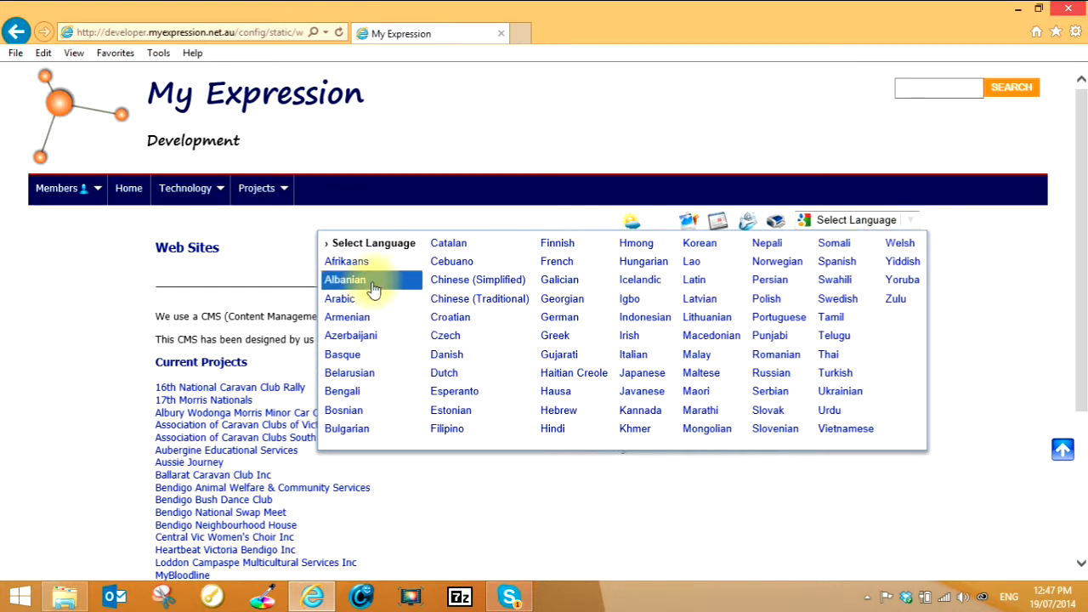
pyautogui.moveTo(350, 335)
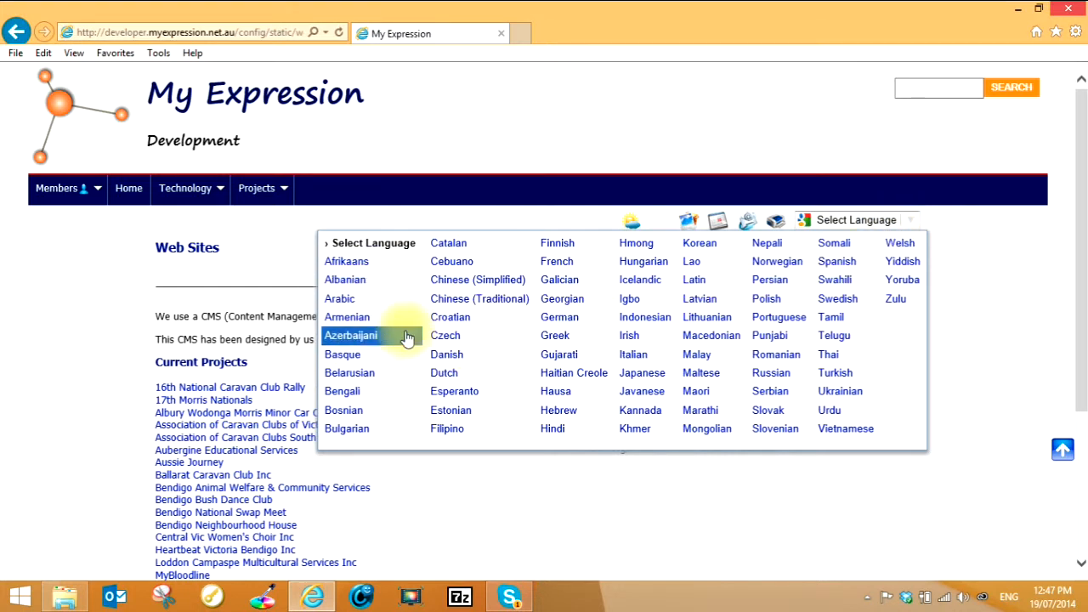
pyautogui.moveTo(450, 317)
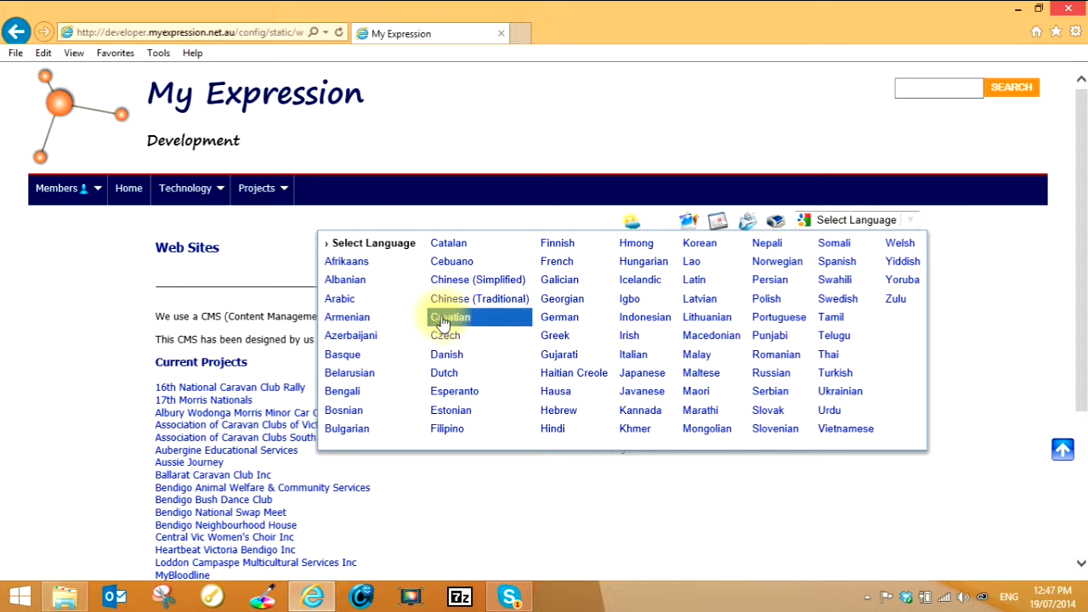
pyautogui.click(450, 317)
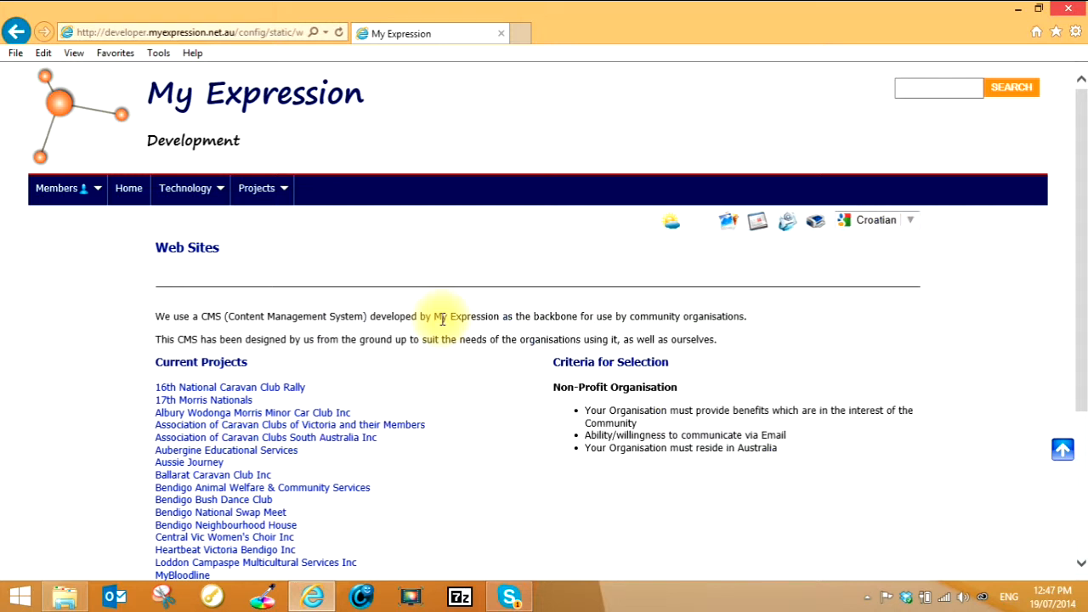
pyautogui.click(876, 219)
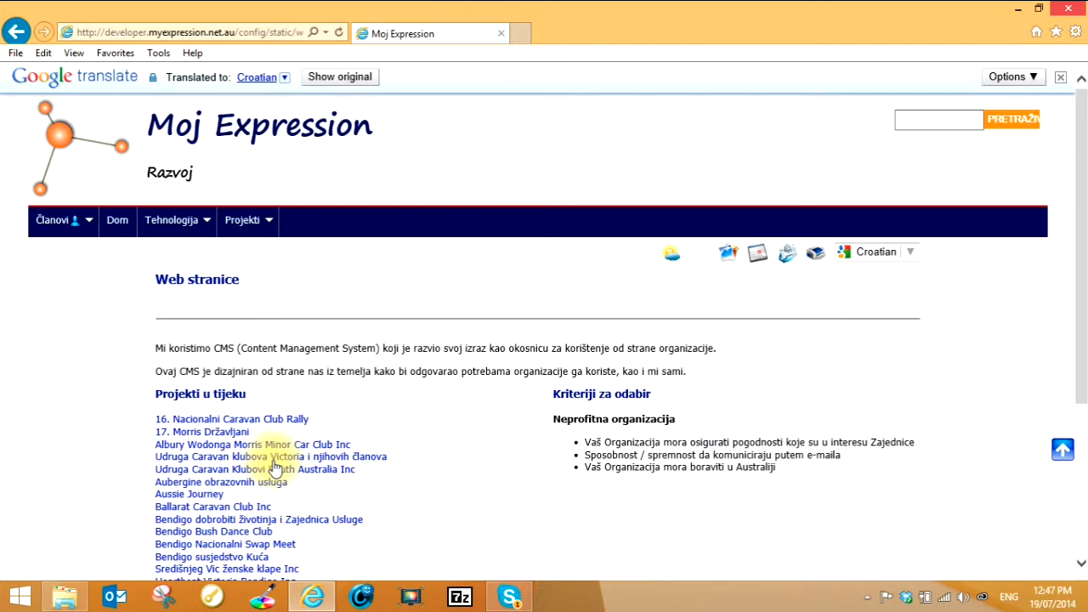
pyautogui.moveTo(778, 306)
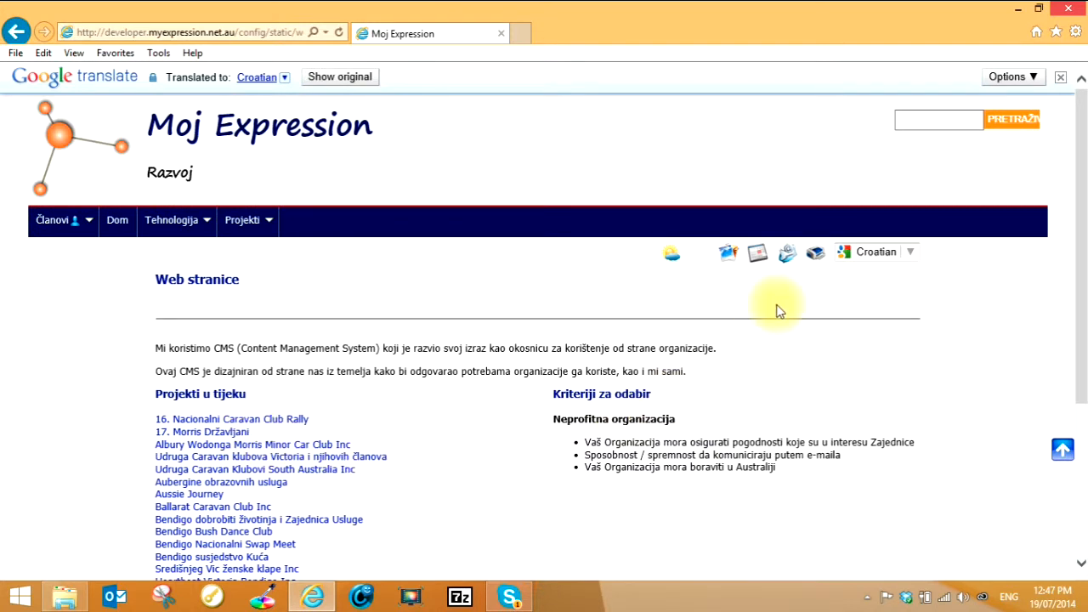
pyautogui.moveTo(404, 115)
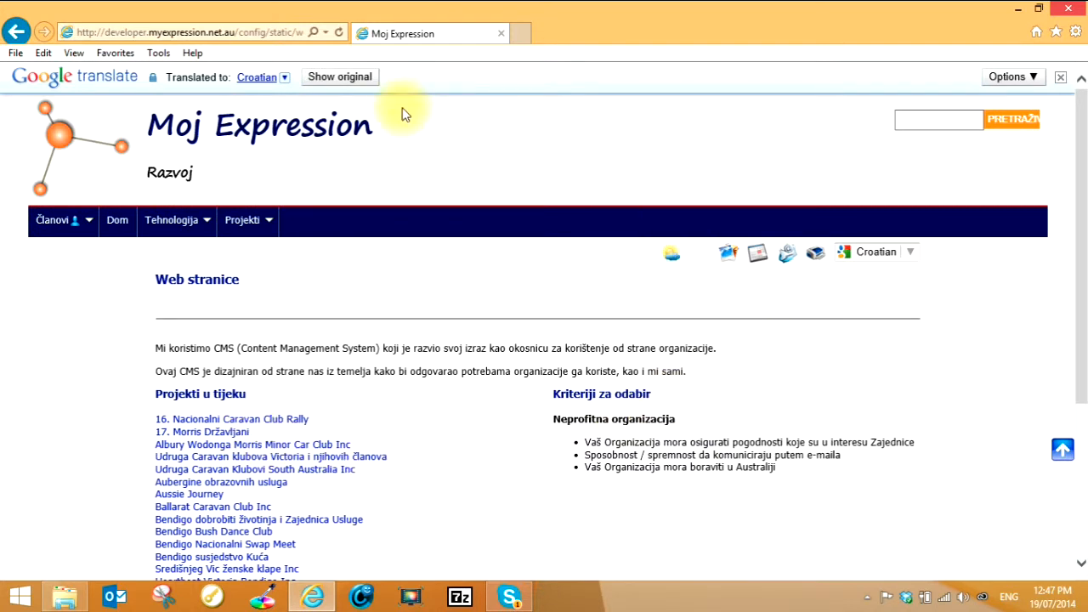
pyautogui.click(340, 76)
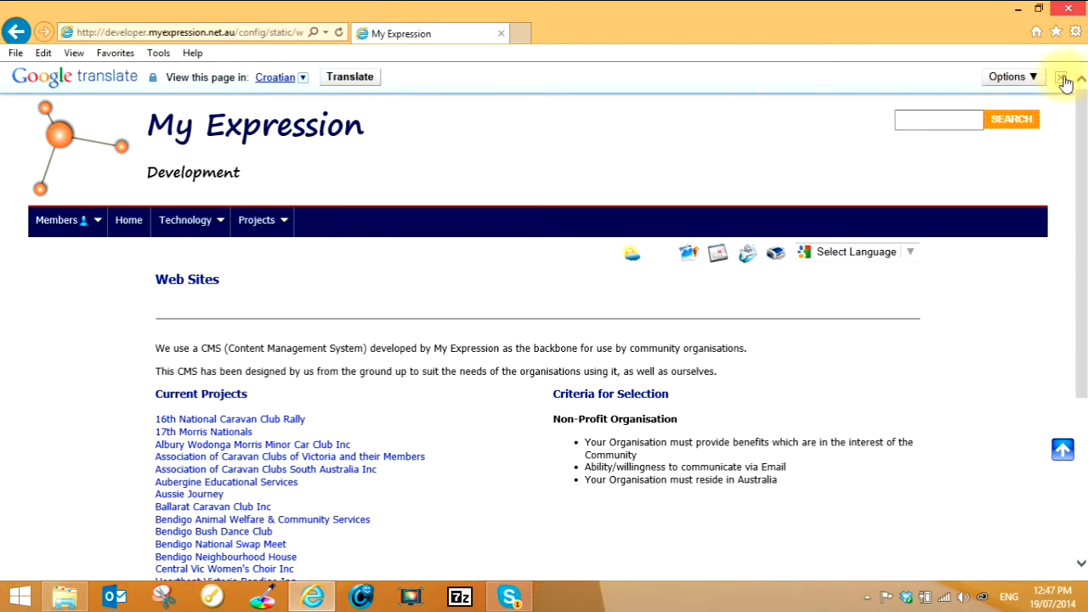
pyautogui.click(1065, 77)
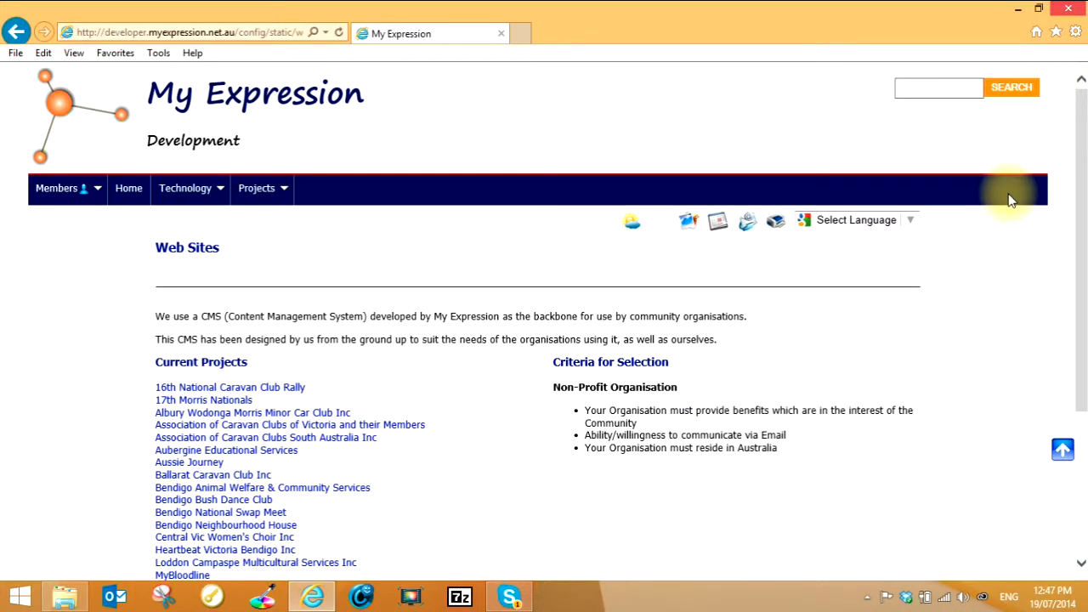
pyautogui.moveTo(975, 228)
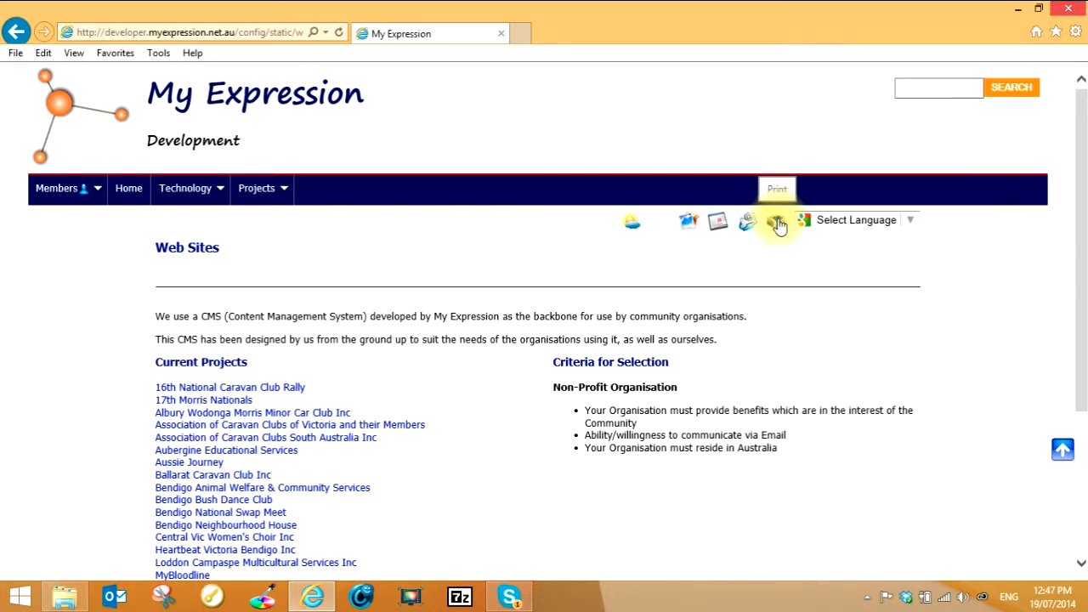
pyautogui.moveTo(259, 310)
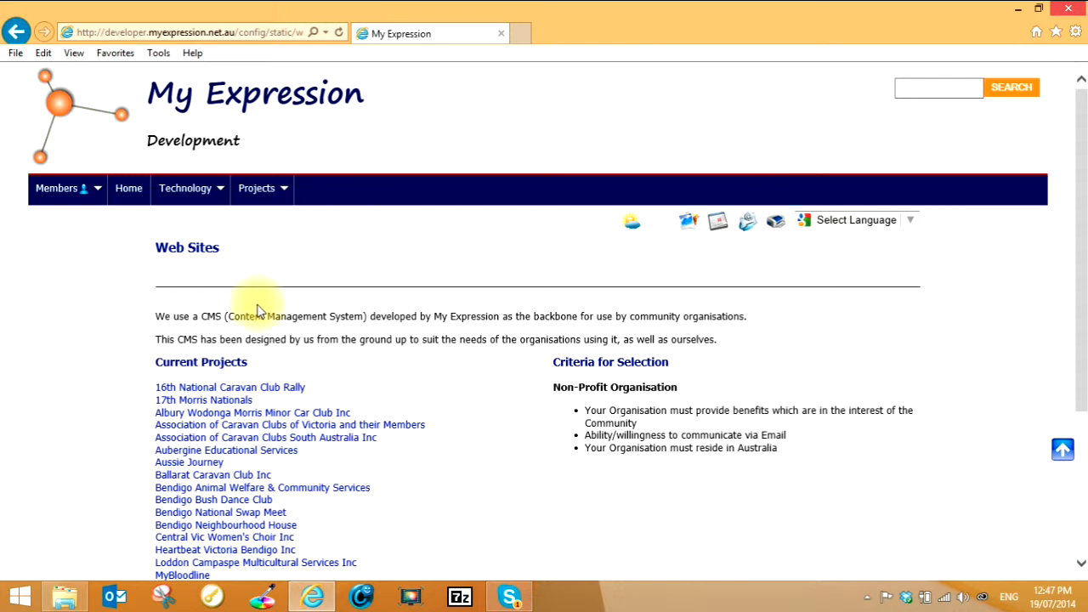
pyautogui.moveTo(516, 331)
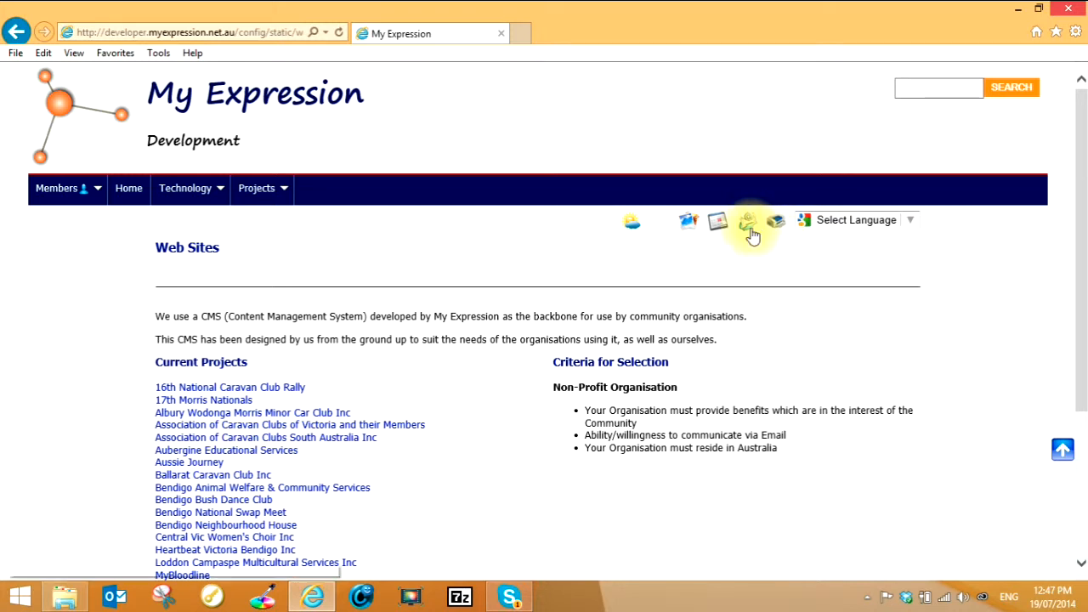
pyautogui.moveTo(746, 221)
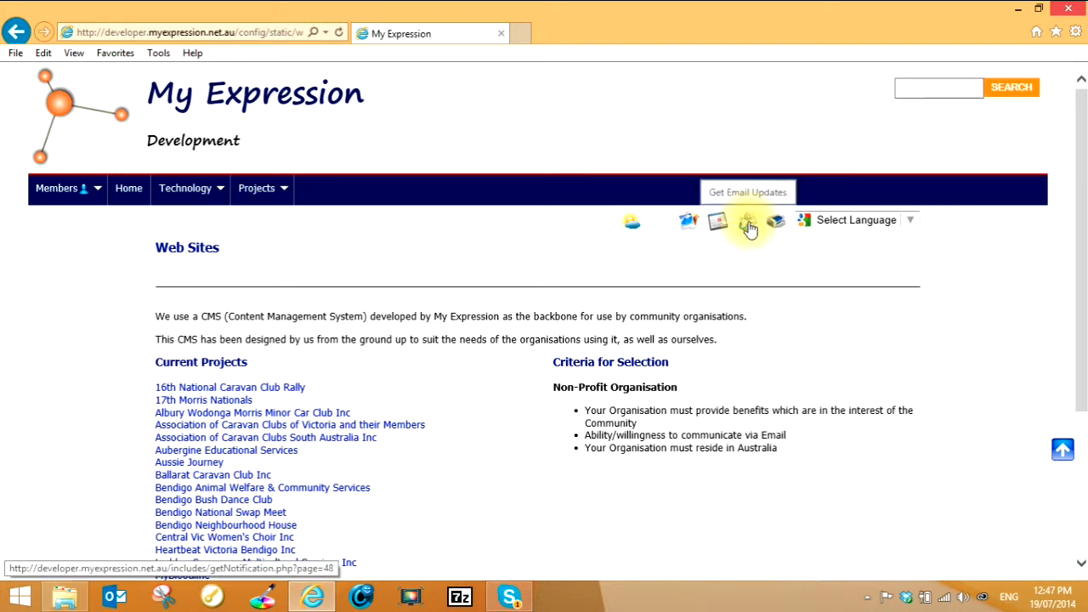
pyautogui.click(748, 222)
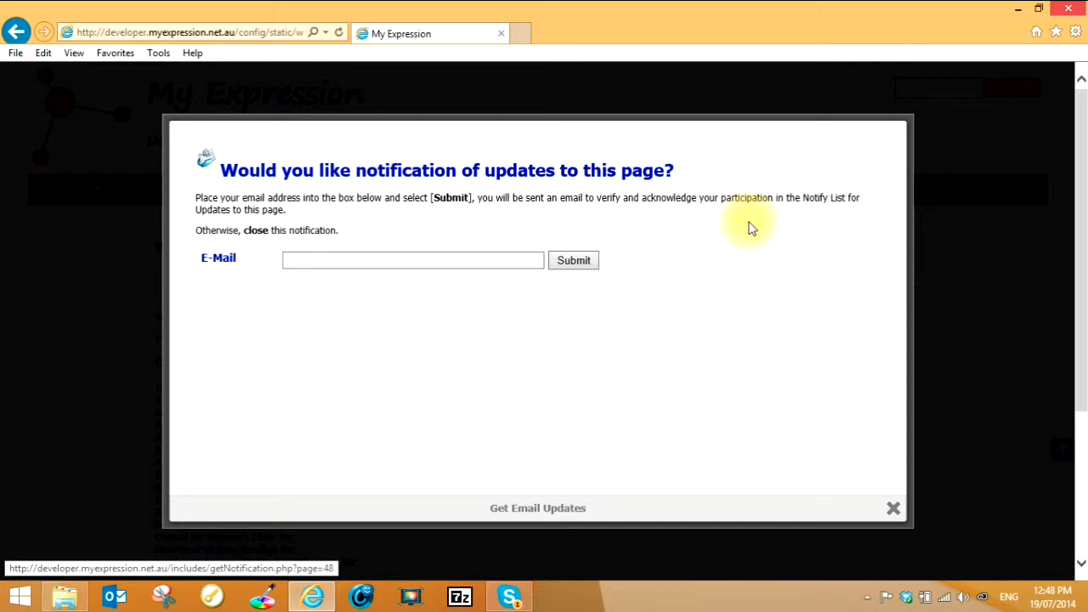
pyautogui.moveTo(848, 286)
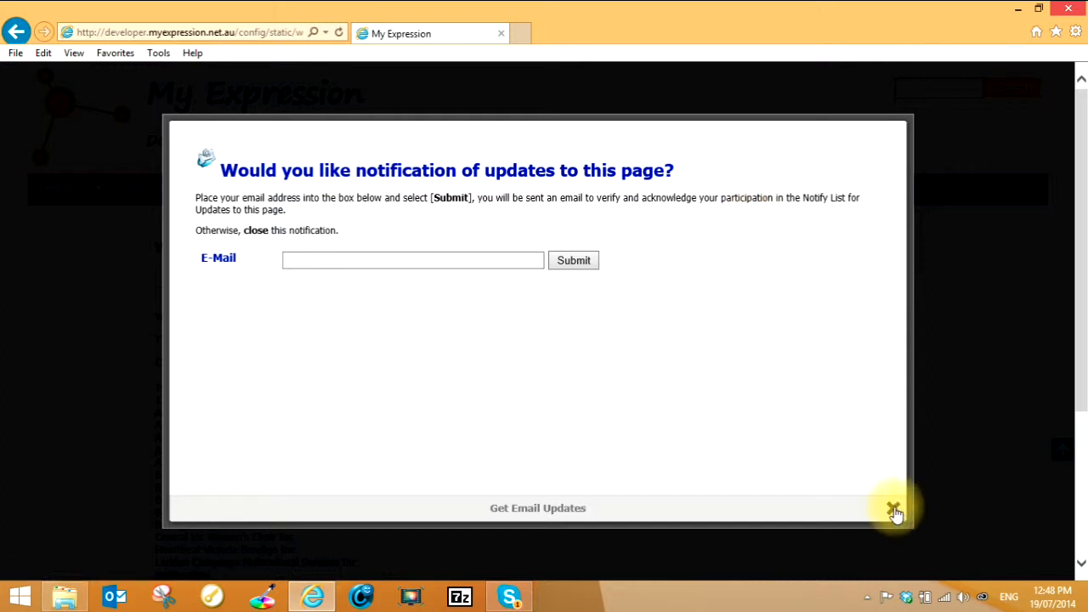
pyautogui.click(895, 508)
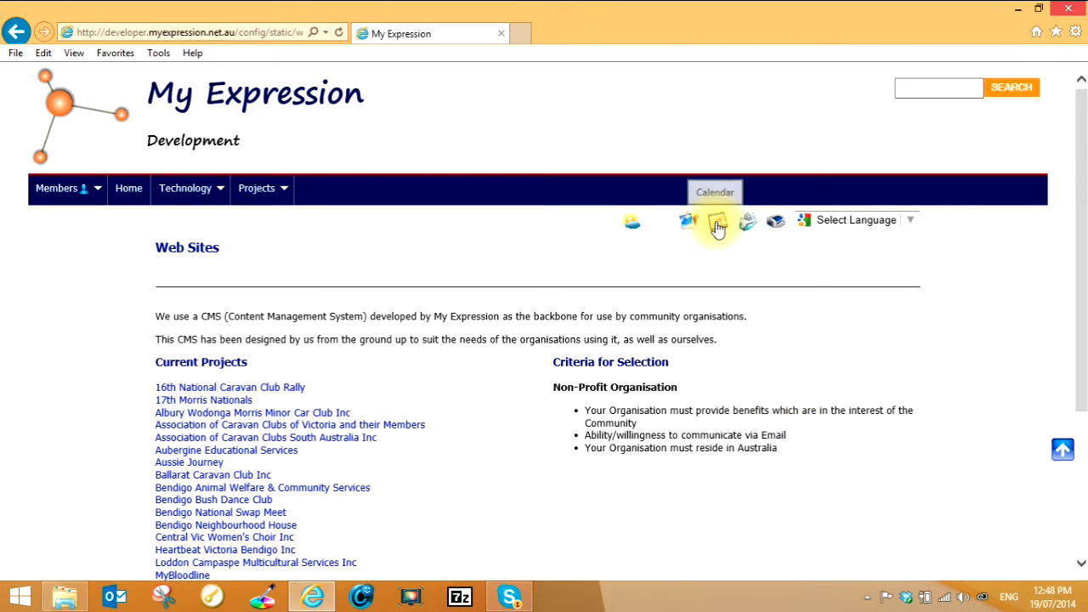
pyautogui.click(716, 222)
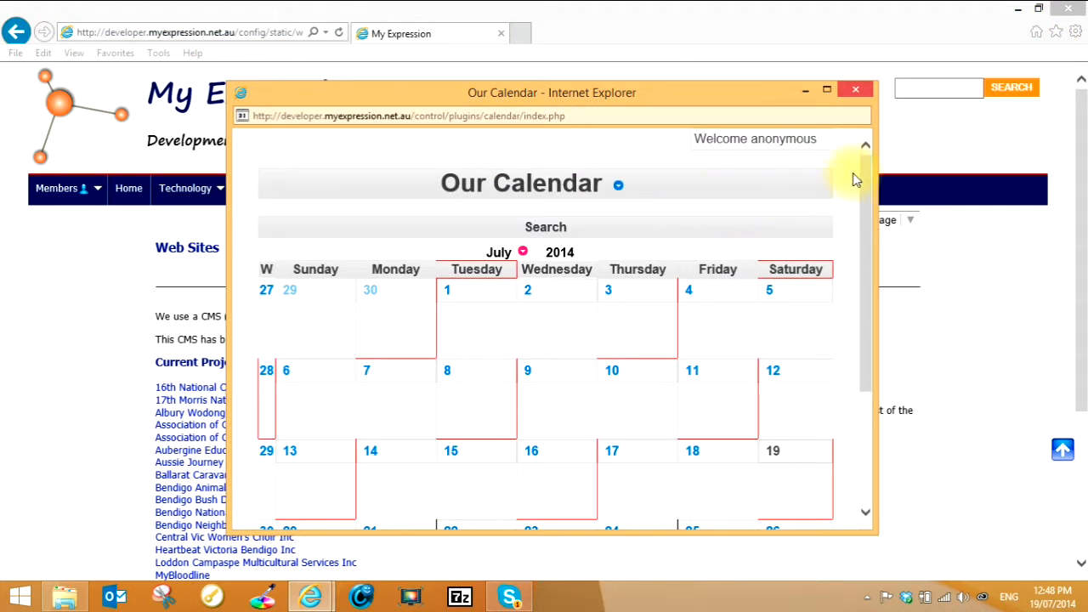
pyautogui.click(855, 89)
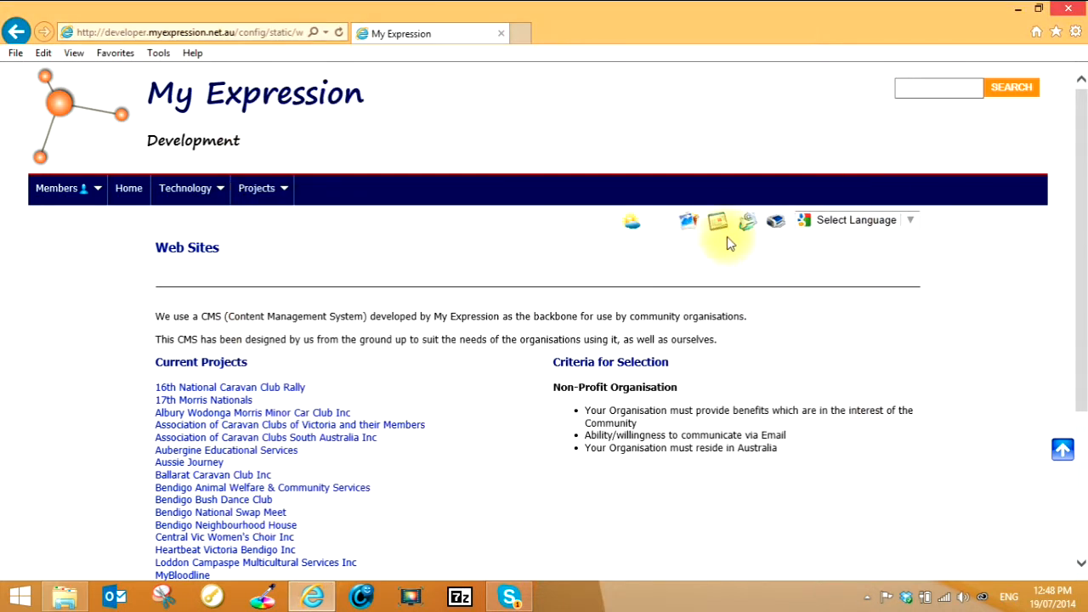
# - Open the Photo Gallery's People album and enlarge its first photo, Image 81
pyautogui.click(718, 221)
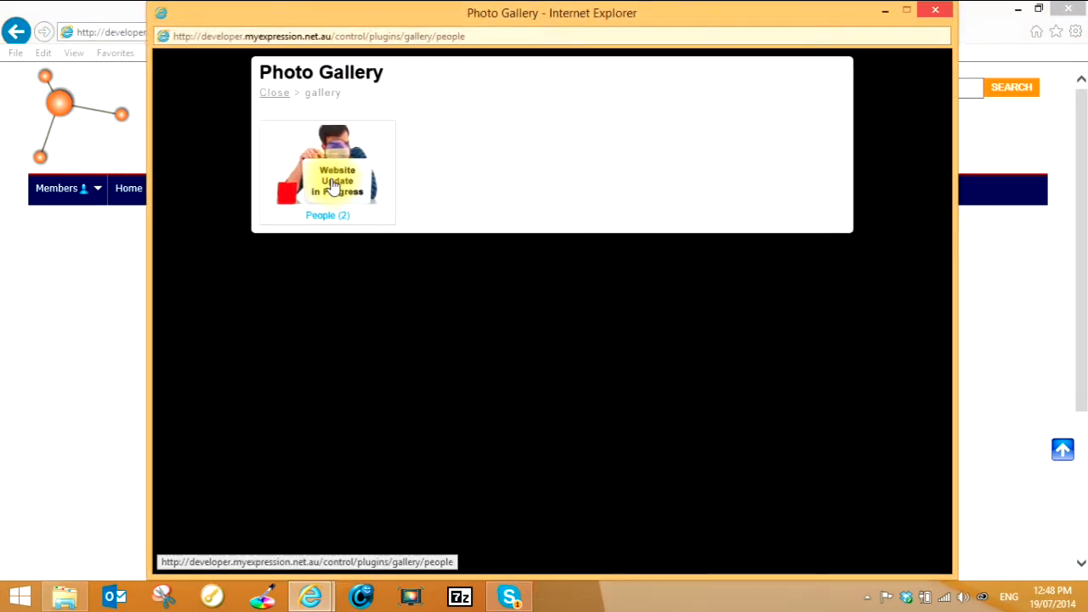
pyautogui.click(327, 170)
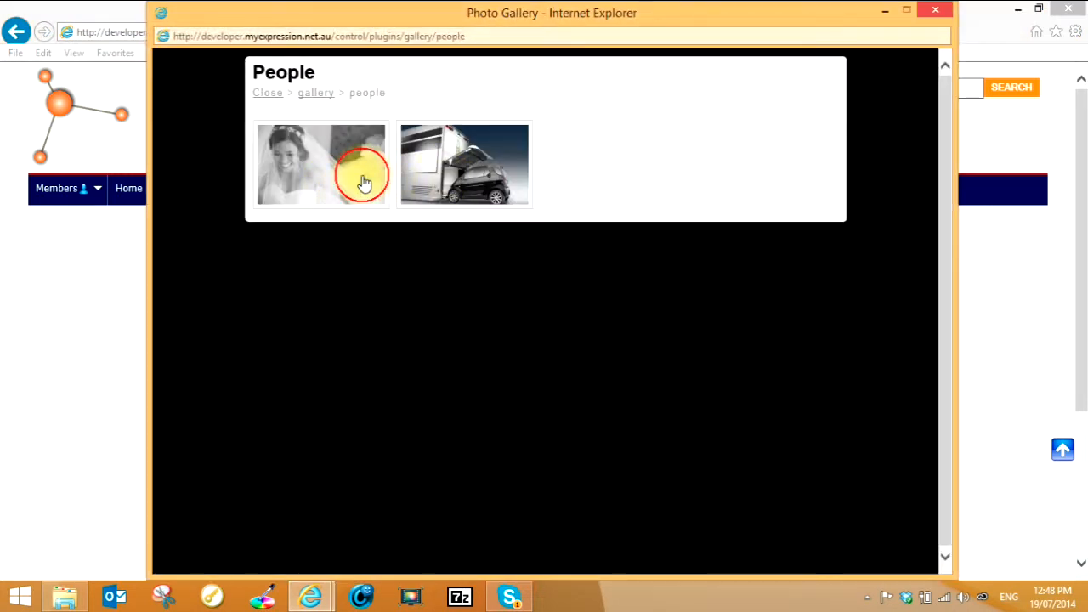
pyautogui.click(322, 164)
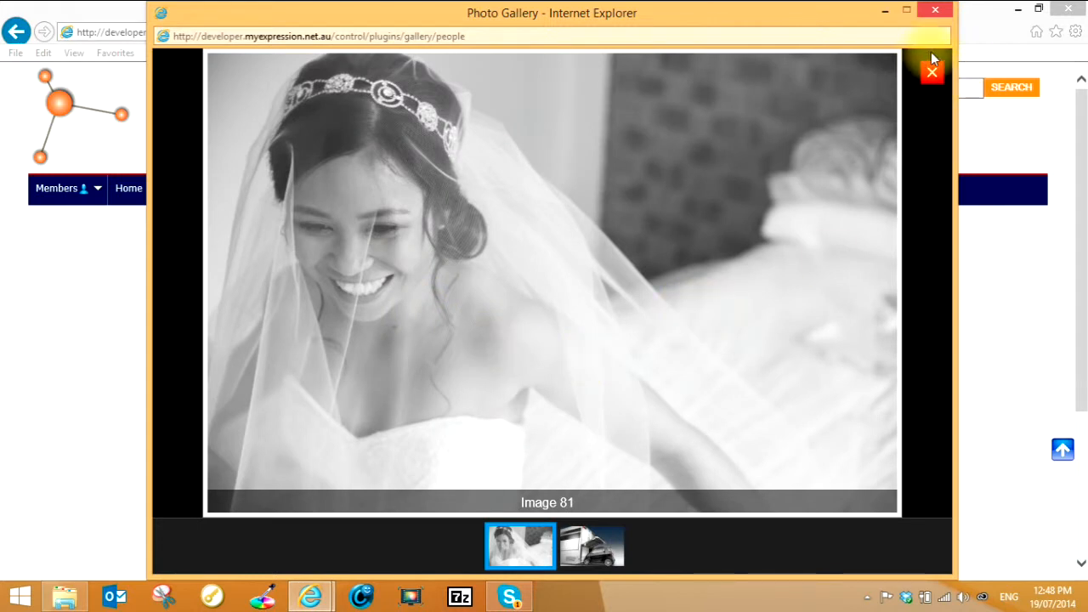
# - Close the enlarged photo and gallery, then view and close the Bendigo weather forecast
pyautogui.click(931, 72)
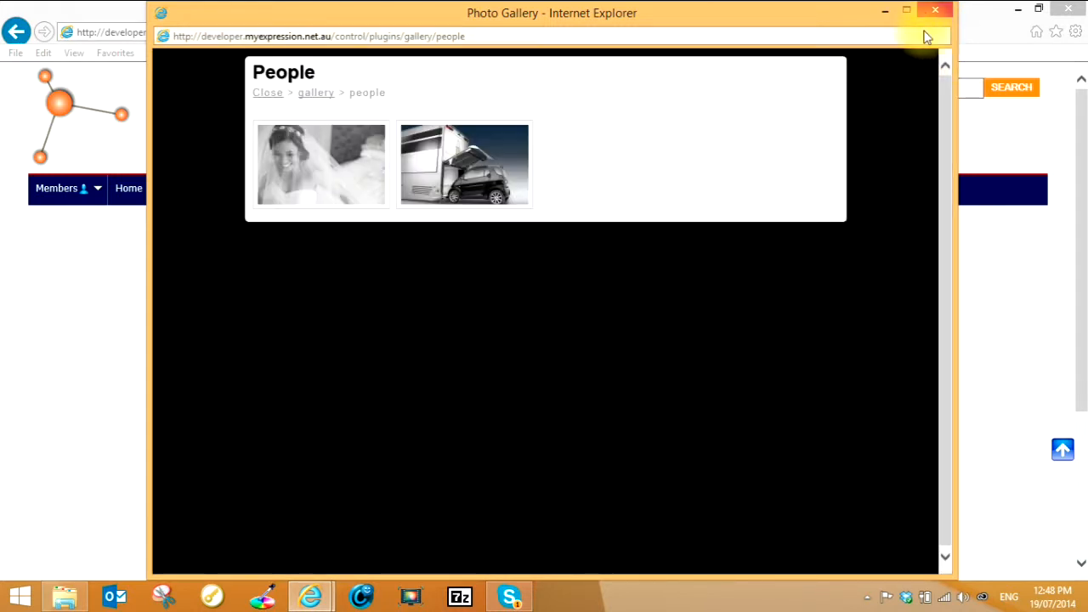
pyautogui.click(268, 92)
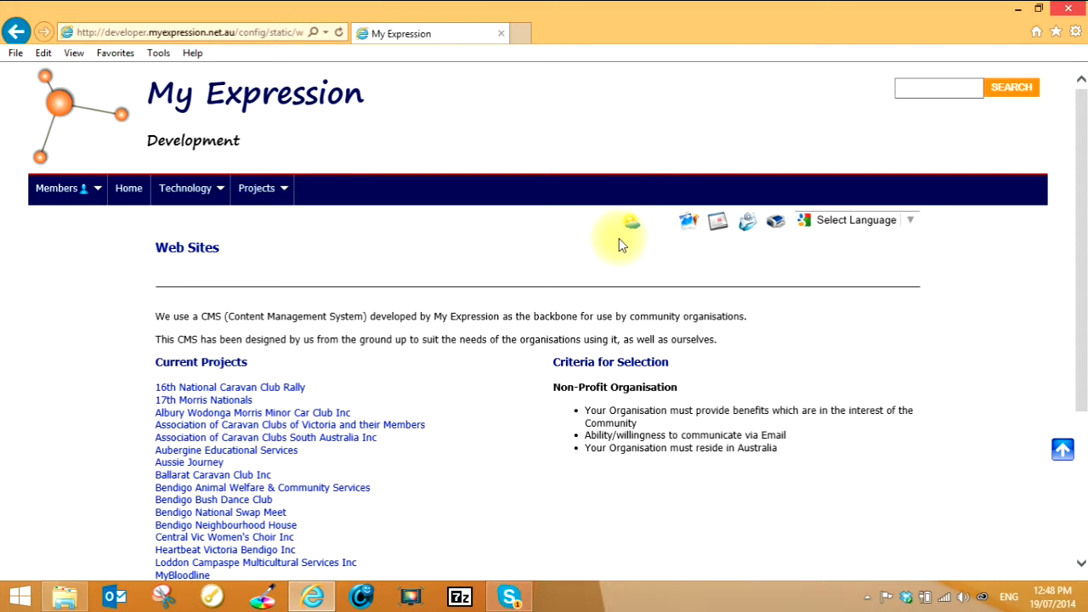
pyautogui.moveTo(632, 225)
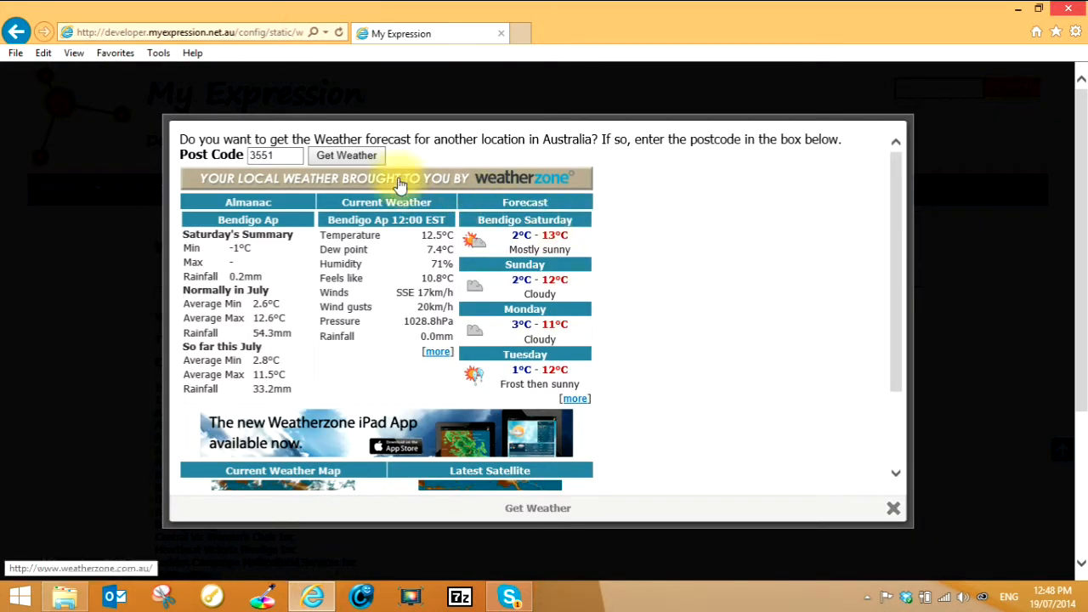
pyautogui.click(274, 154)
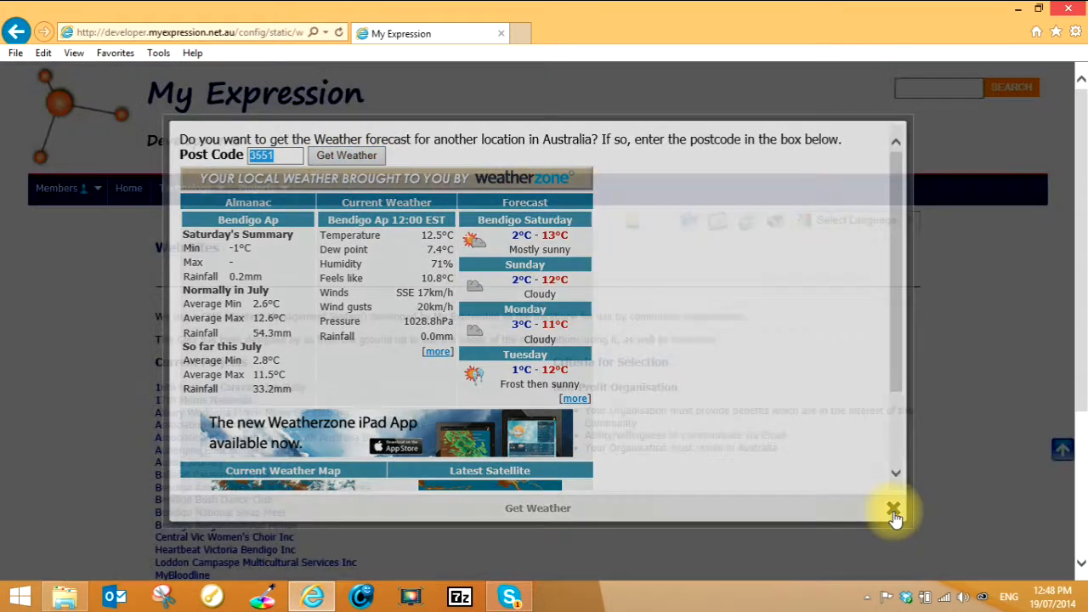
pyautogui.click(895, 510)
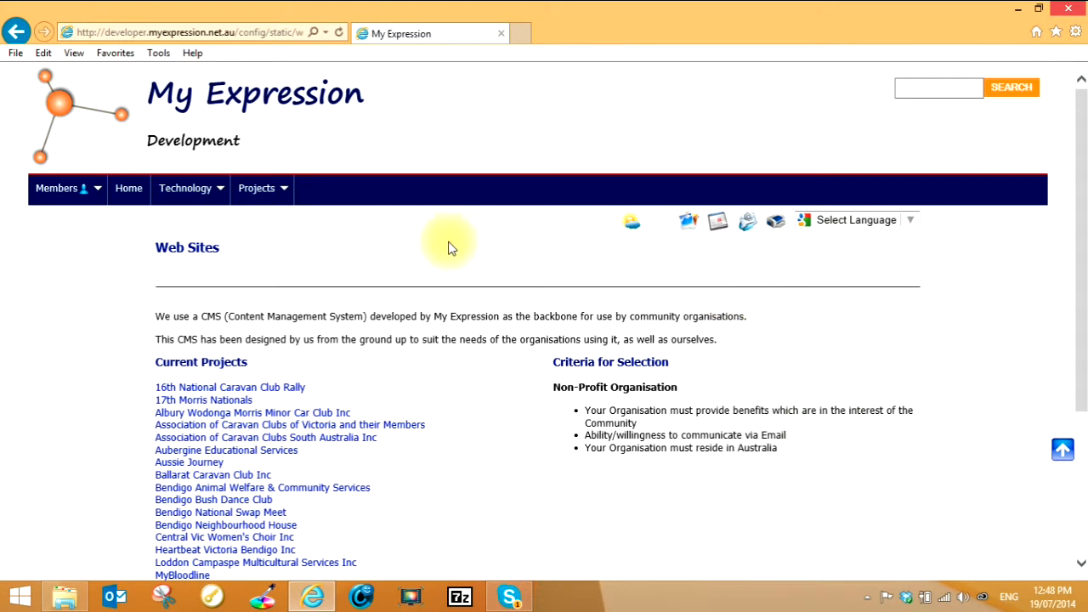
pyautogui.moveTo(807, 339)
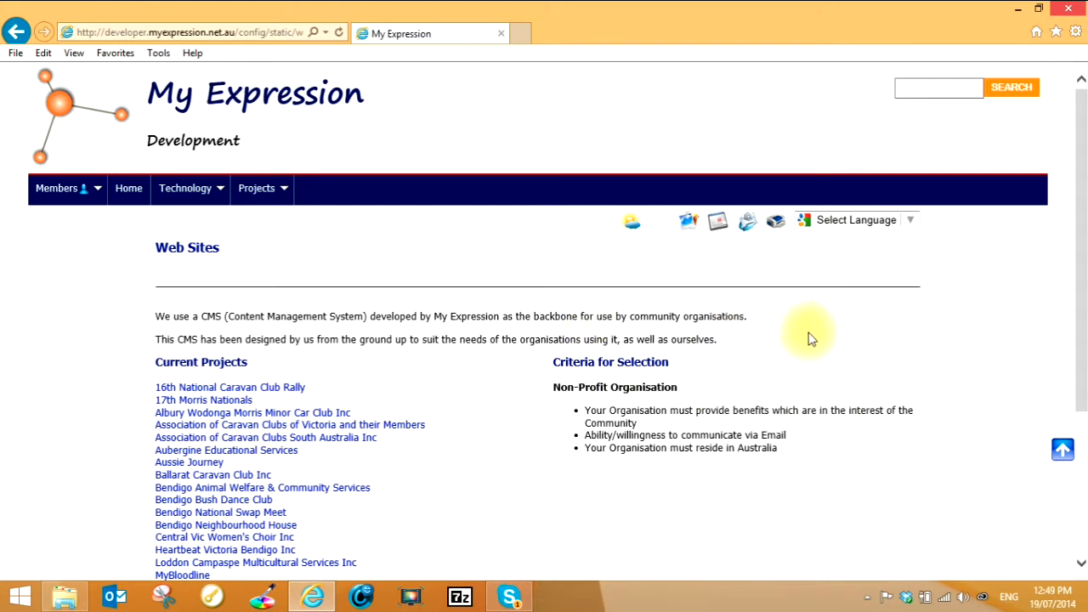
# - Scroll to the Web Sites page footer, jump back to top, then scroll down again
pyautogui.scroll(-3)
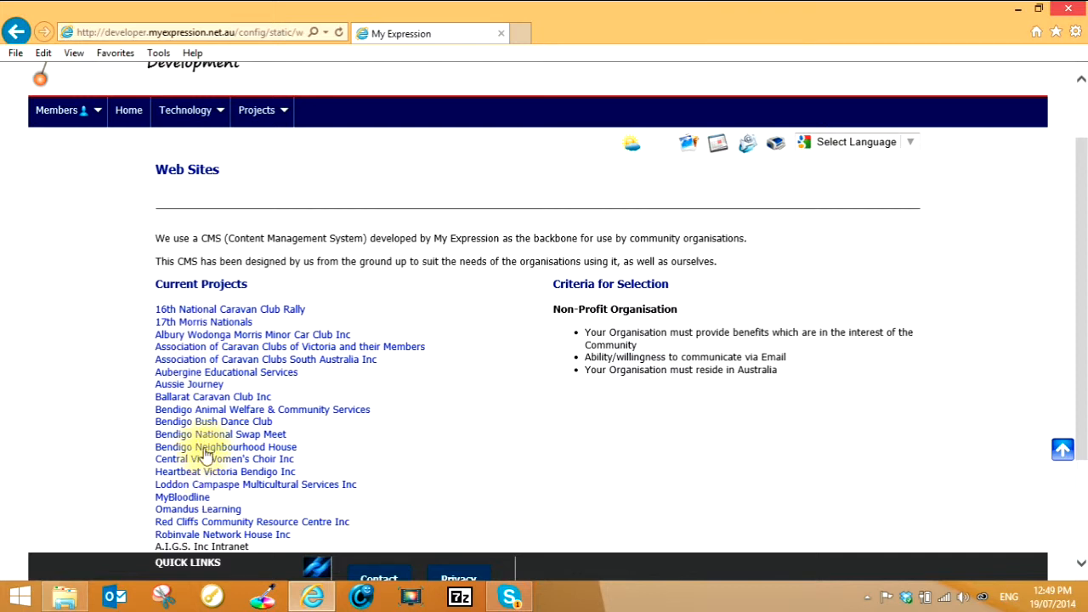
pyautogui.moveTo(387, 425)
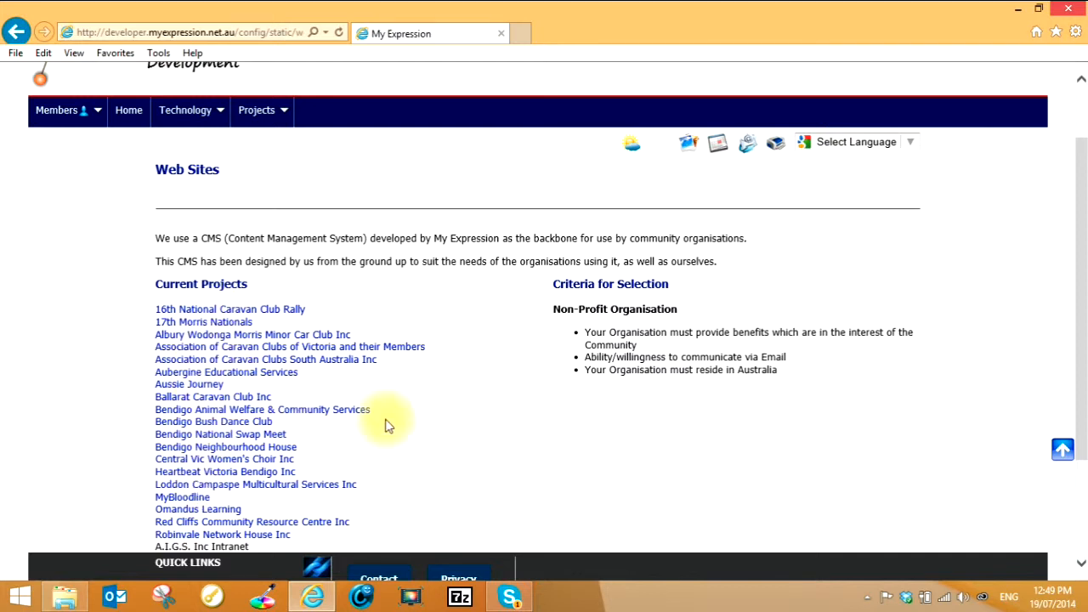
pyautogui.moveTo(982, 366)
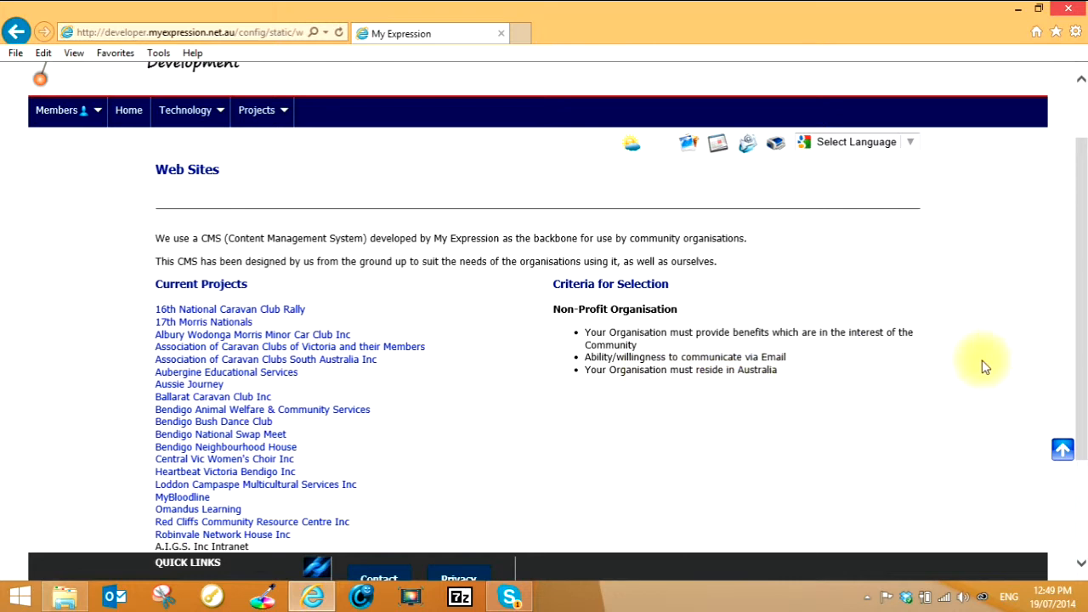
pyautogui.moveTo(1083, 340)
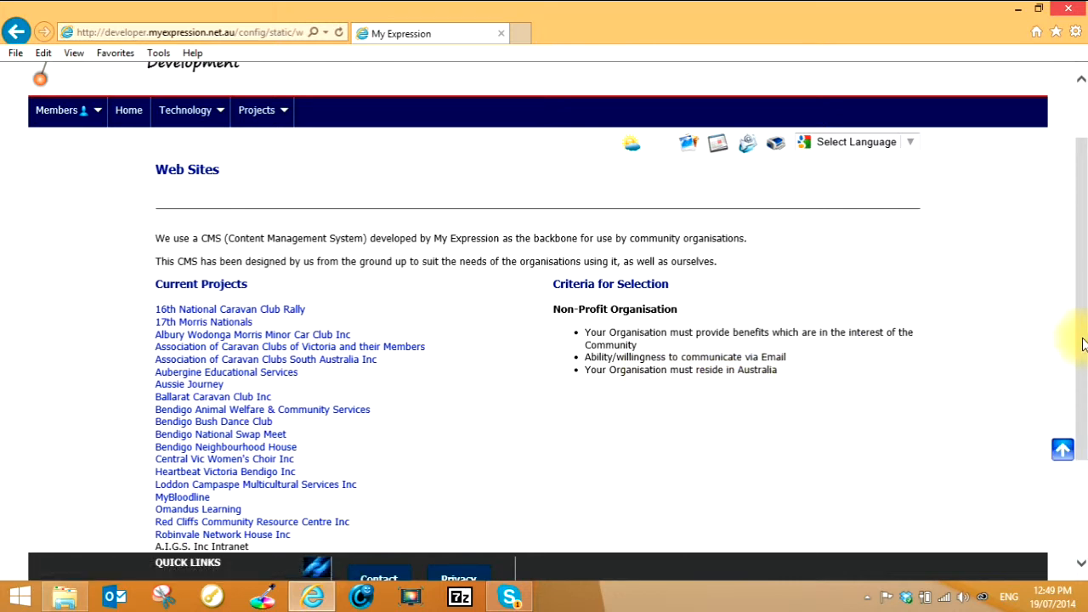
pyautogui.scroll(-3)
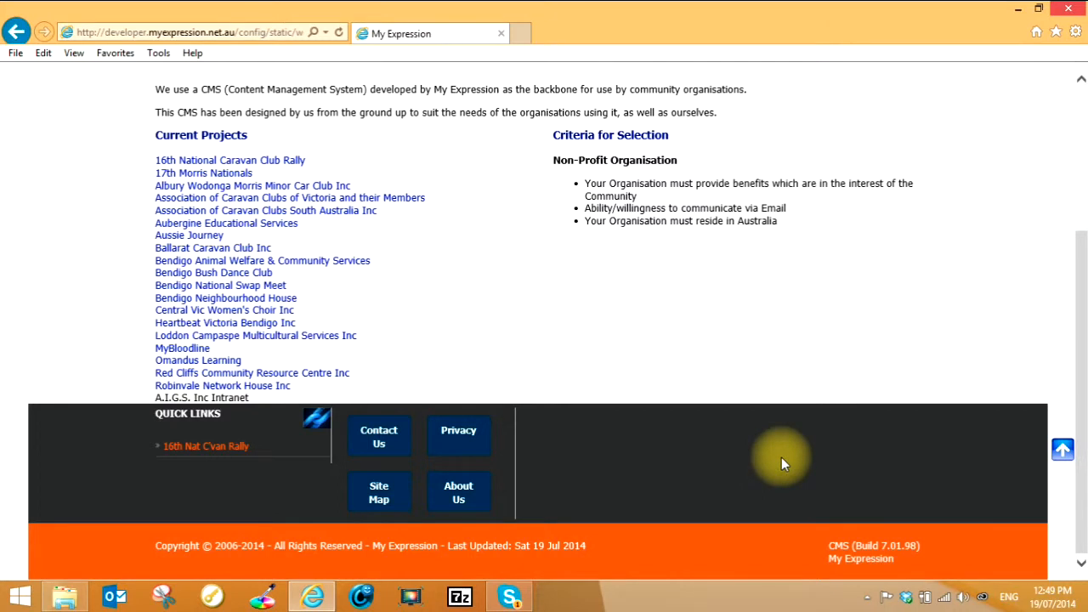
pyautogui.moveTo(1063, 451)
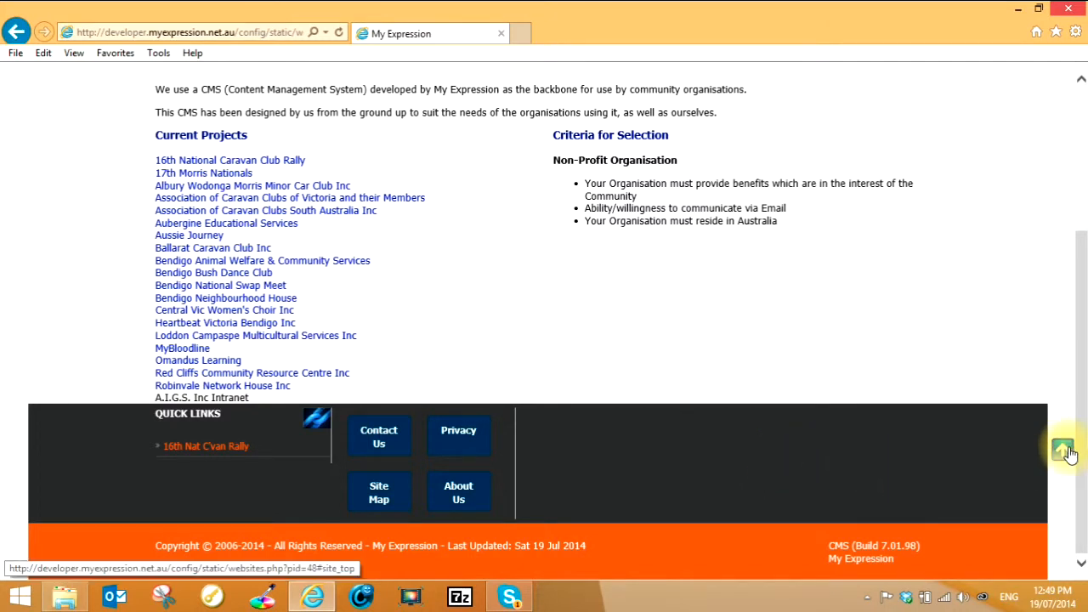
pyautogui.click(1064, 449)
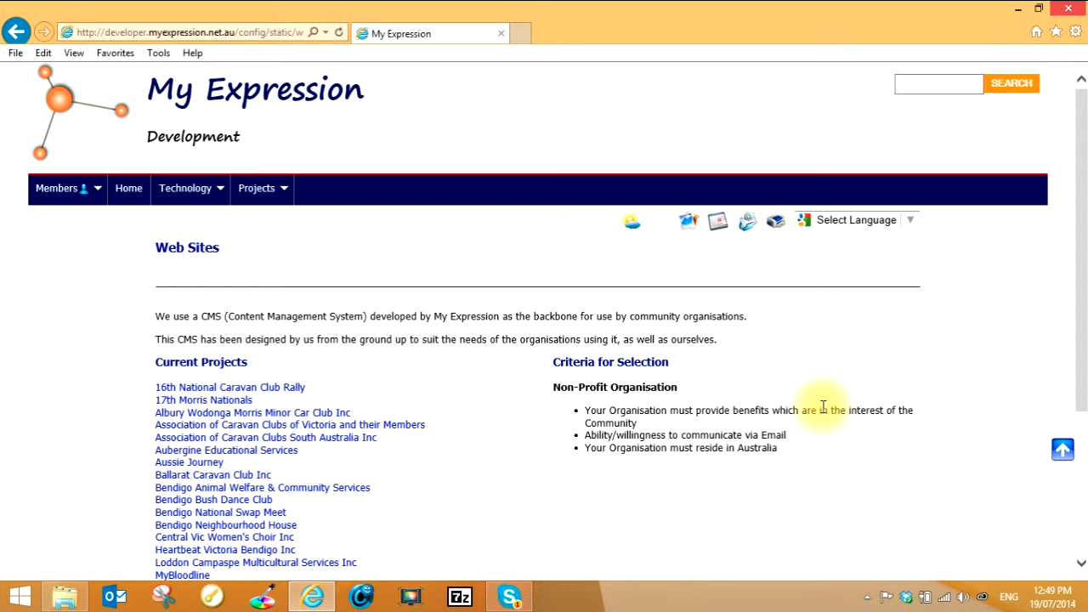
pyautogui.scroll(-3)
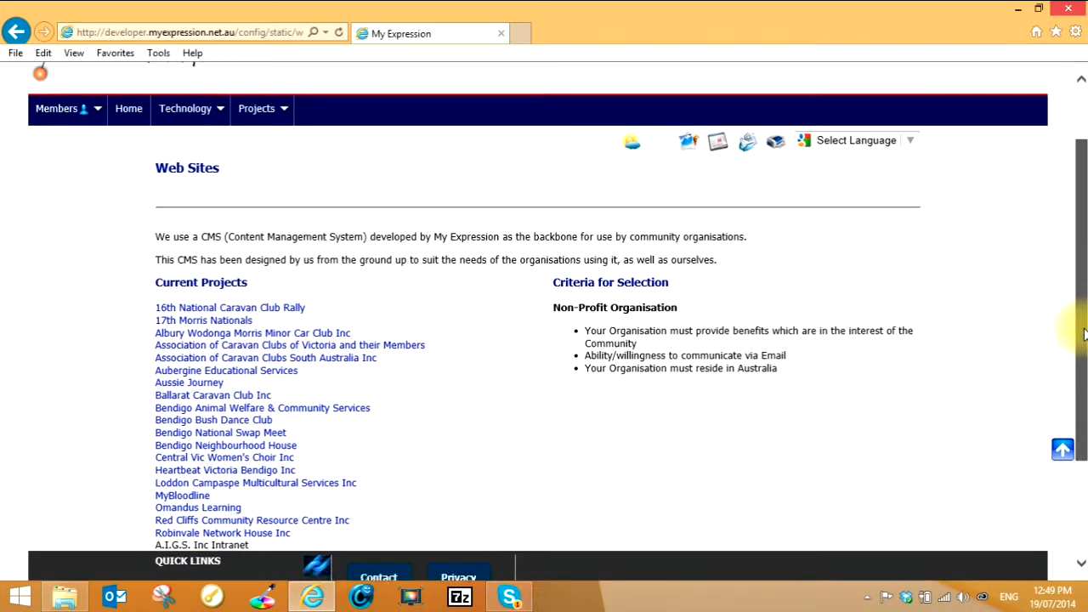
pyautogui.scroll(-3)
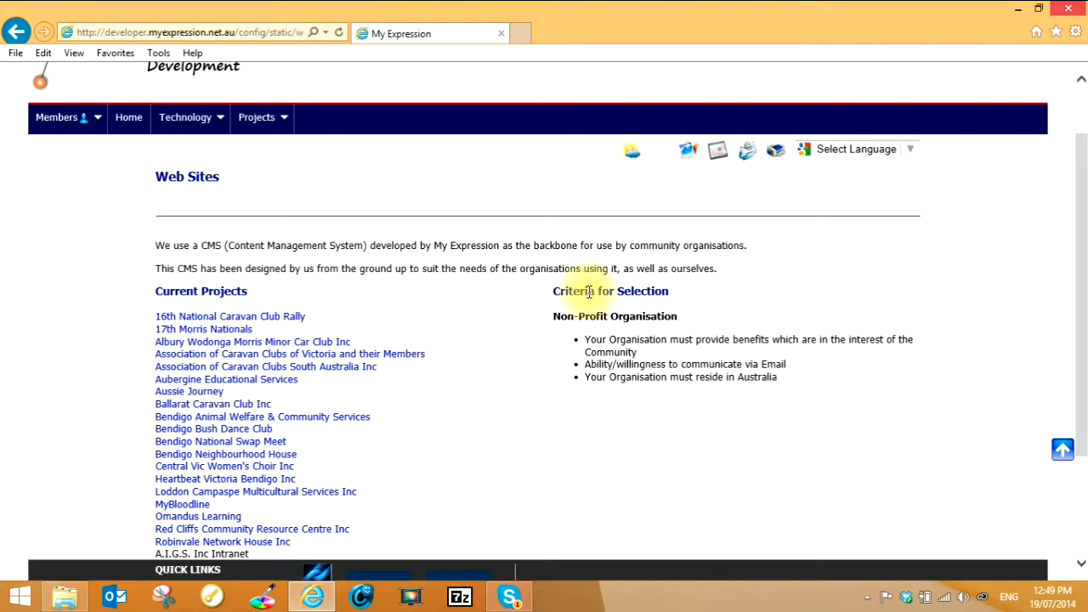
pyautogui.scroll(-3)
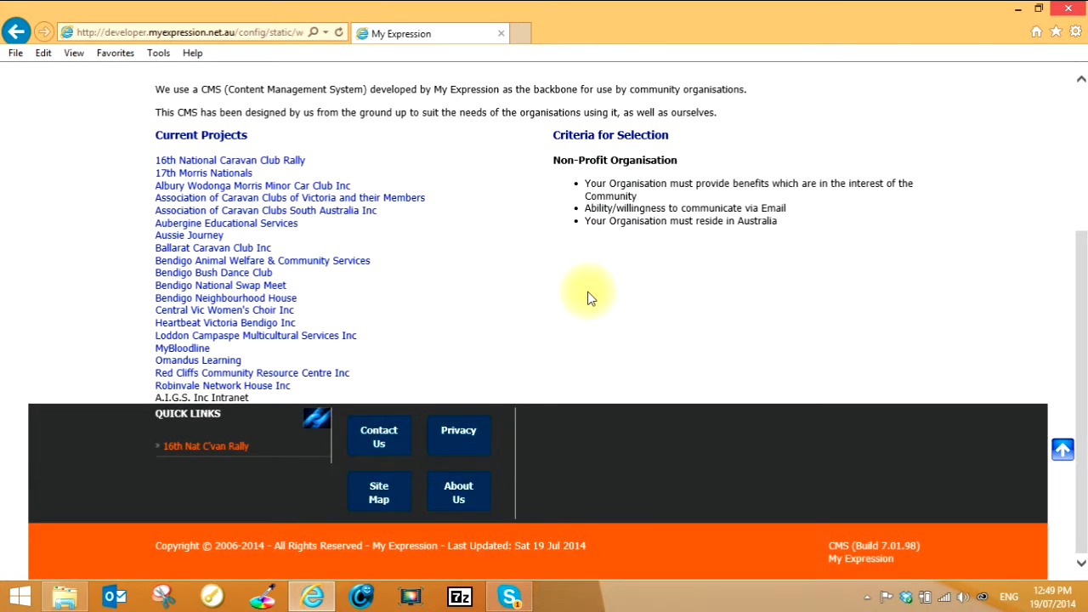
pyautogui.moveTo(459, 433)
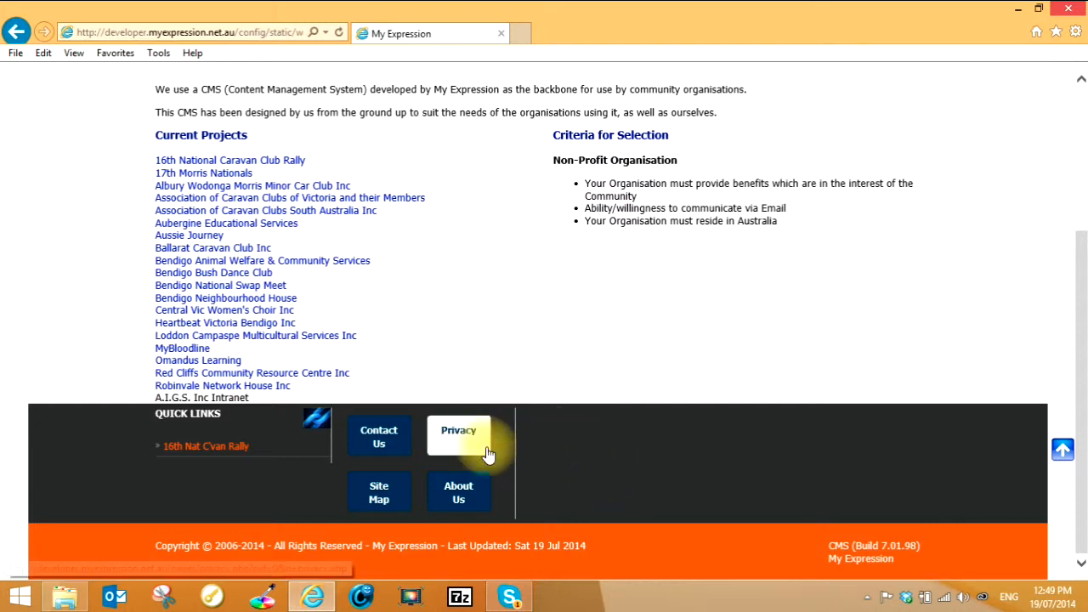
pyautogui.moveTo(378, 436)
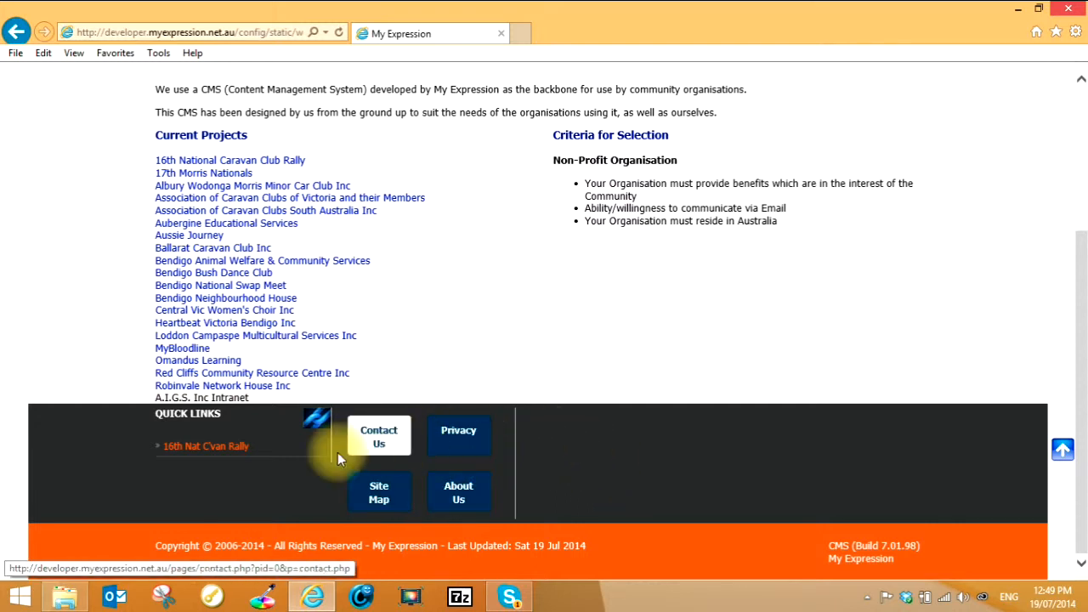
pyautogui.moveTo(204, 446)
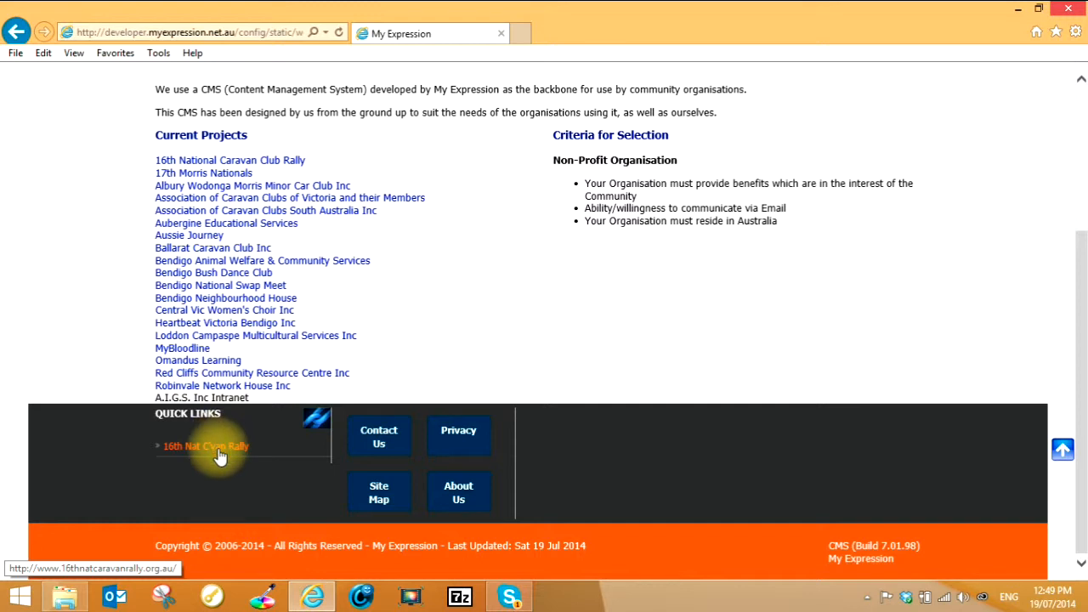
pyautogui.moveTo(281, 444)
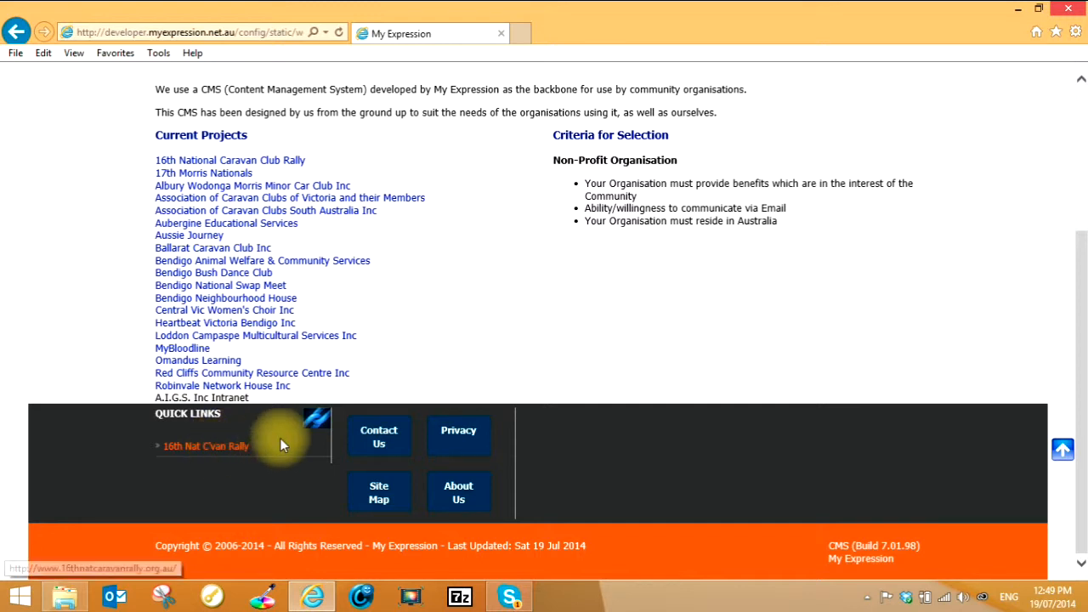
pyautogui.moveTo(379, 436)
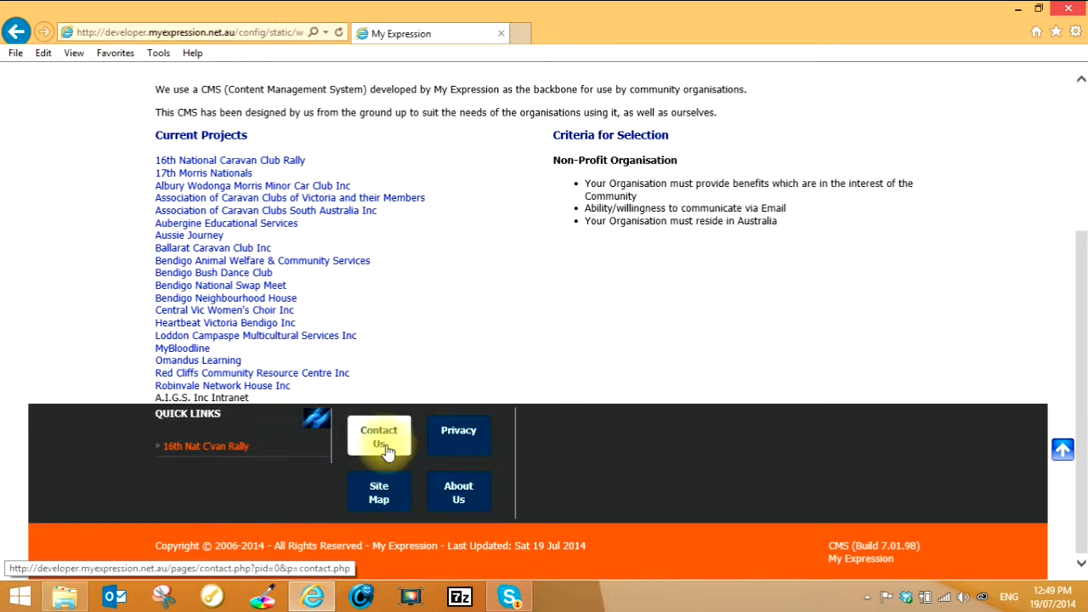
# - Go to the Contact Us page from the footer Quick Links
pyautogui.click(379, 437)
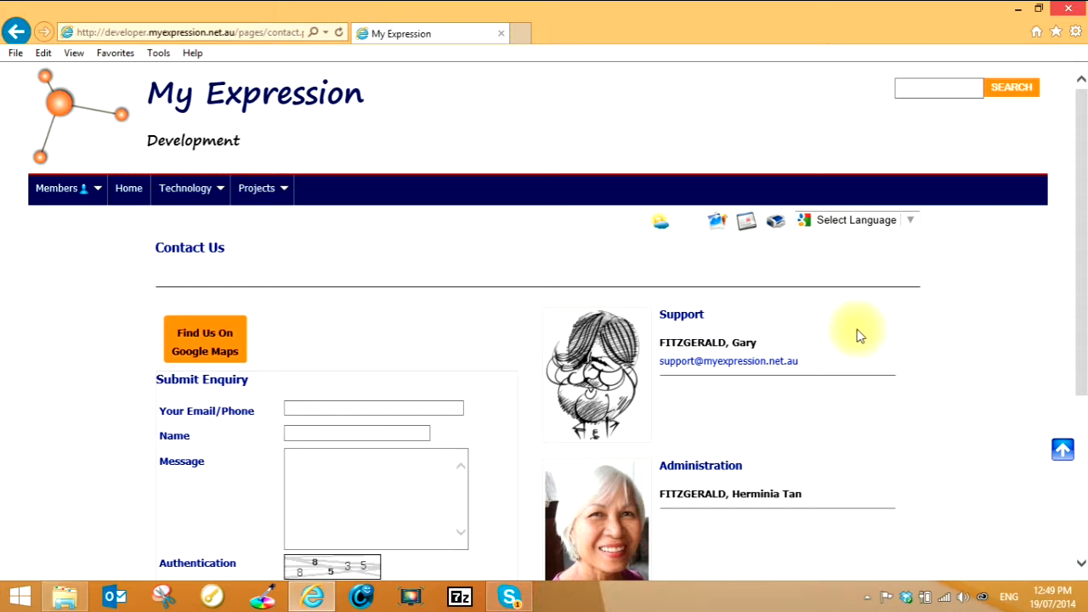
pyautogui.scroll(-3)
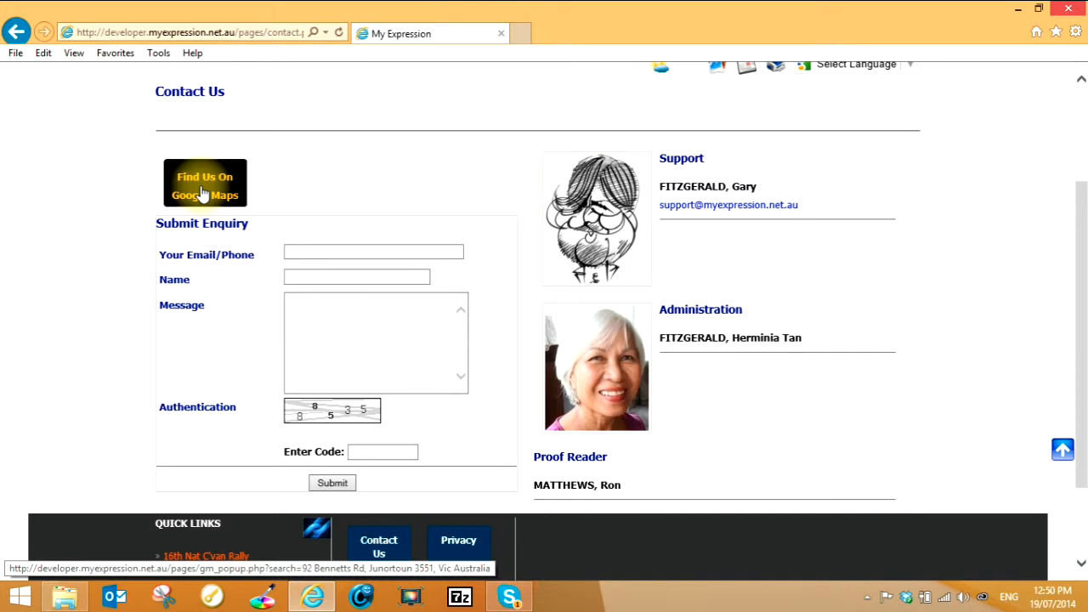
pyautogui.click(374, 252)
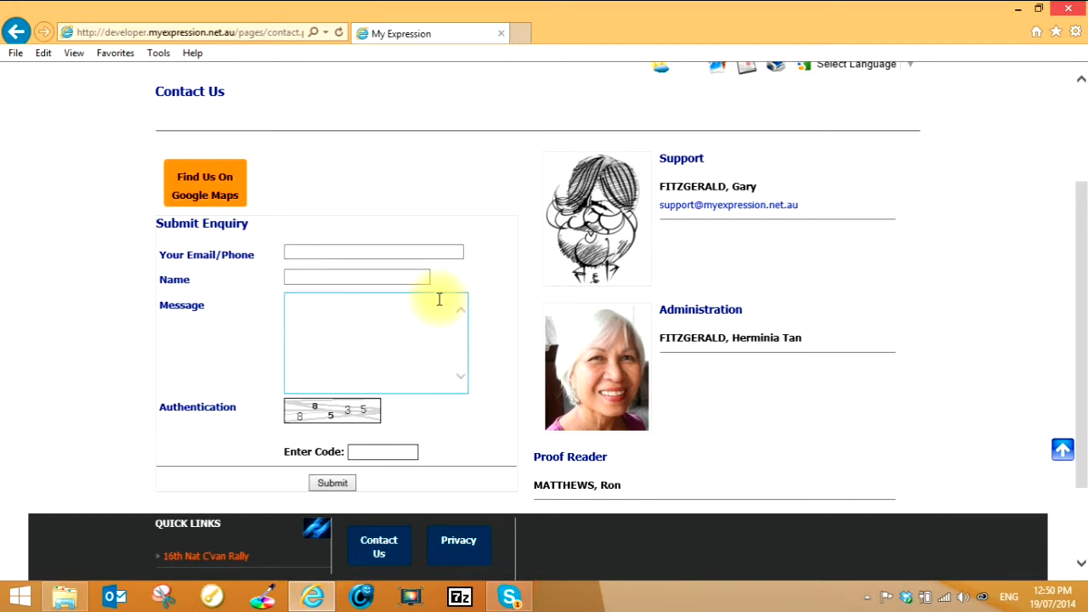
pyautogui.moveTo(455, 211)
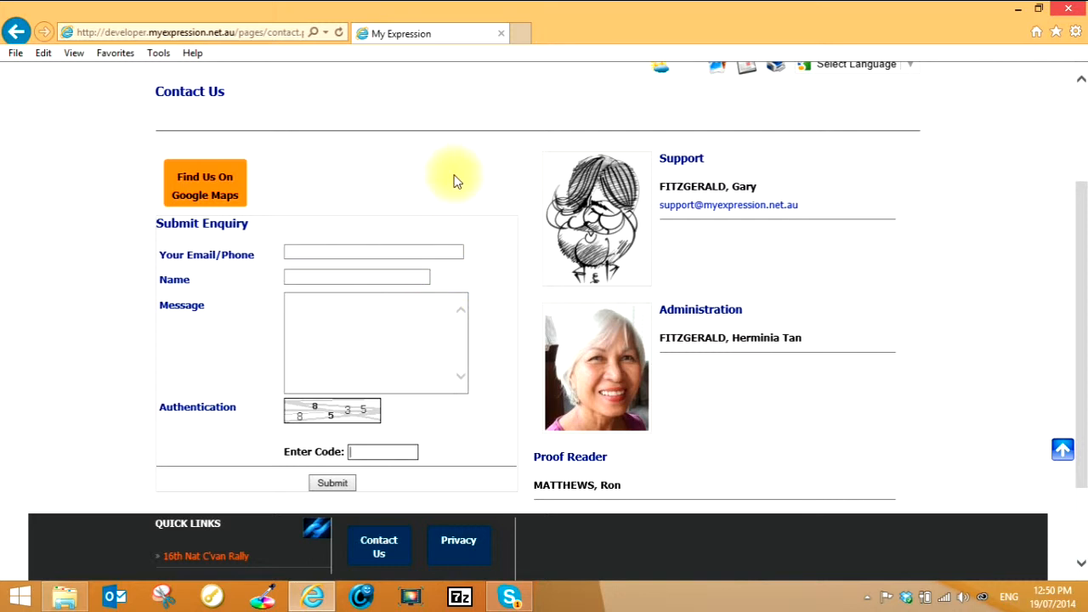
pyautogui.moveTo(458, 191)
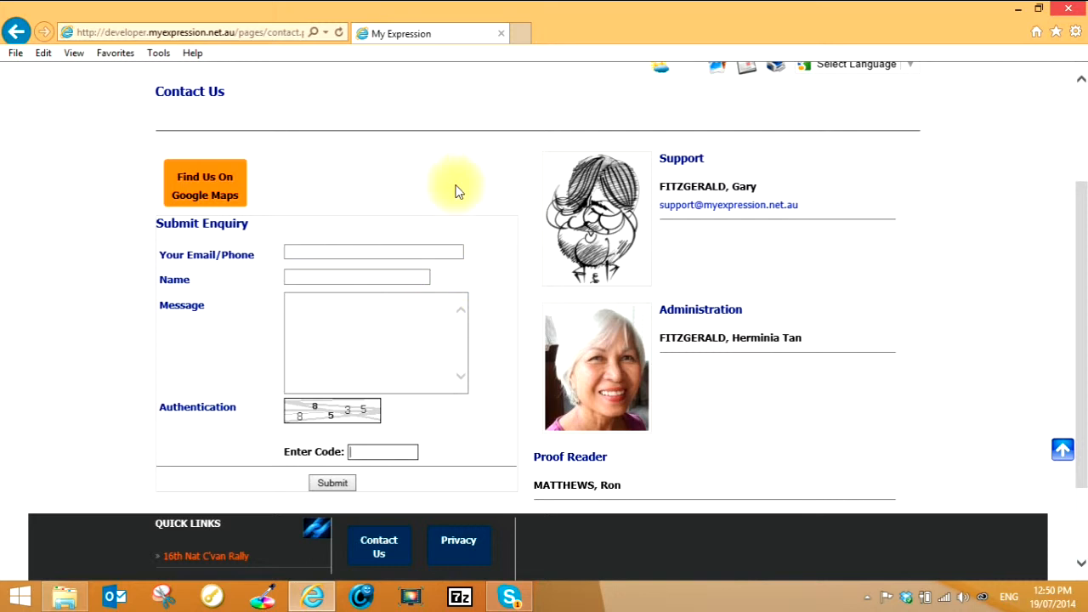
pyautogui.scroll(-3)
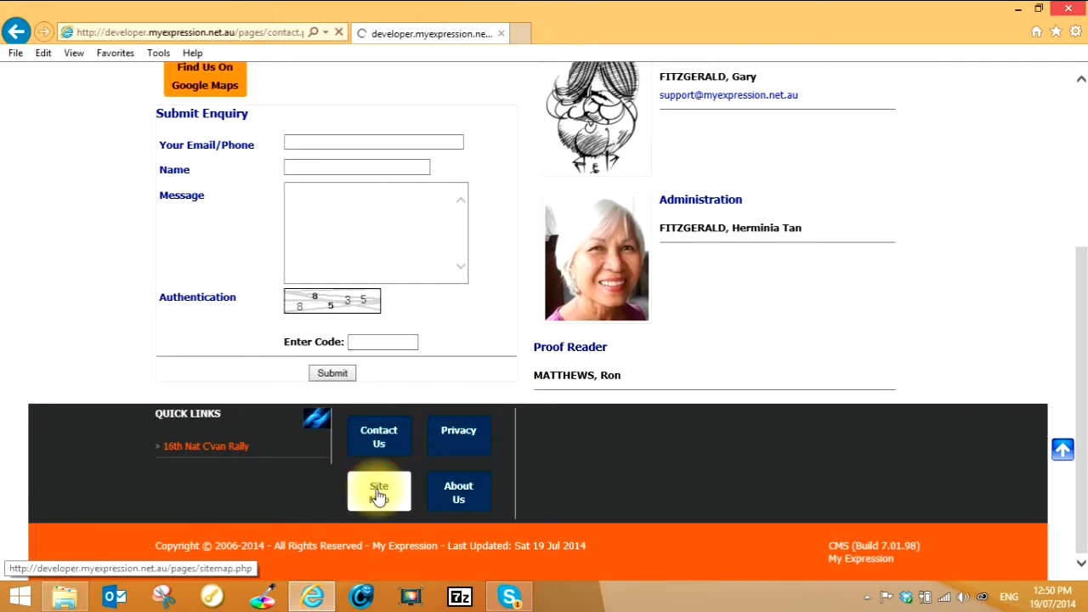
# - Open the footer Site Map and follow Projects > Family History from it
pyautogui.click(378, 491)
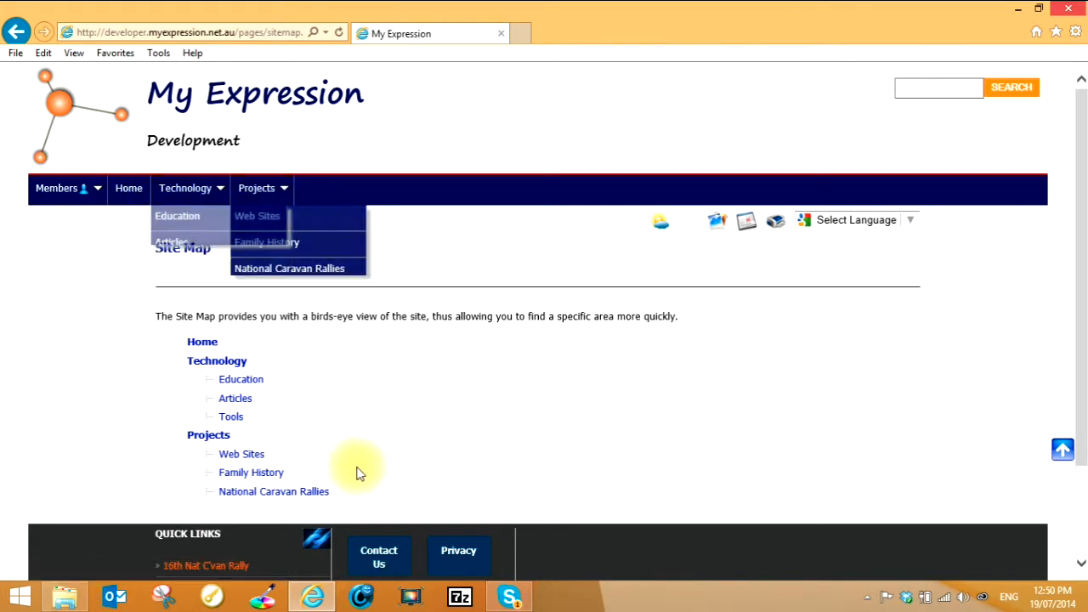
pyautogui.moveTo(251, 513)
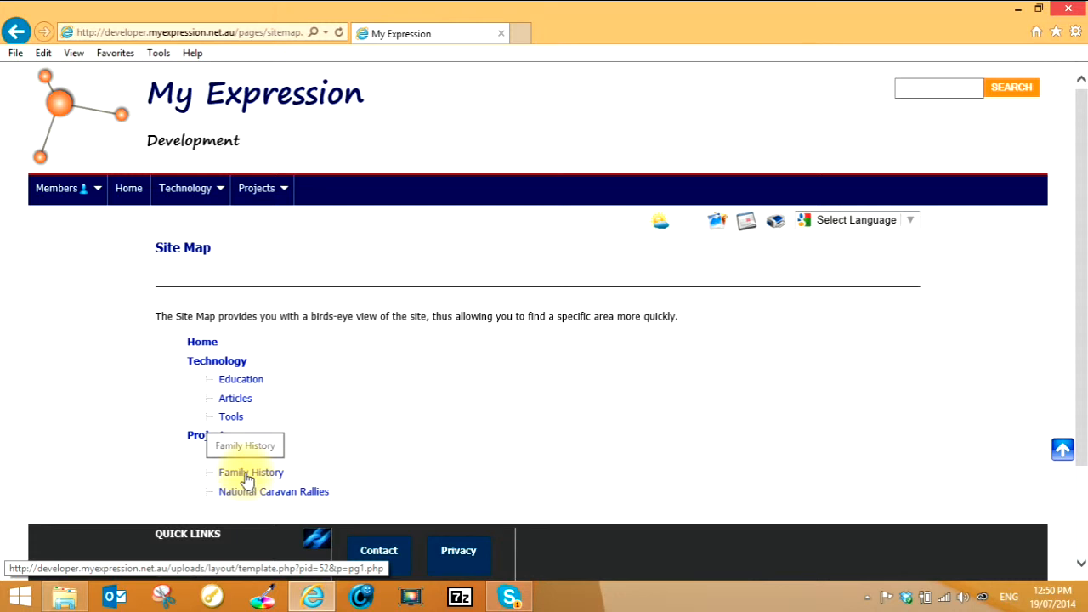
pyautogui.click(251, 472)
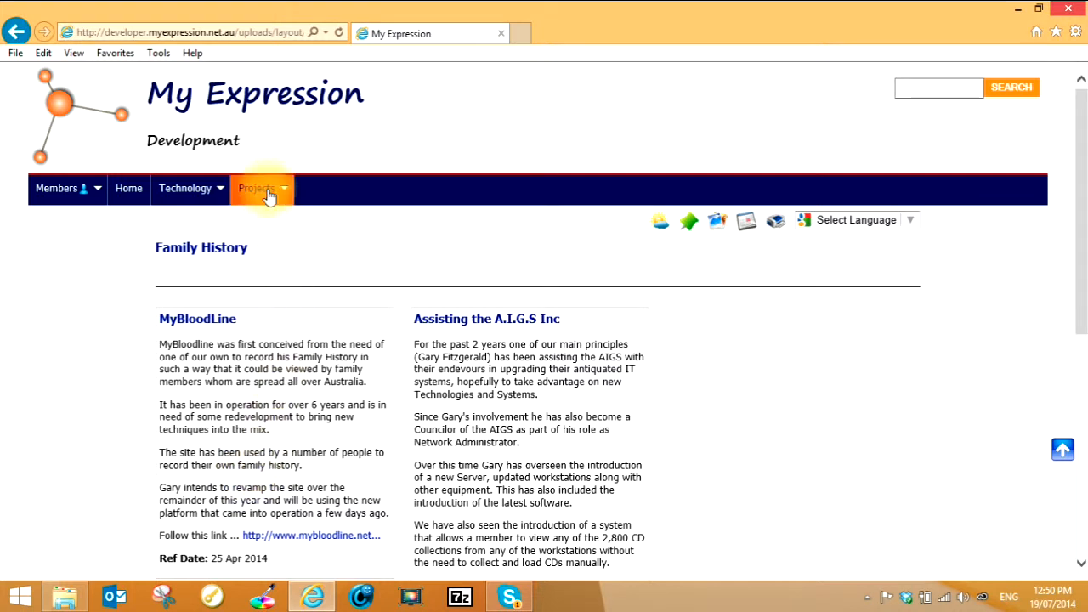
# - Choose Projects > Family History and scroll down to its A.I.G.S link and pagination
pyautogui.click(256, 188)
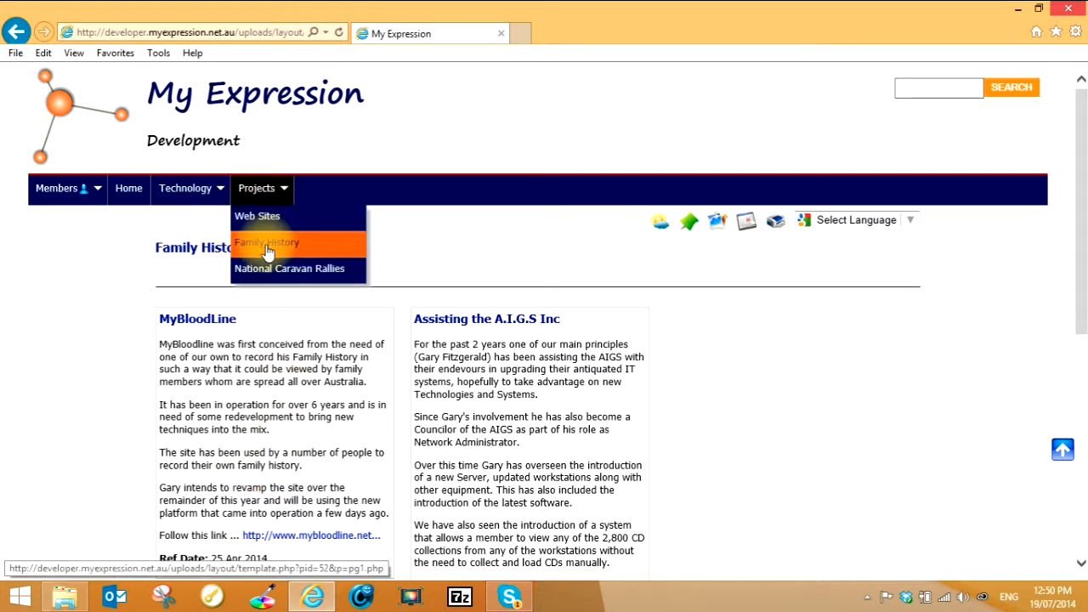
pyautogui.click(267, 242)
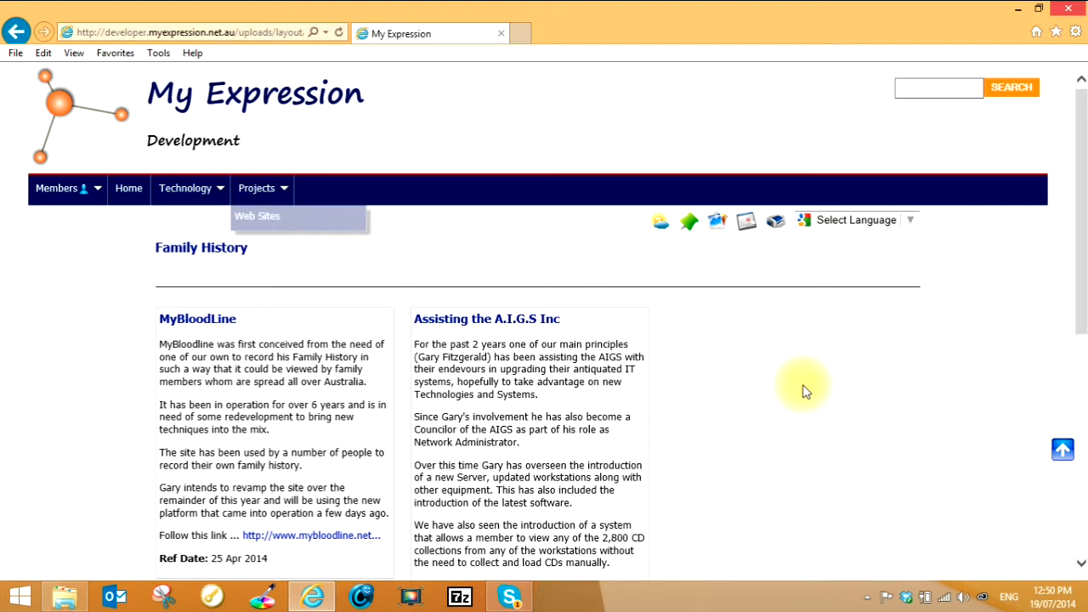
pyautogui.scroll(-3)
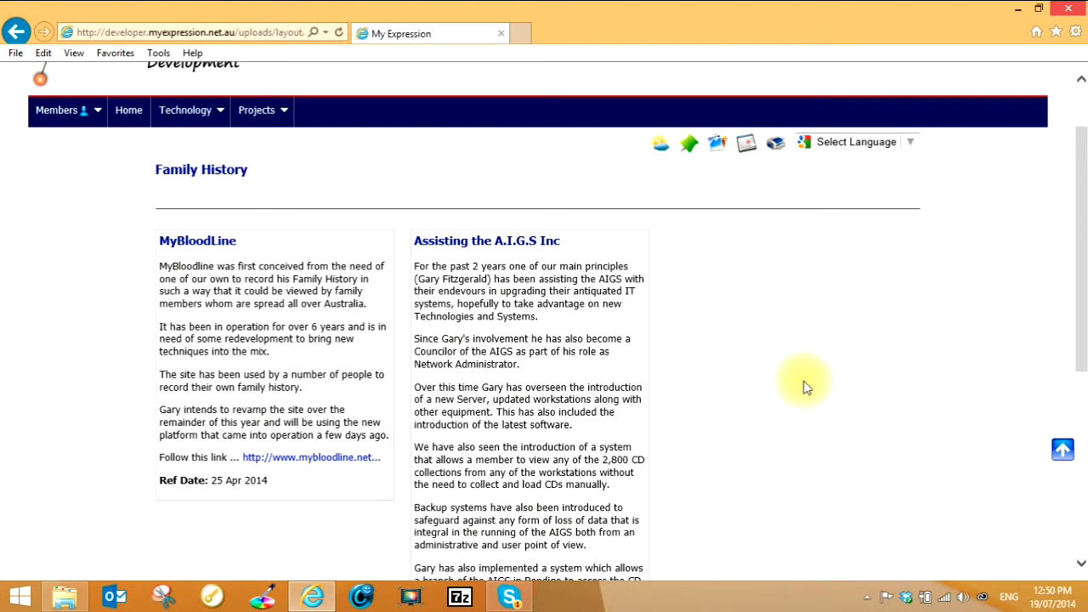
pyautogui.scroll(-3)
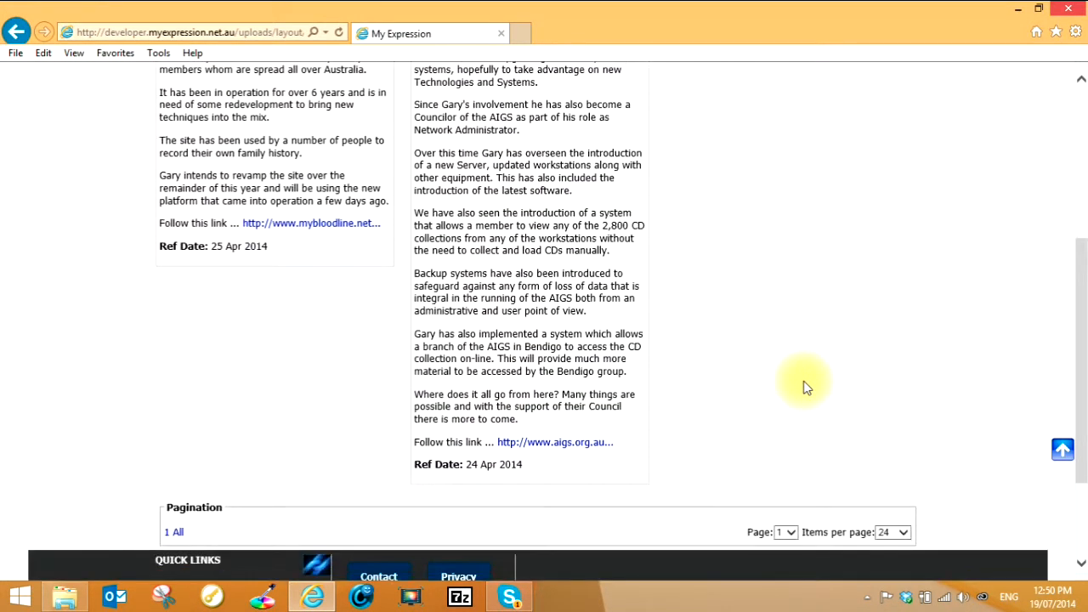
pyautogui.moveTo(559, 461)
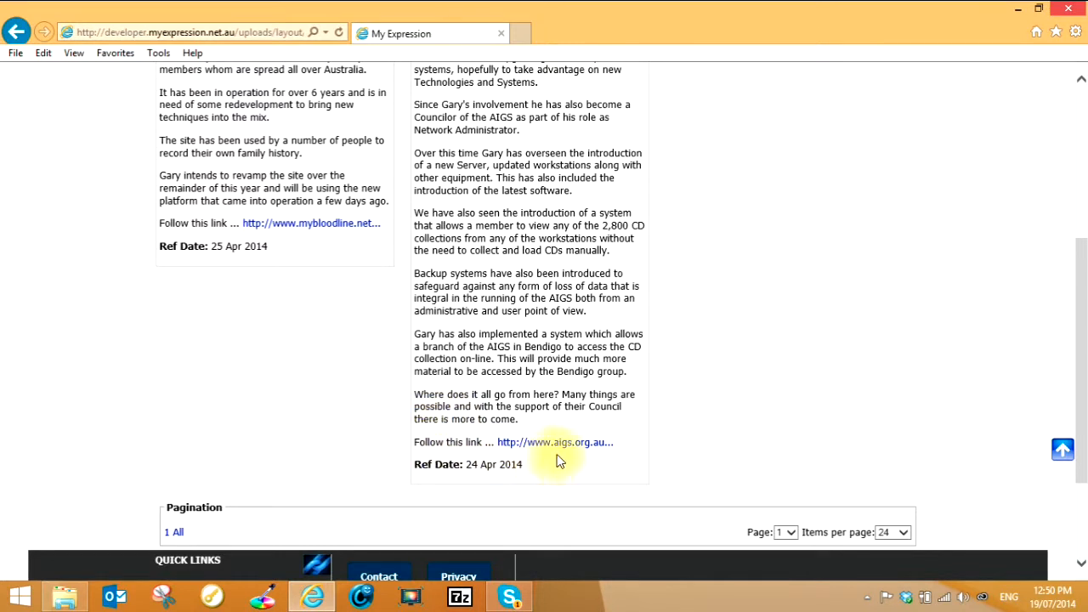
pyautogui.moveTo(554, 449)
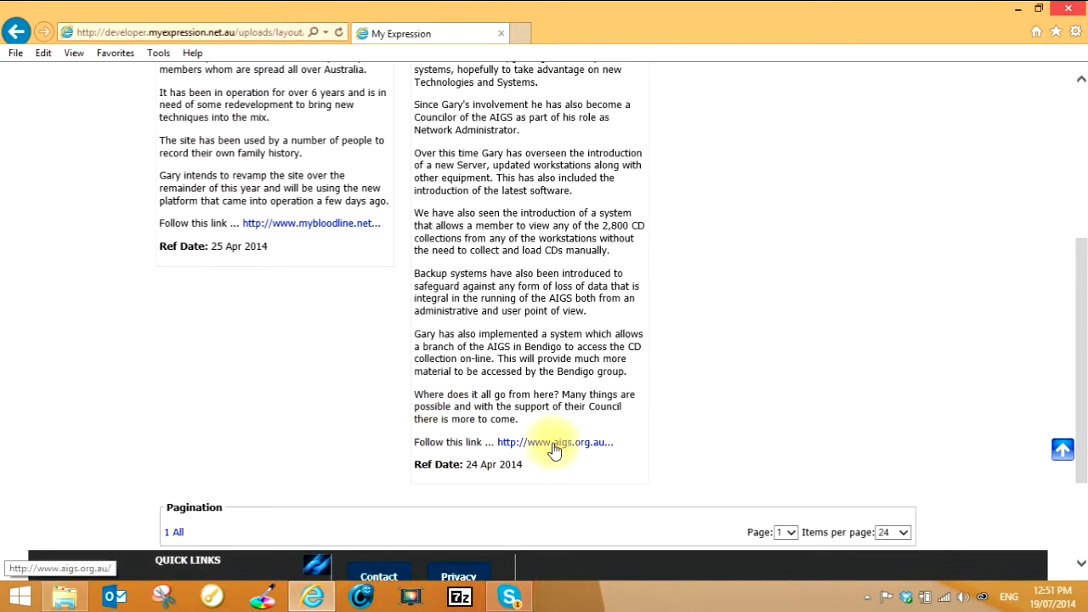
pyautogui.scroll(-3)
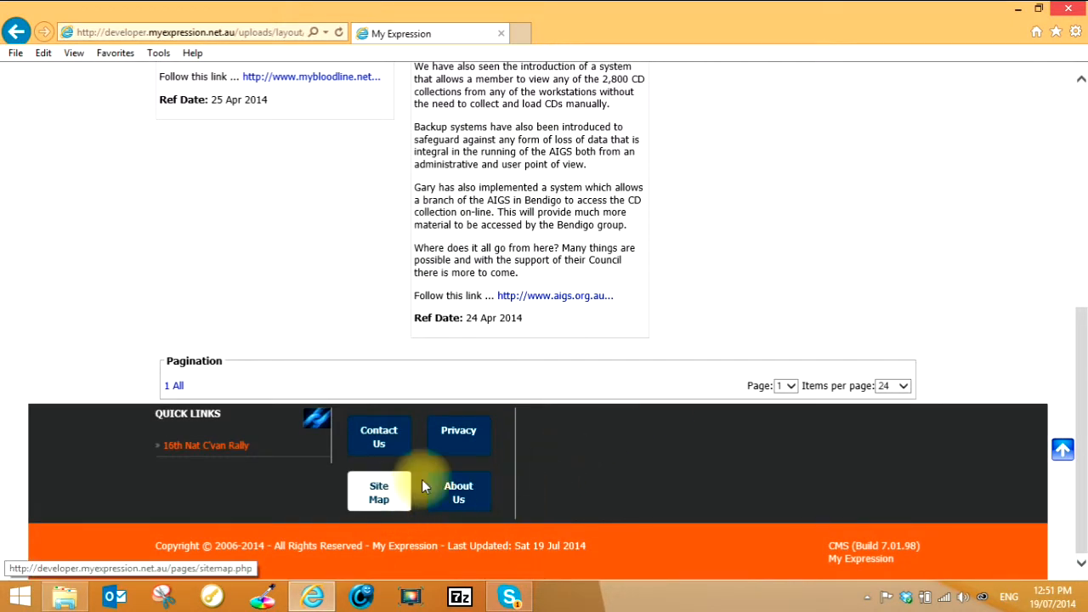
# - Read the footer Privacy policy through Policy Updates, then request the About Us page
pyautogui.click(459, 431)
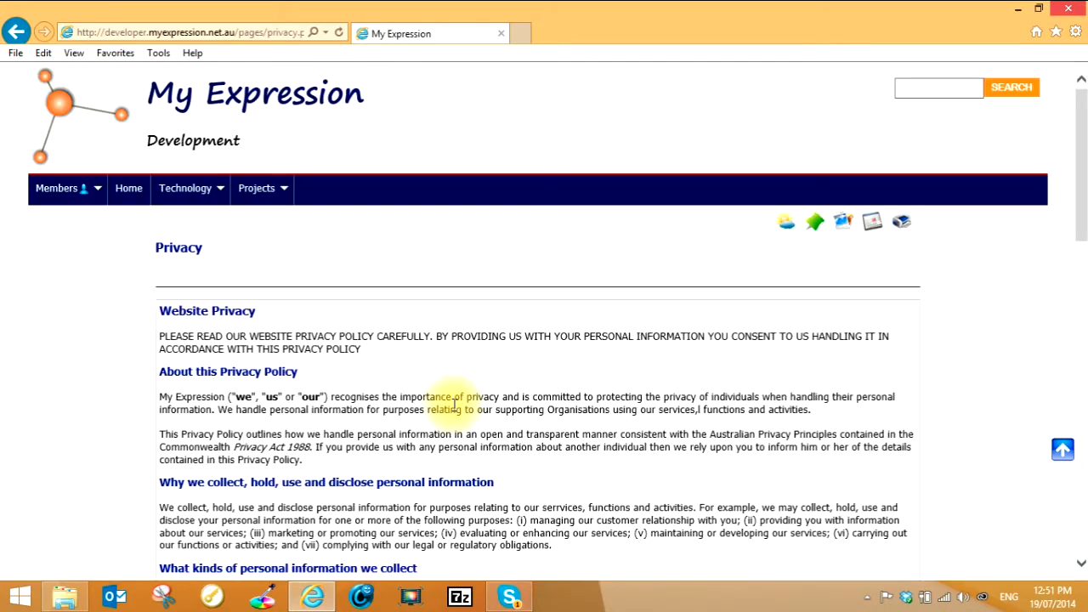
pyautogui.scroll(-3)
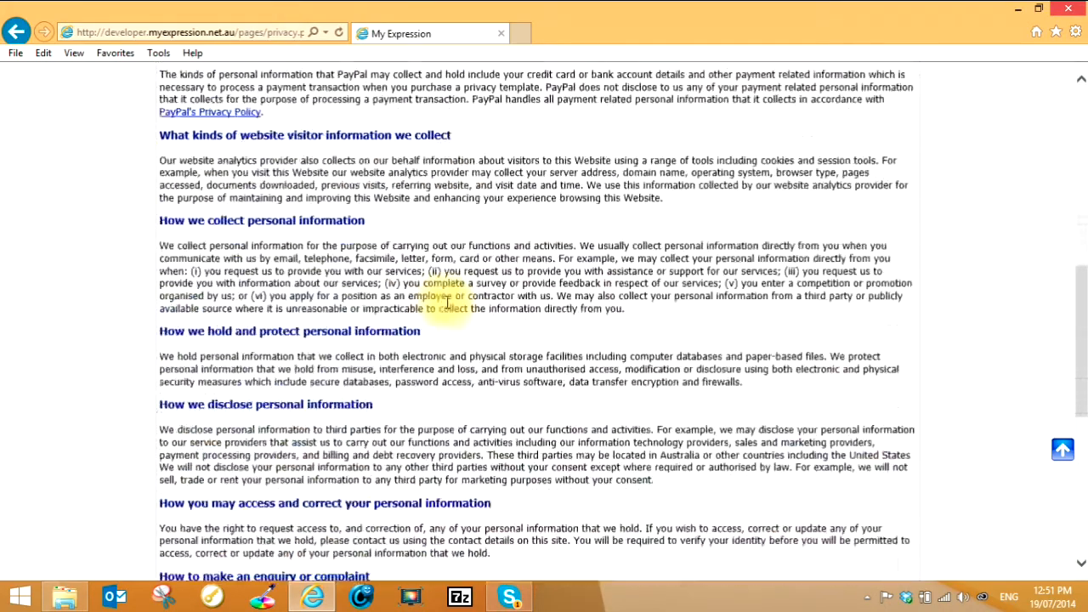
pyautogui.scroll(-3)
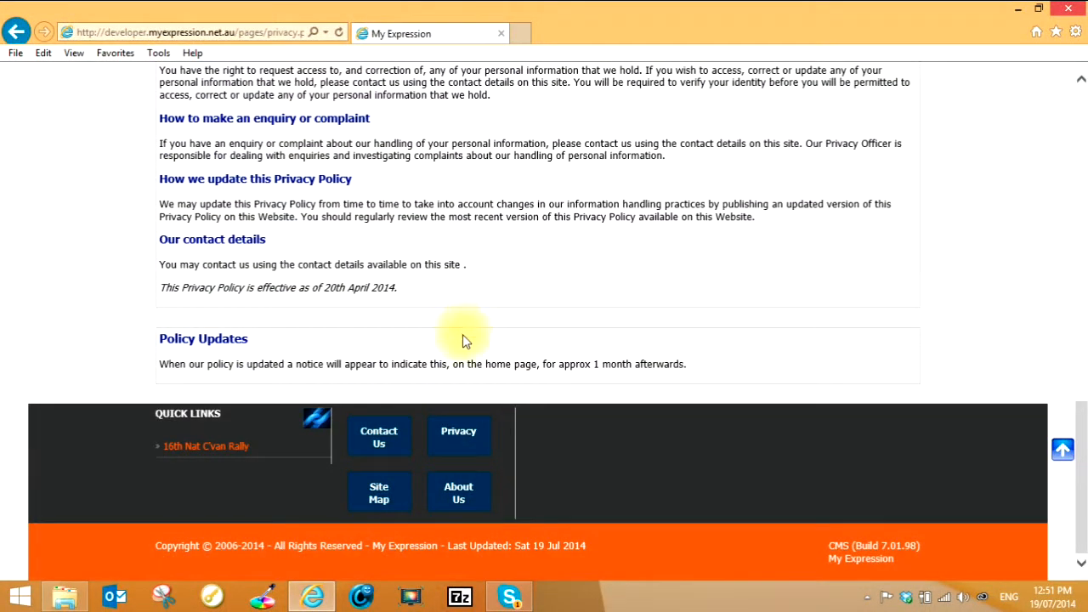
pyautogui.click(458, 492)
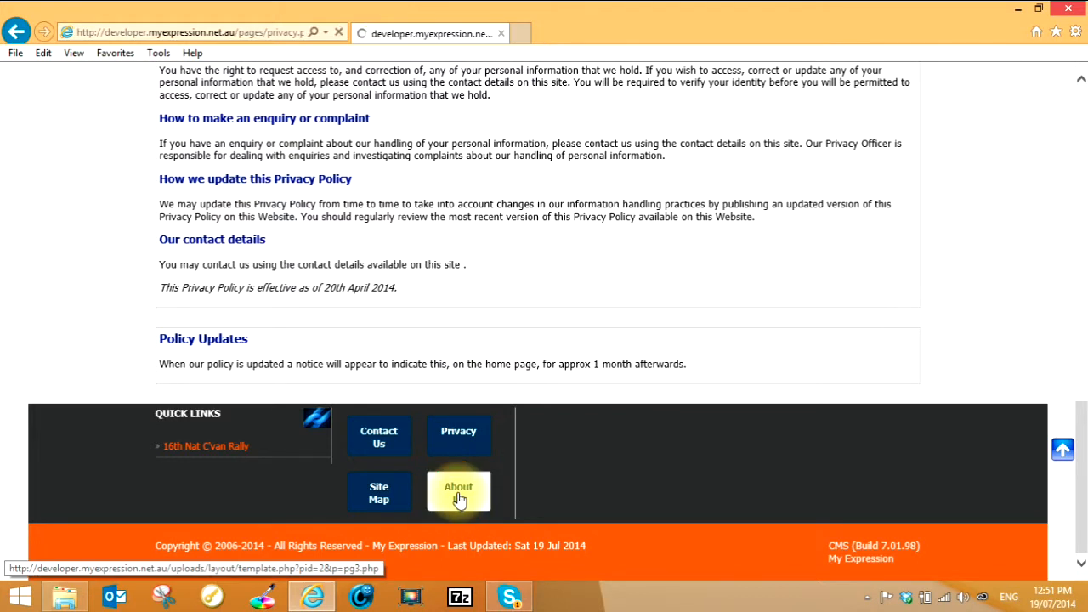
# - Open About Us and scroll through its account of how the organisation started
pyautogui.click(458, 491)
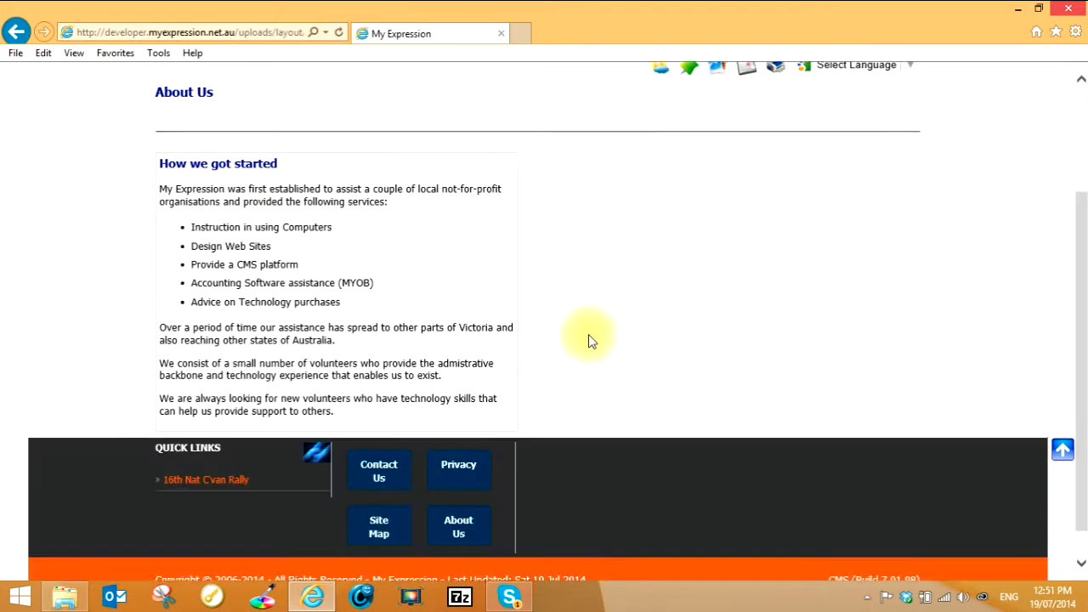
pyautogui.scroll(-3)
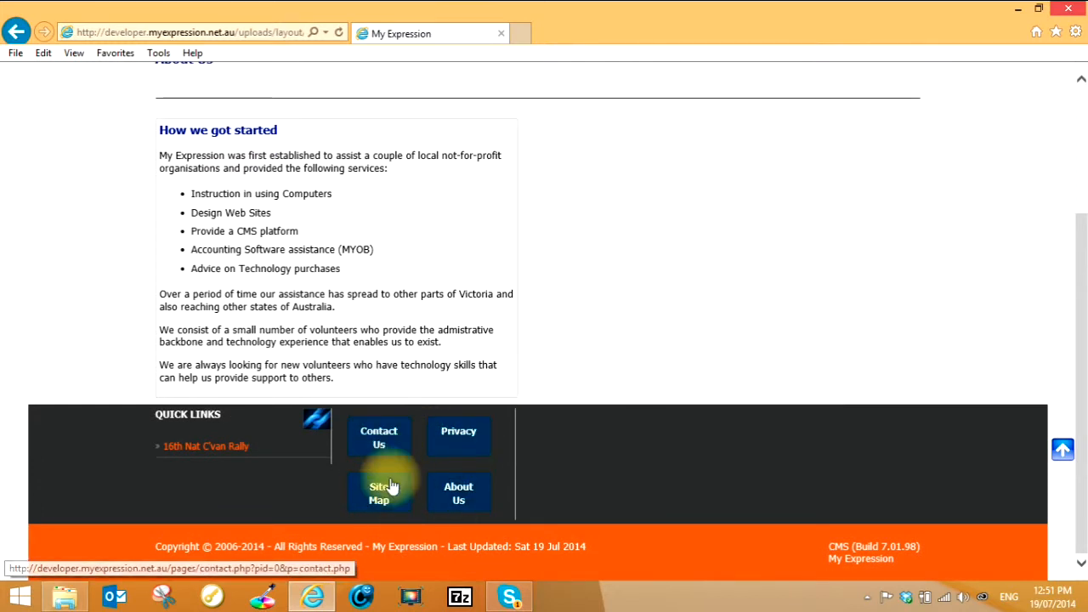
pyautogui.scroll(3)
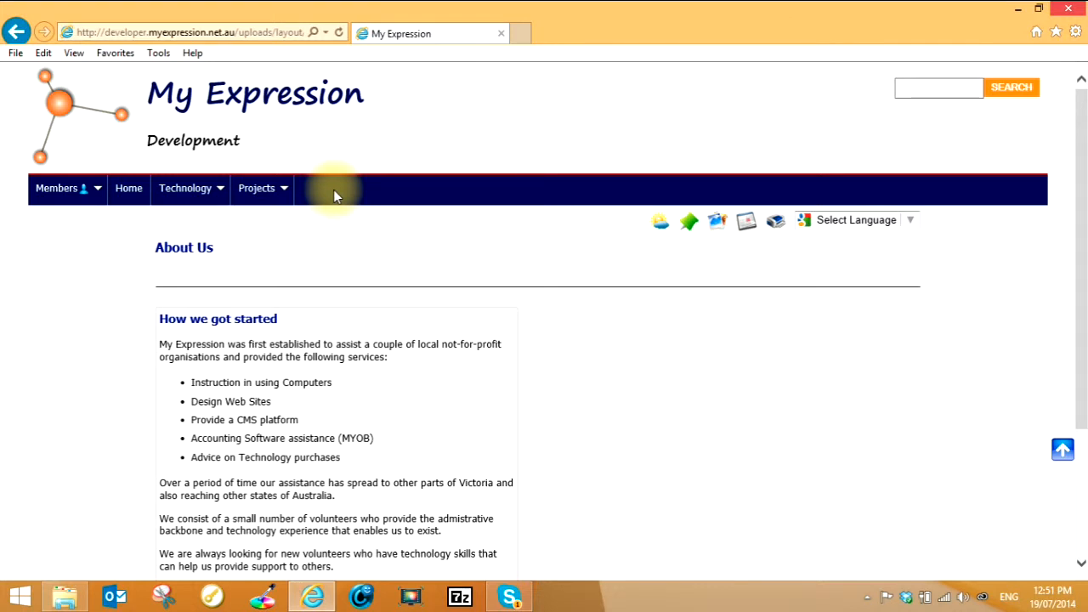
pyautogui.moveTo(385, 241)
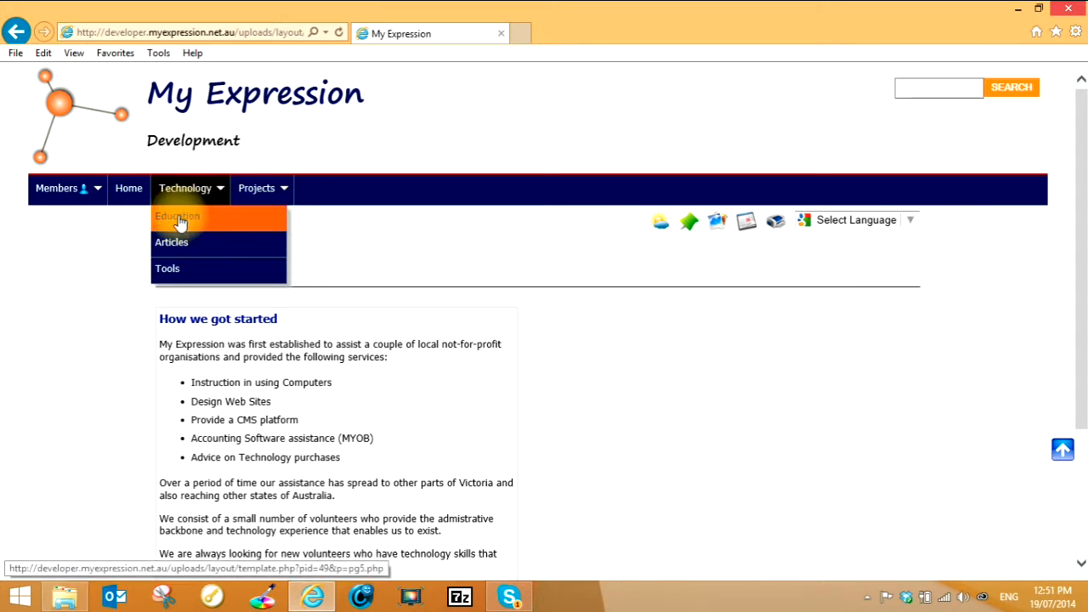
# - Go to Technology > Education and enlarge the Understanding Your Digital Camera cover image
pyautogui.click(177, 216)
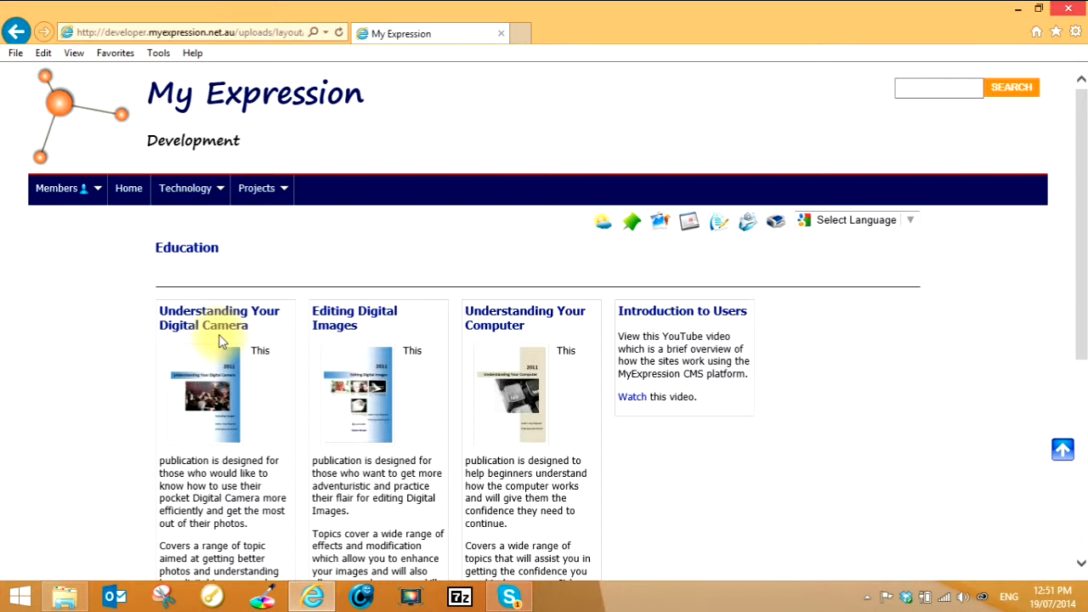
pyautogui.moveTo(259, 463)
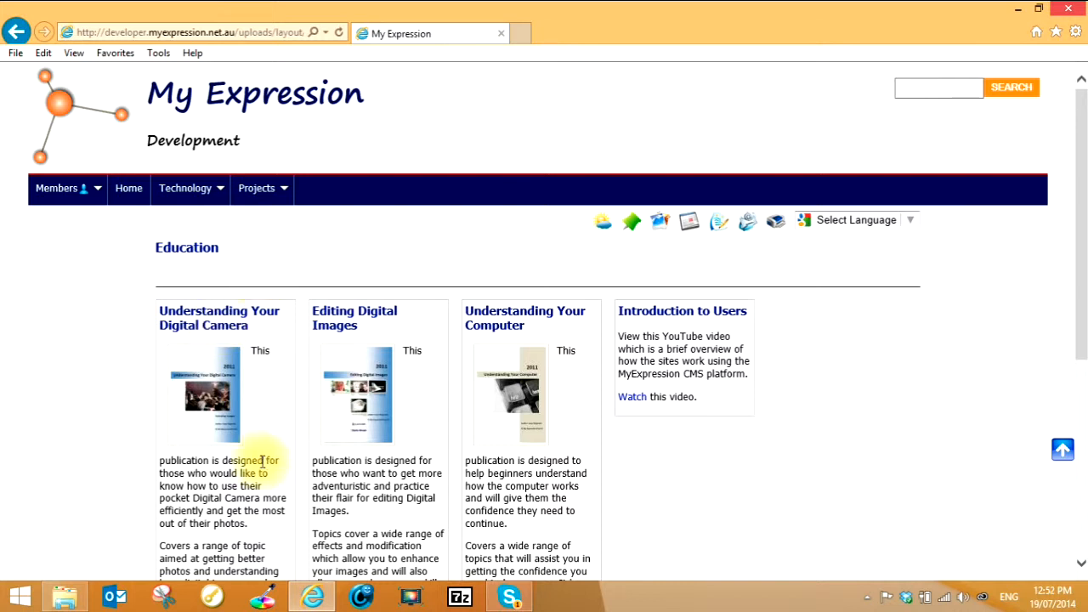
pyautogui.moveTo(212, 395)
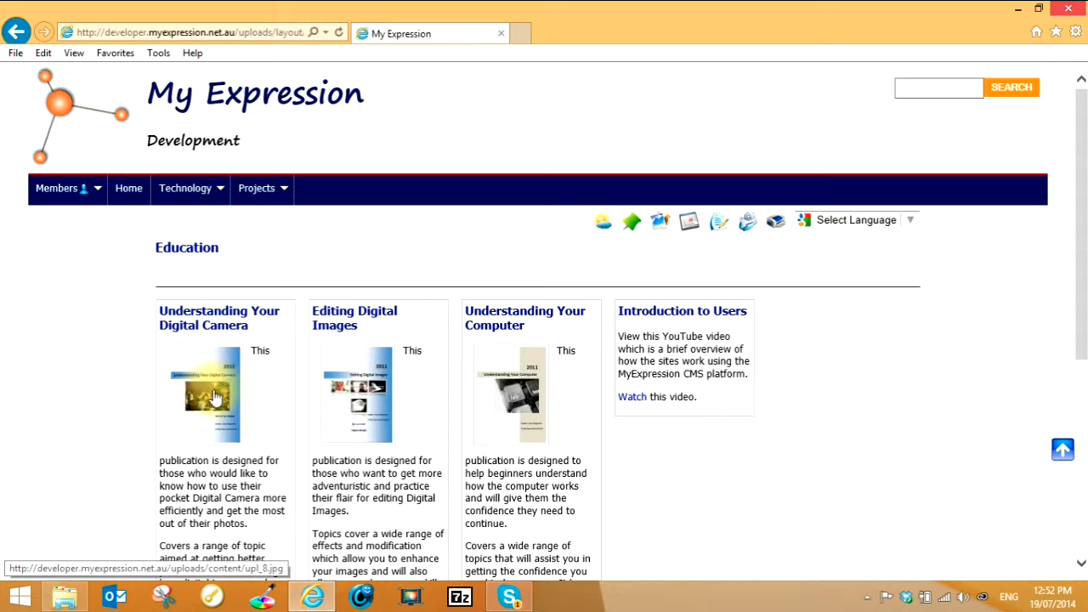
pyautogui.click(212, 393)
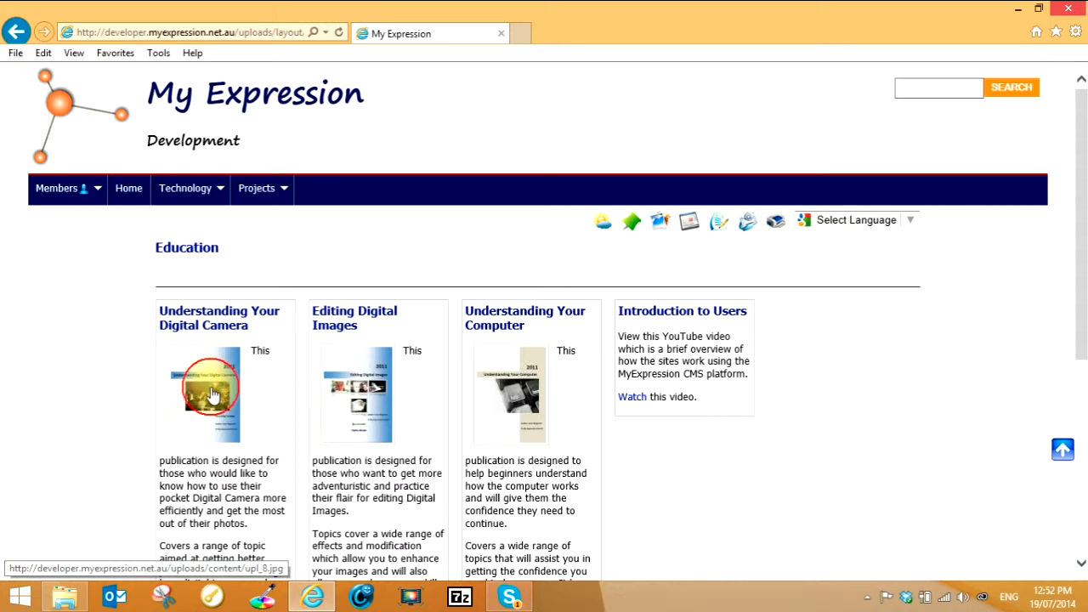
# - View the digital camera cover enlarged, step through covers 2, 3 and 1, then close
pyautogui.click(212, 393)
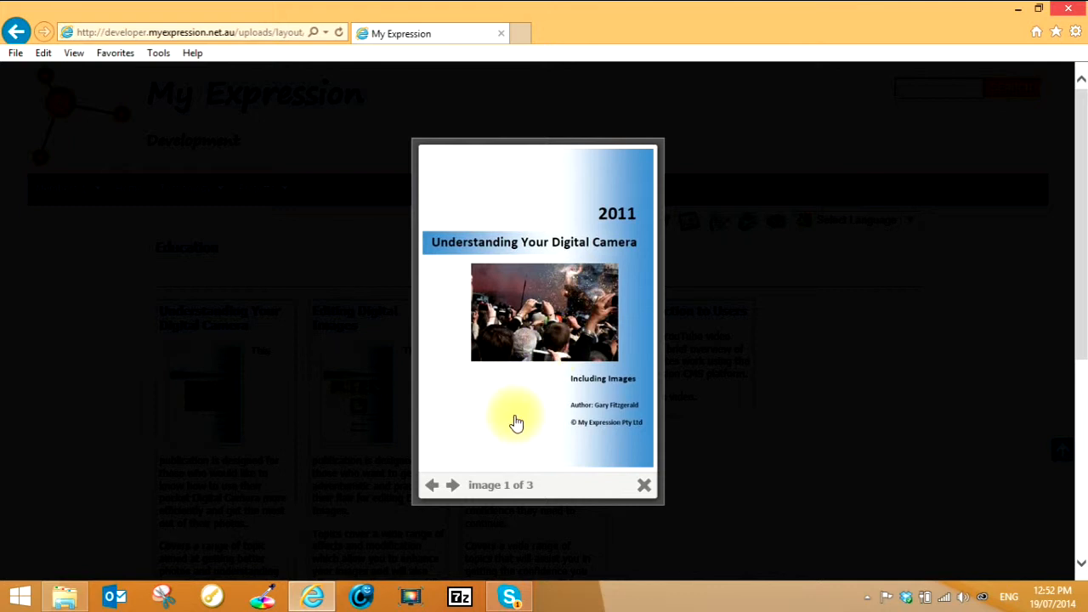
pyautogui.moveTo(442, 485)
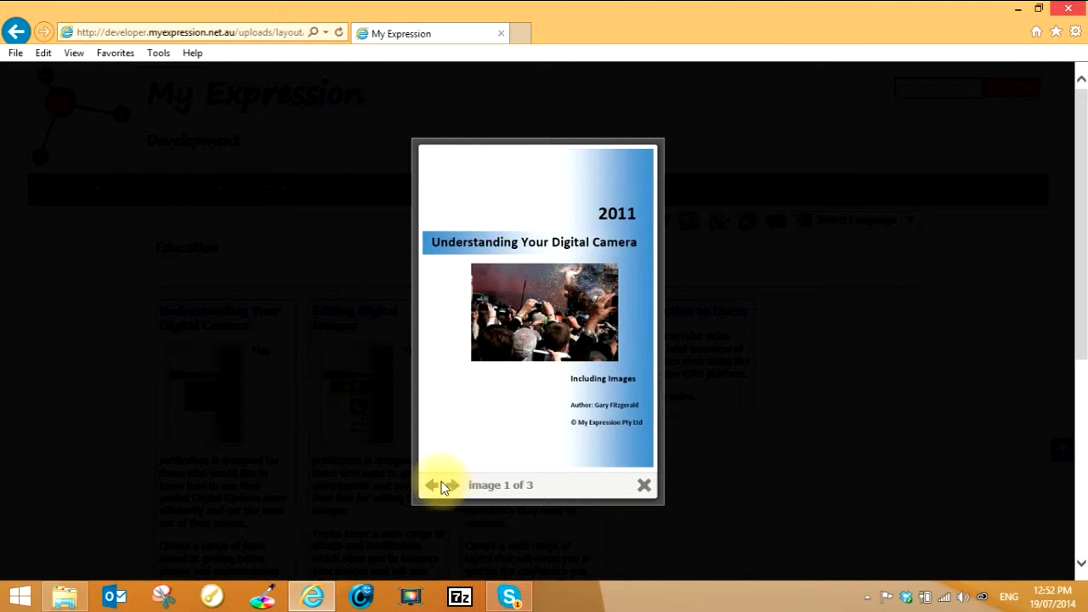
pyautogui.moveTo(454, 485)
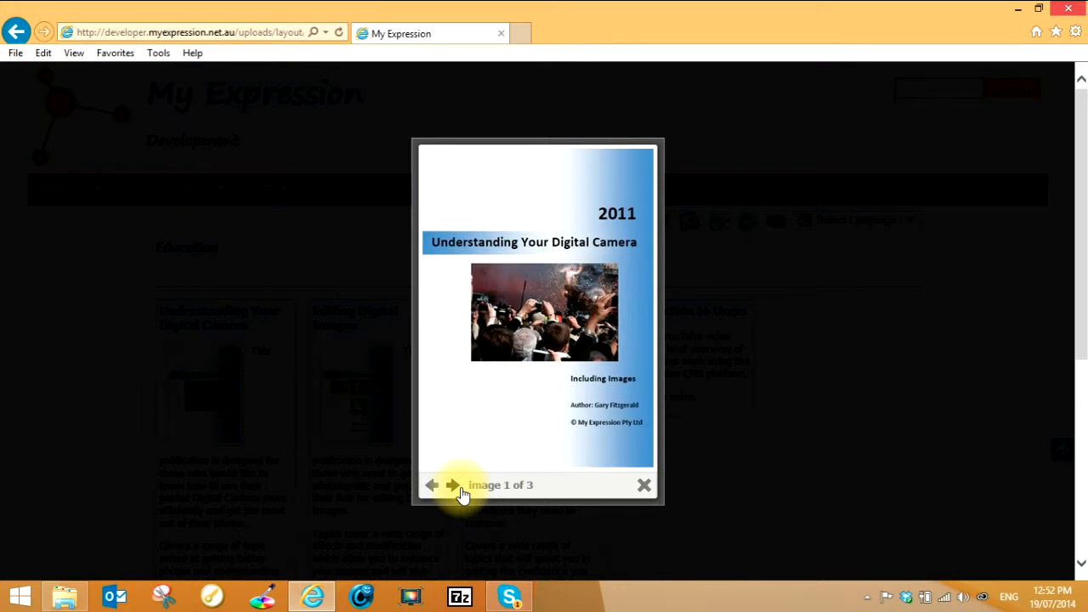
pyautogui.click(454, 485)
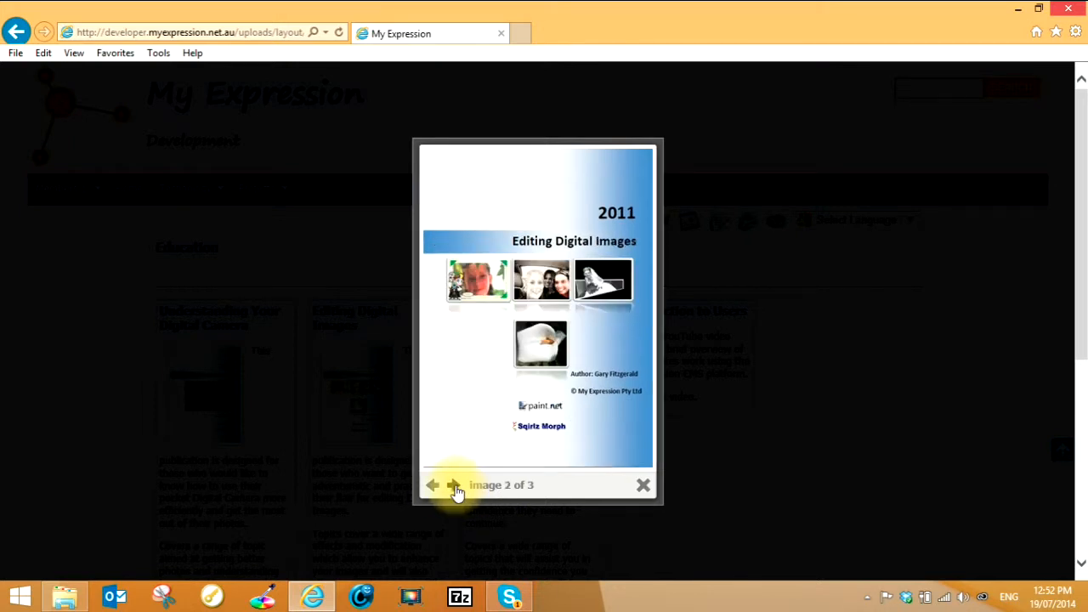
pyautogui.click(453, 485)
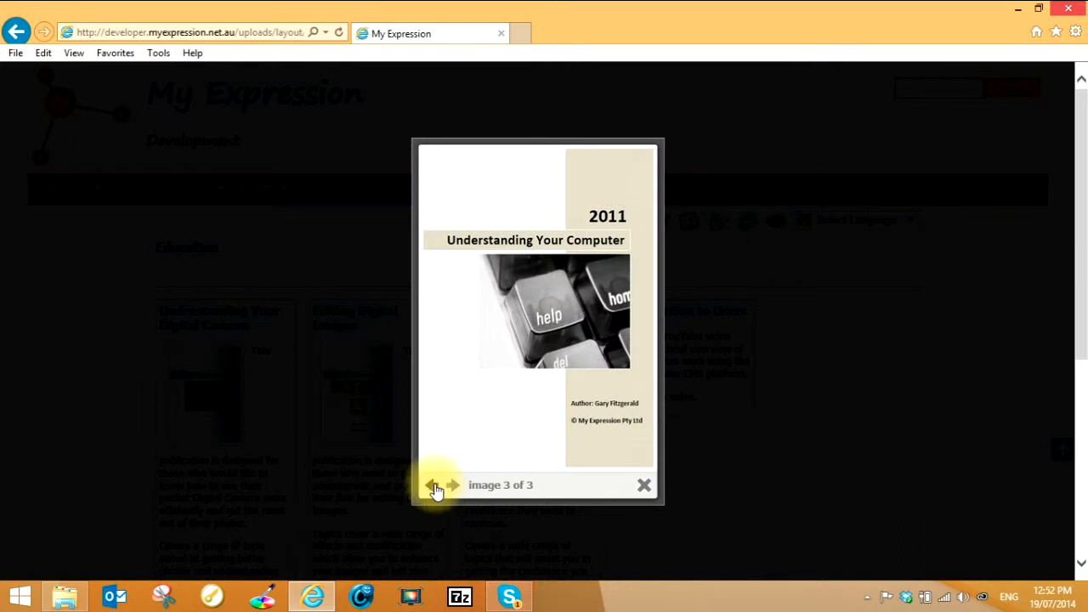
pyautogui.click(451, 485)
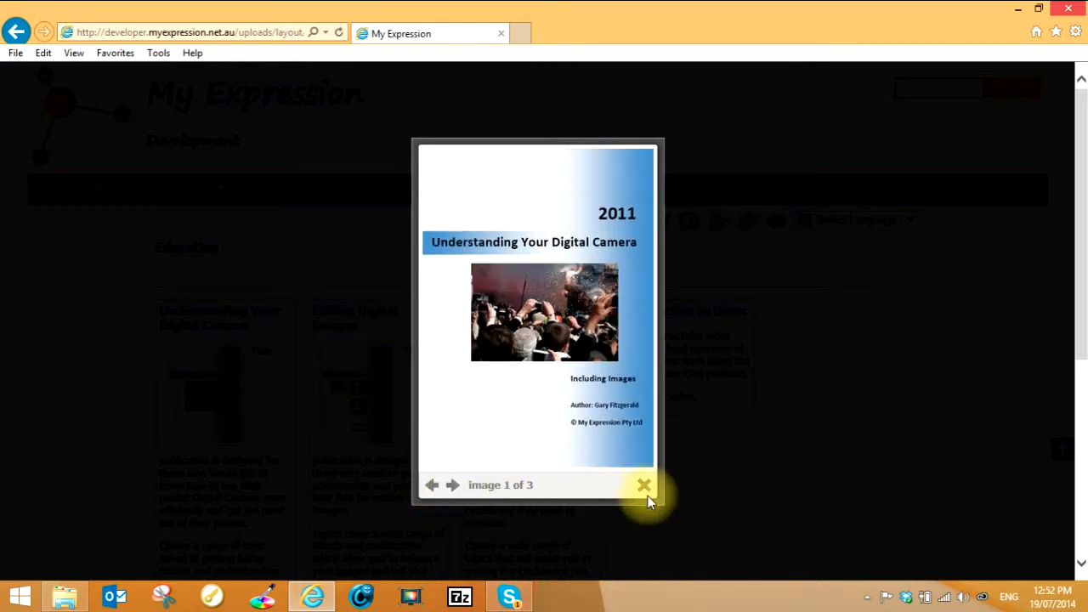
pyautogui.click(644, 484)
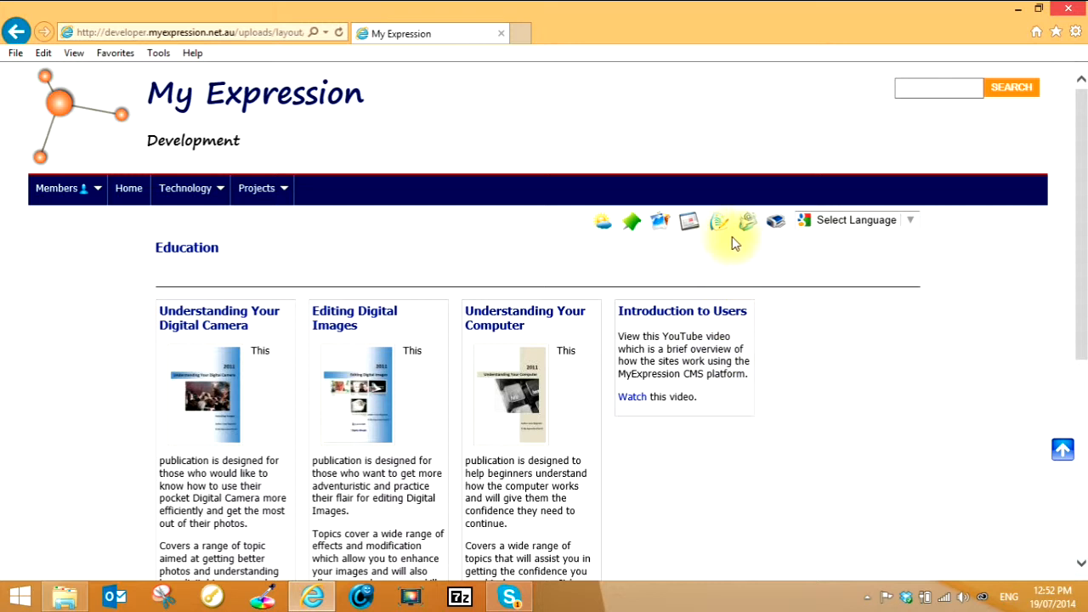
pyautogui.moveTo(719, 222)
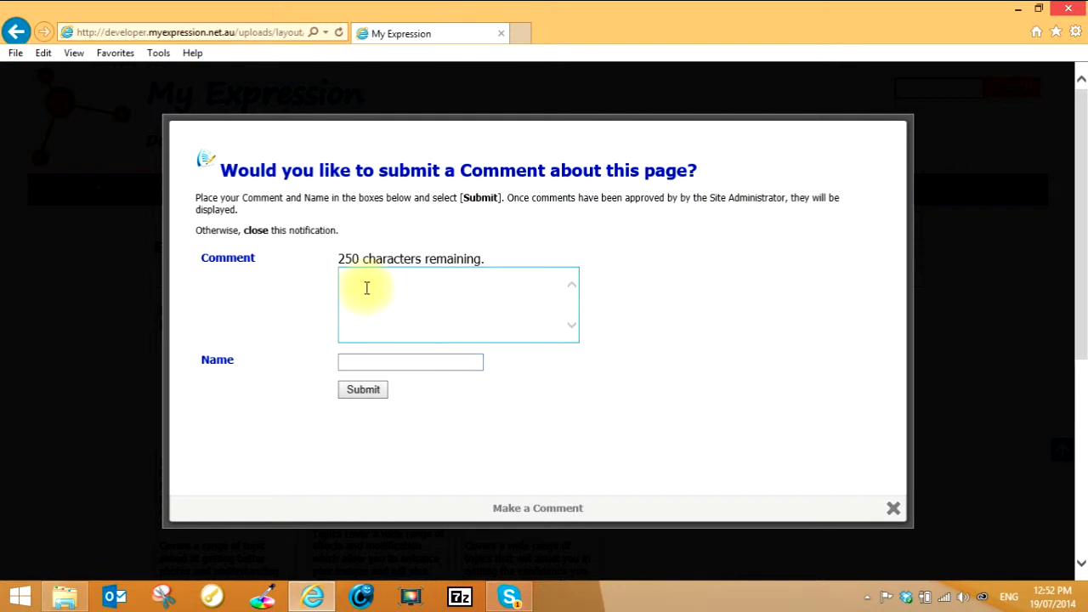
pyautogui.click(410, 361)
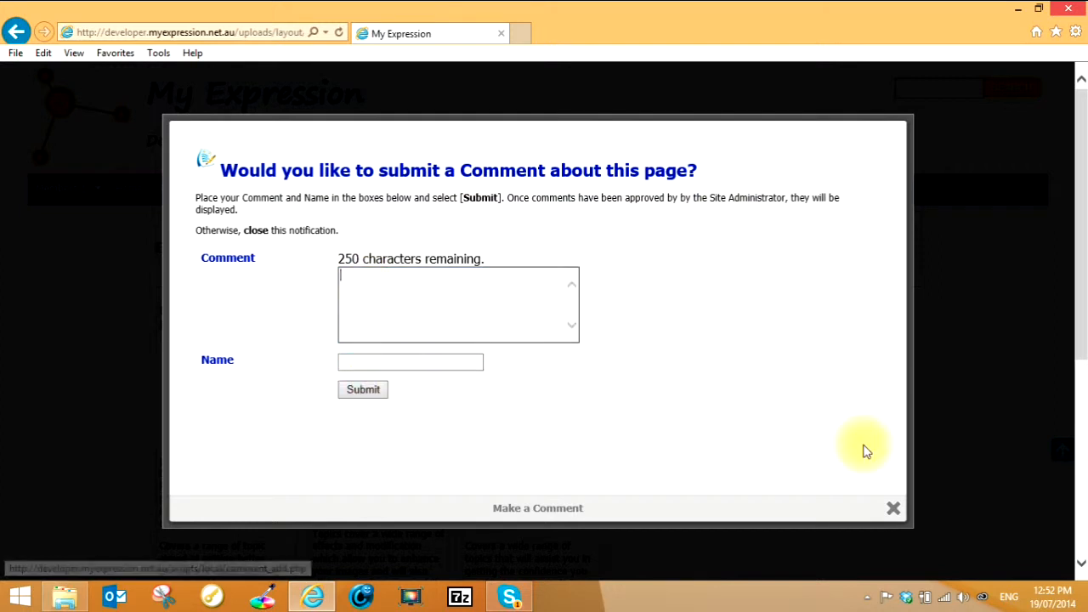
pyautogui.click(892, 509)
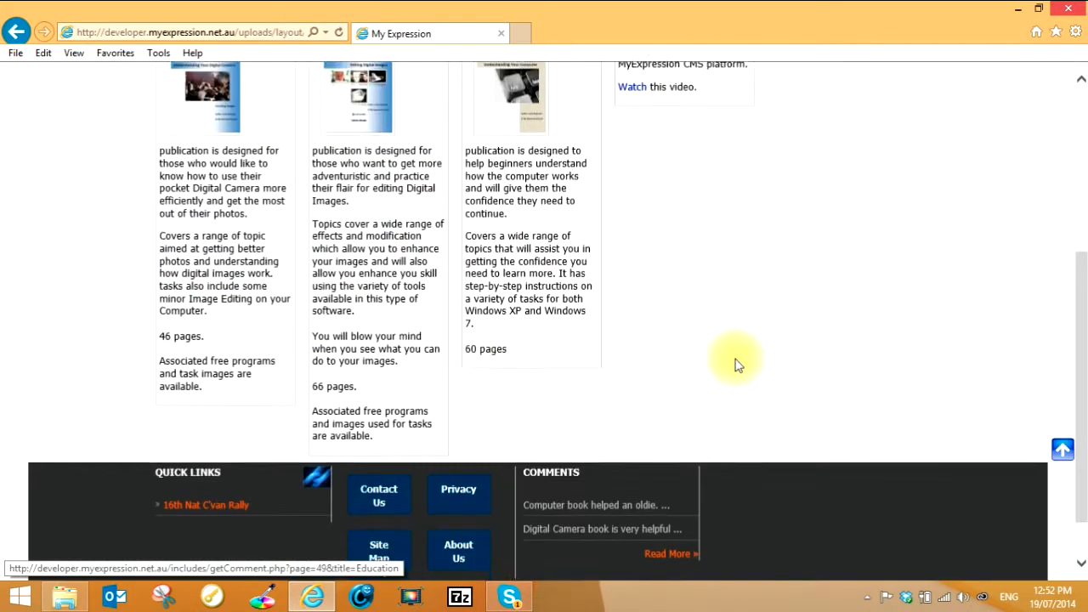
# - Scroll to the Education footer and open Read More under Comments
pyautogui.scroll(-3)
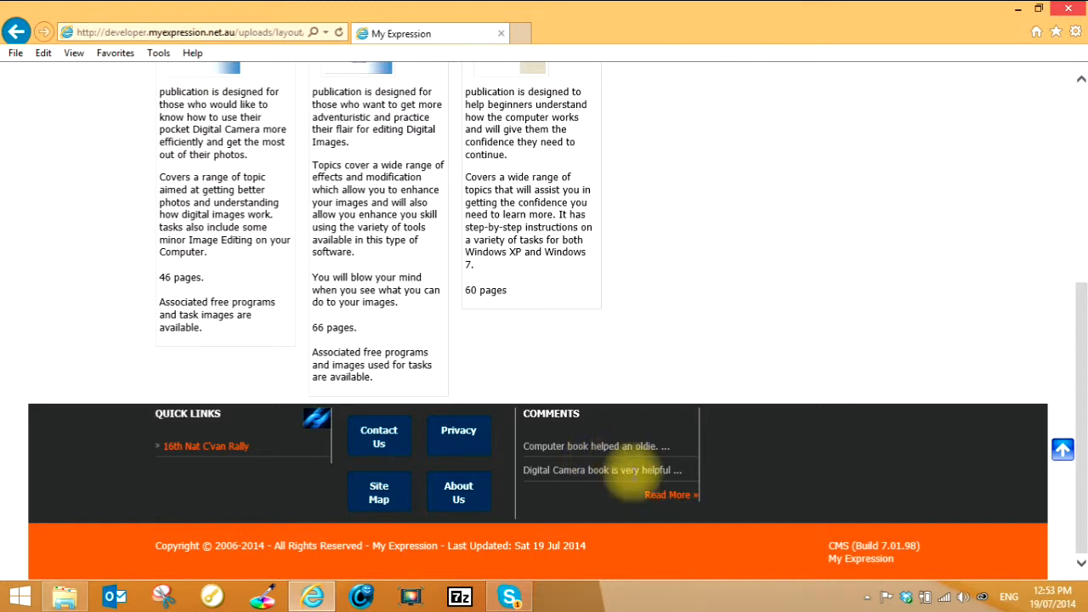
pyautogui.moveTo(634, 483)
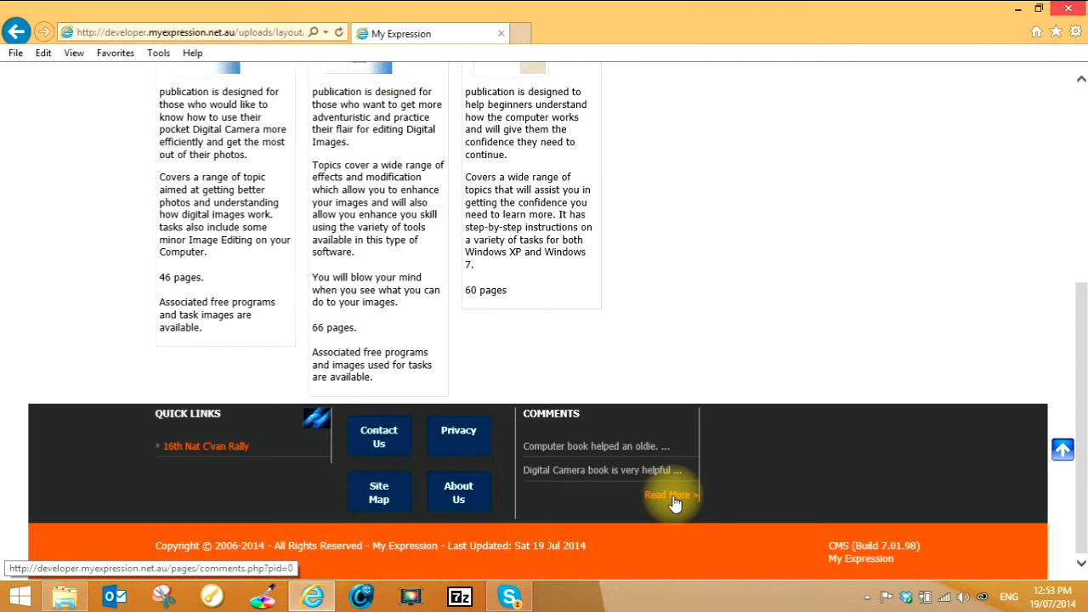
pyautogui.click(669, 494)
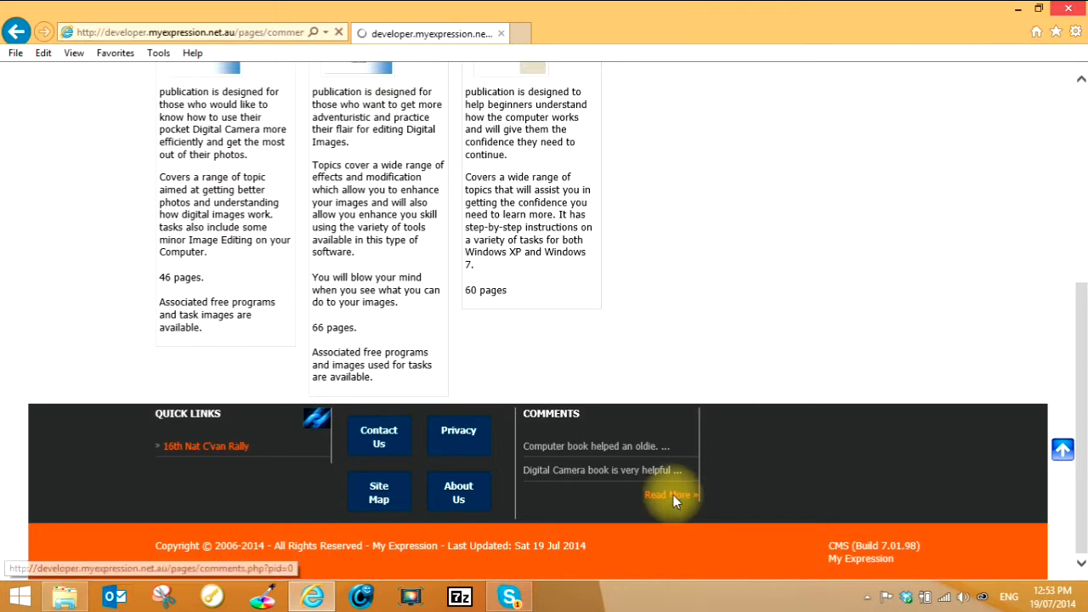
pyautogui.click(670, 494)
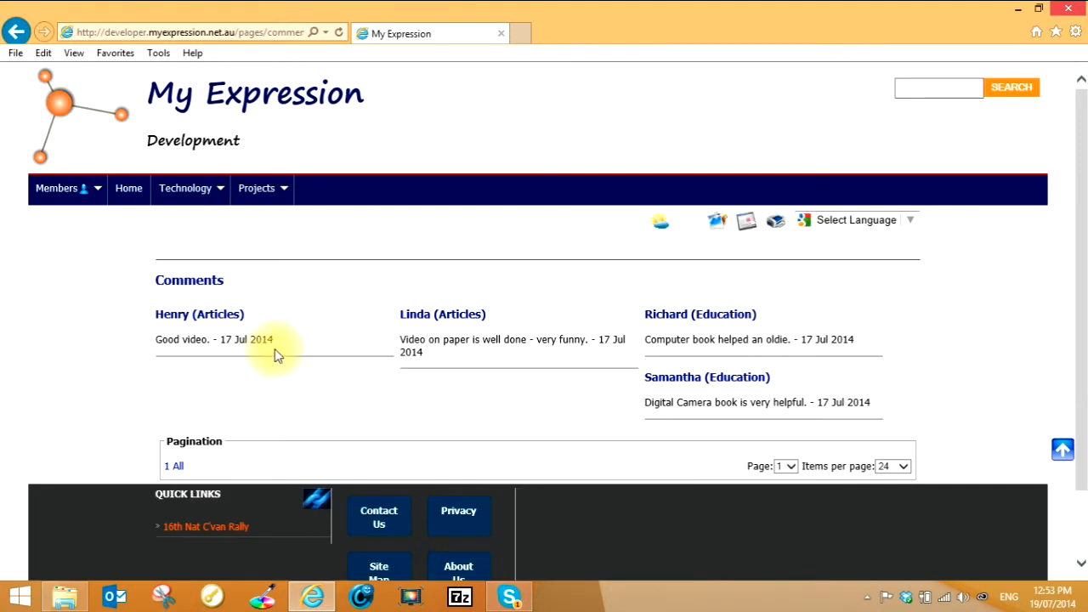
pyautogui.moveTo(191, 319)
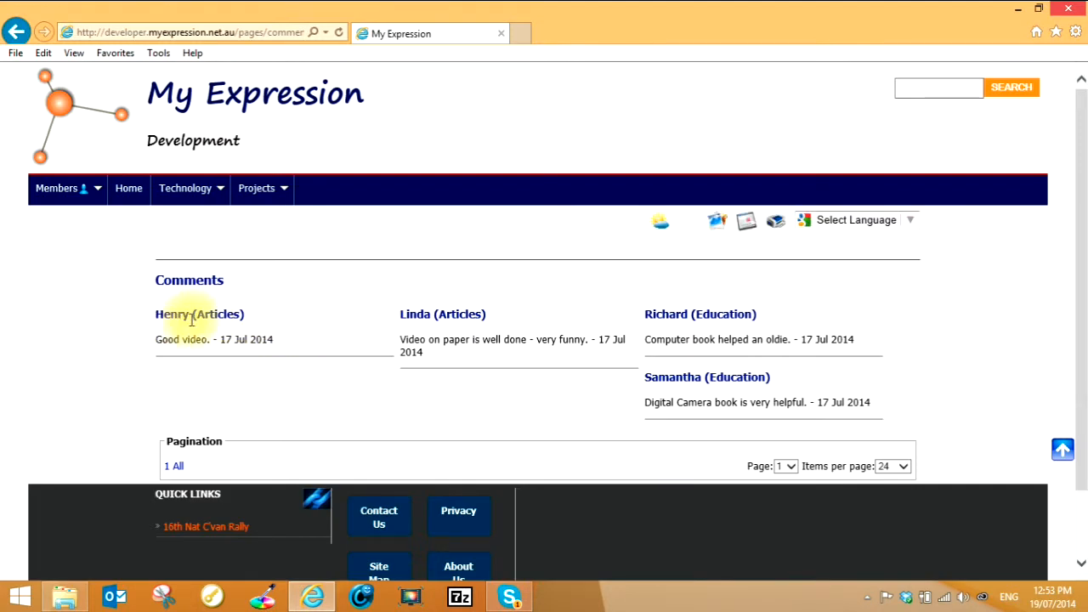
pyautogui.moveTo(451, 319)
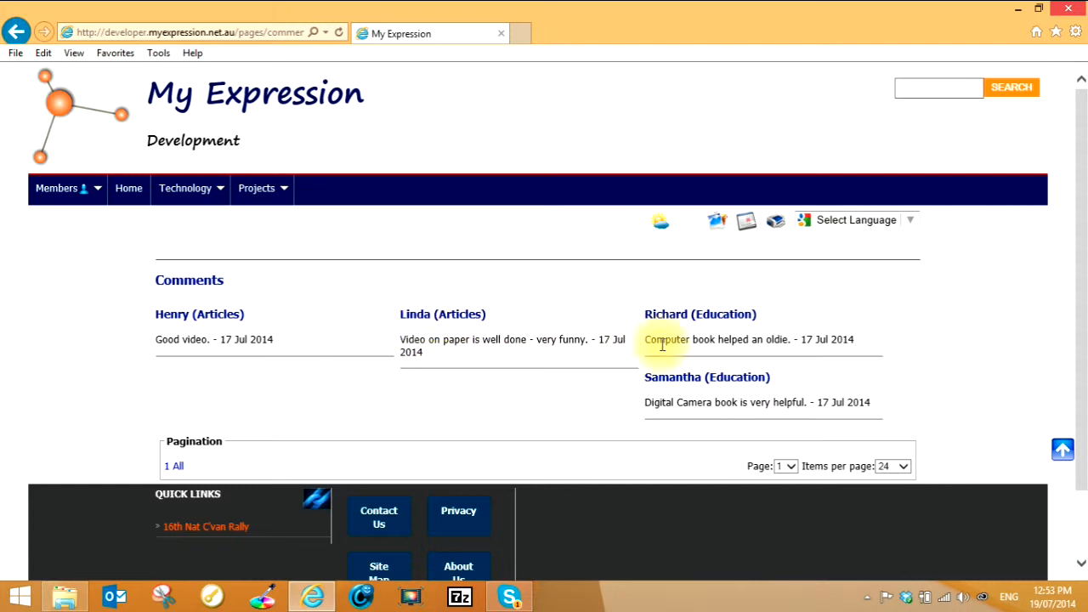
pyautogui.moveTo(745, 438)
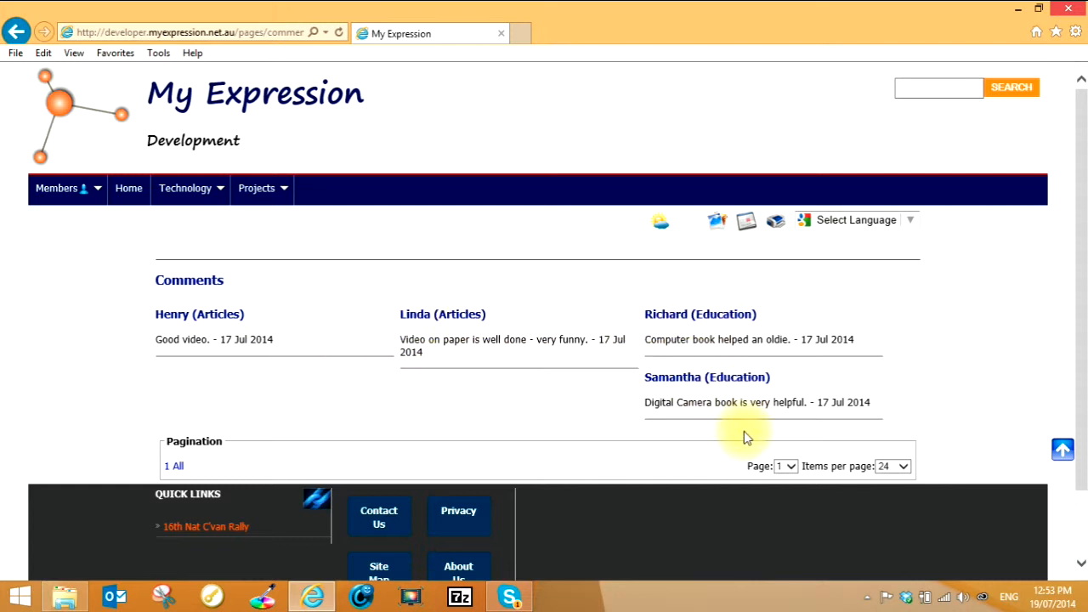
pyautogui.moveTo(379, 428)
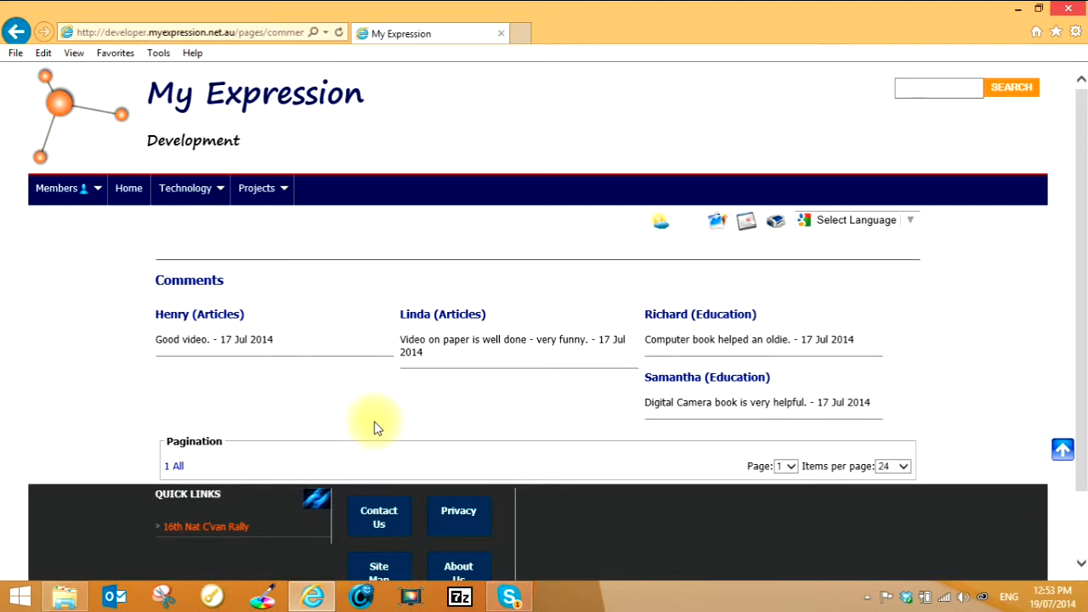
pyautogui.moveTo(227, 213)
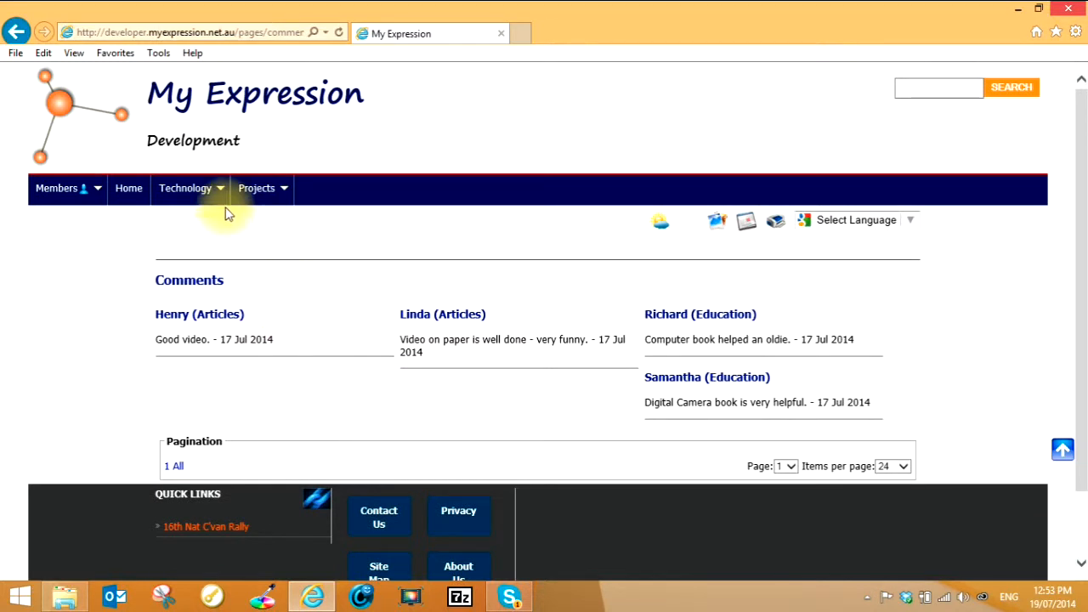
# - Open Articles, watch the 'Who said Paper was obsolete!' video popup, then close it
pyautogui.click(185, 188)
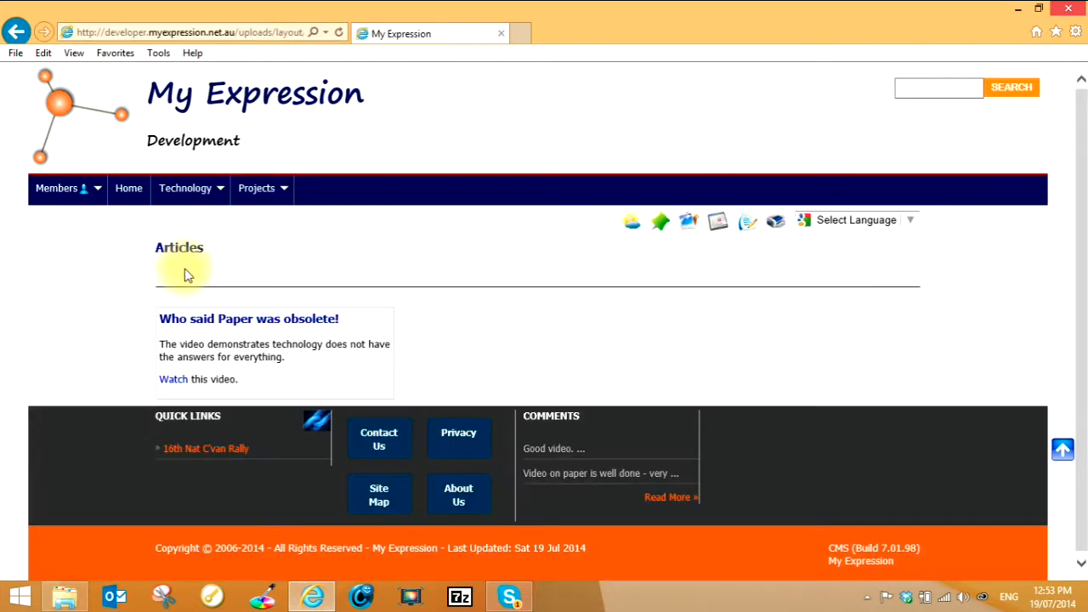
pyautogui.moveTo(174, 379)
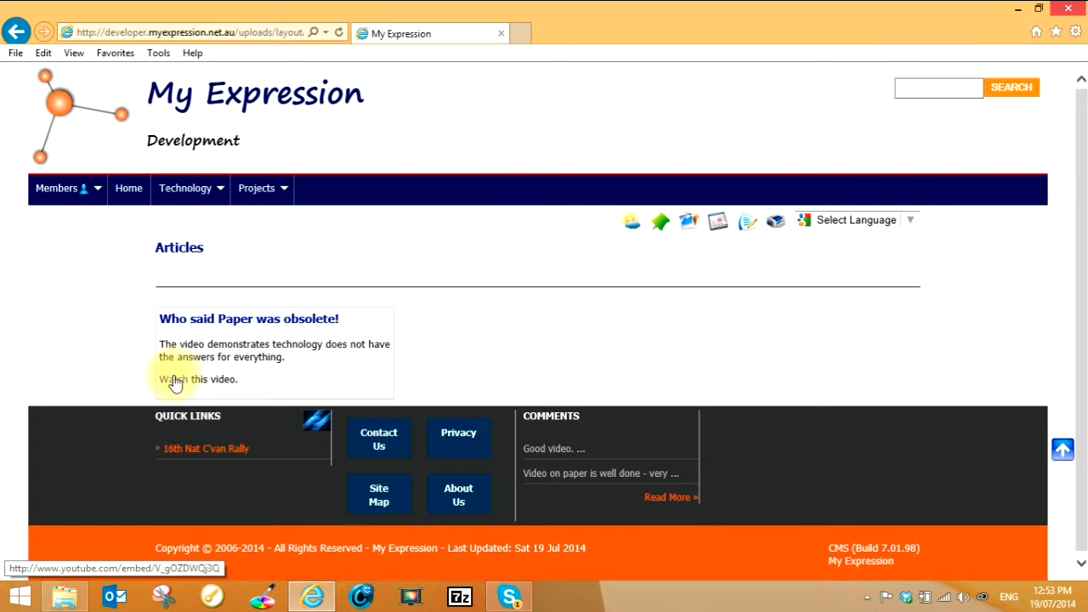
pyautogui.click(174, 379)
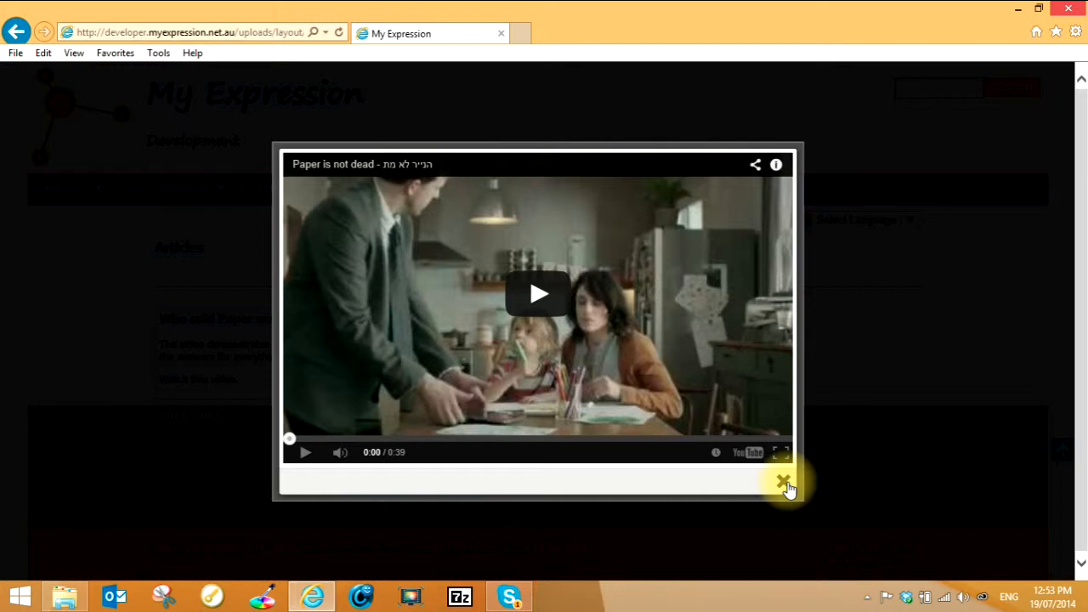
pyautogui.click(783, 481)
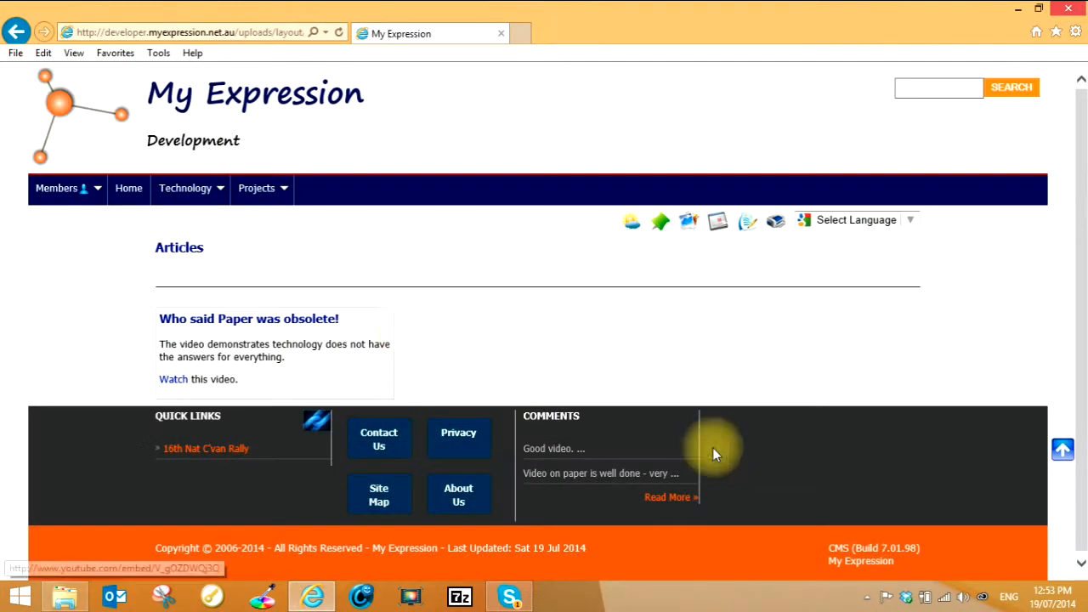
# - Go to Technology > Education and scroll to its page counts and recent comments
pyautogui.click(185, 188)
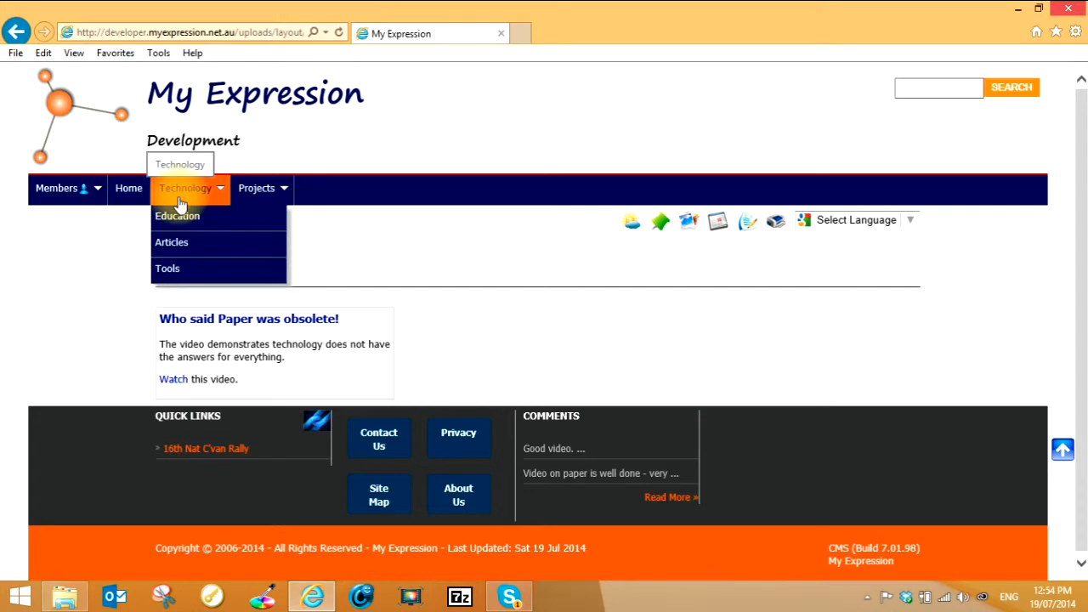
pyautogui.click(177, 216)
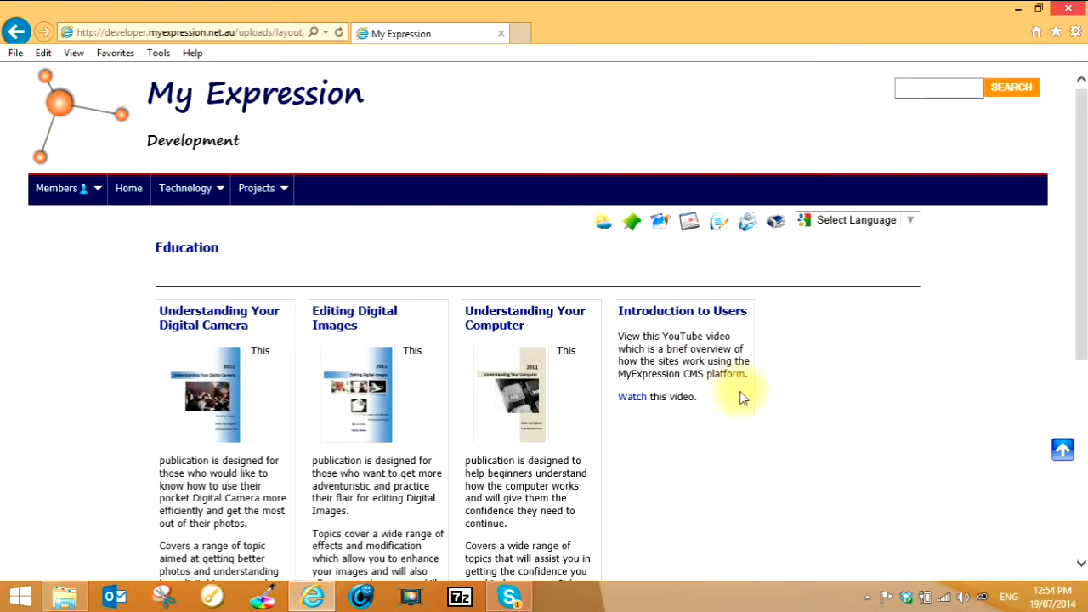
pyautogui.scroll(-3)
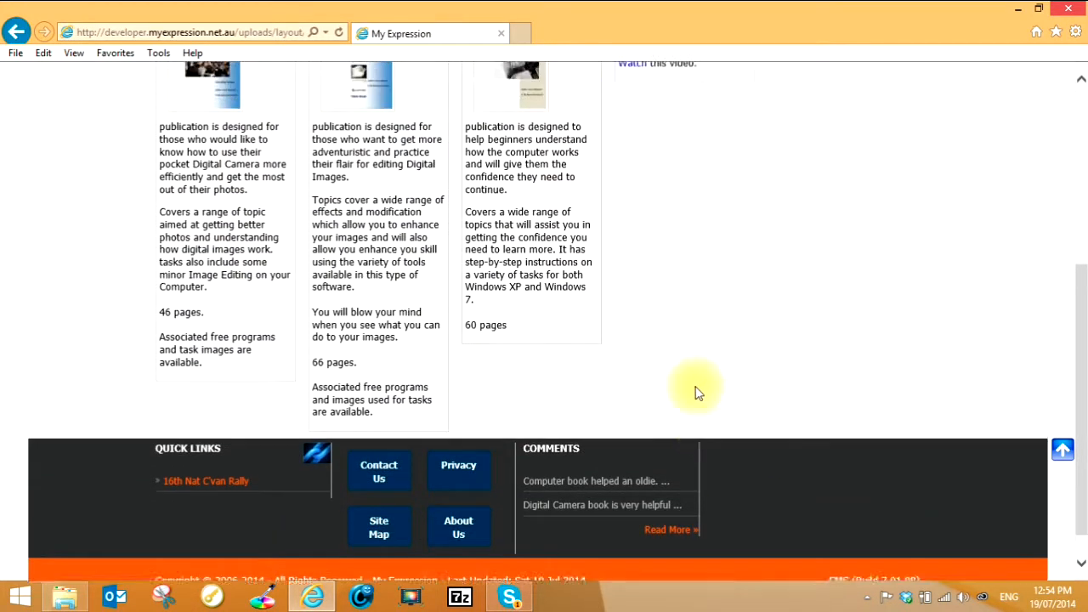
pyautogui.scroll(-3)
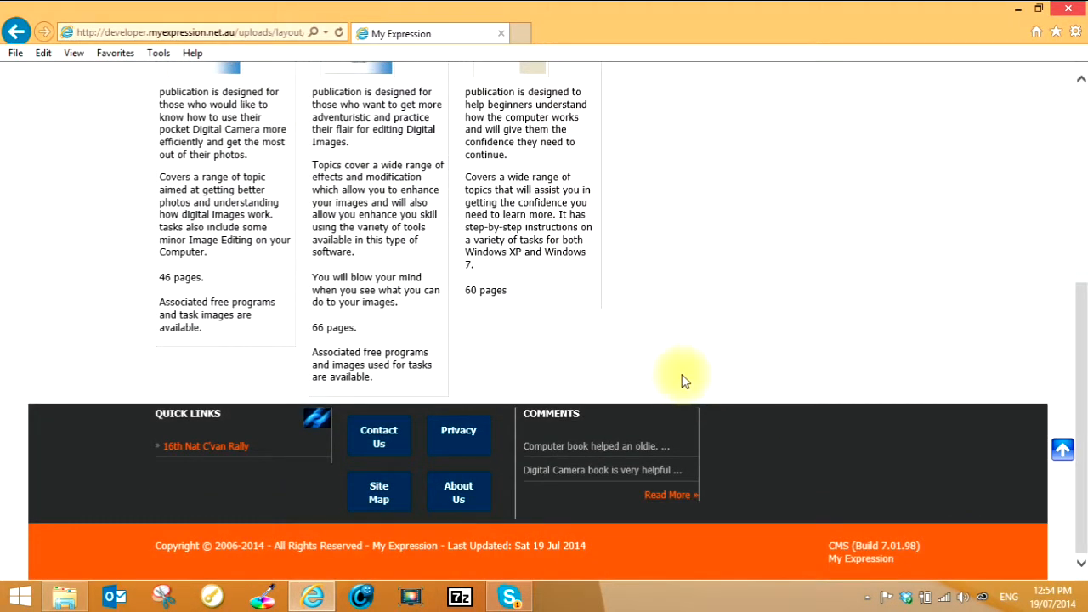